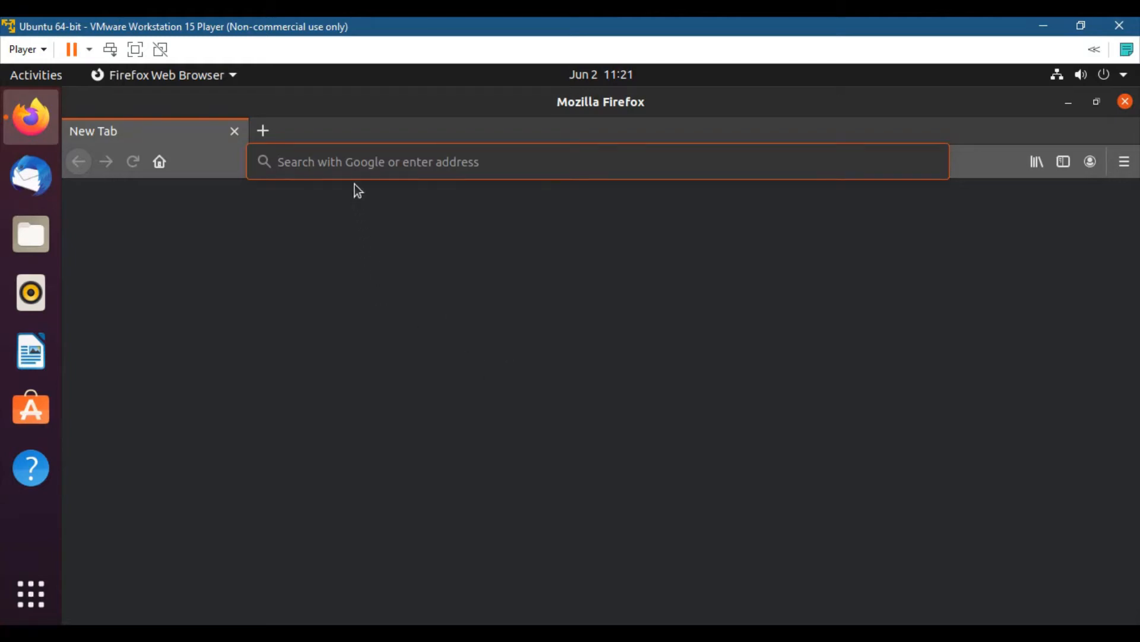
mouse_move(356, 161)
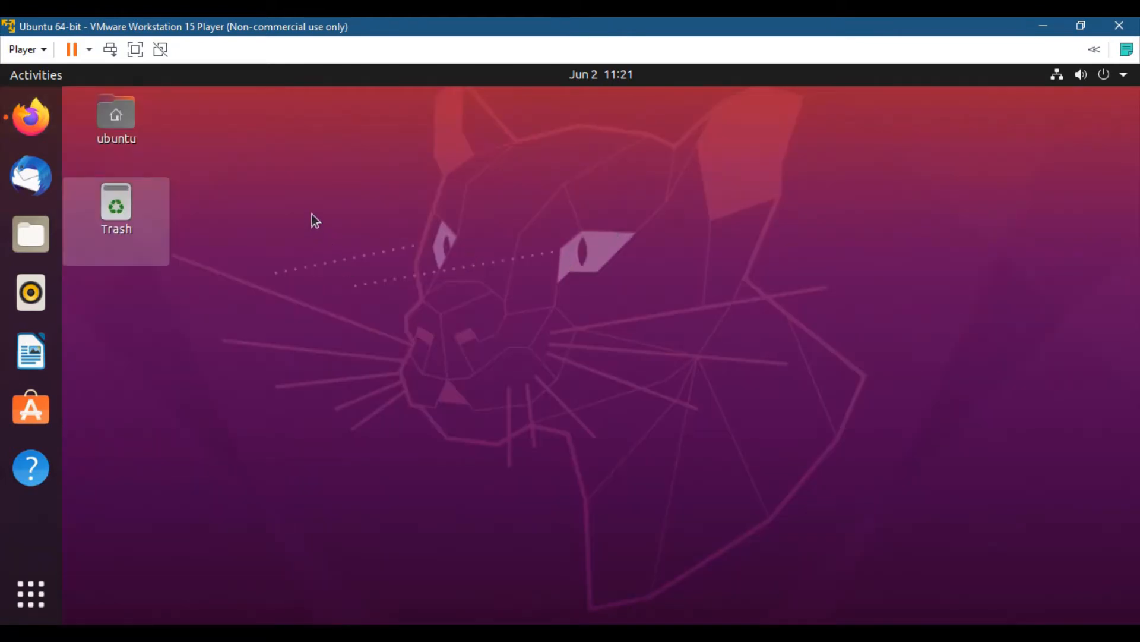
right_click(315, 220)
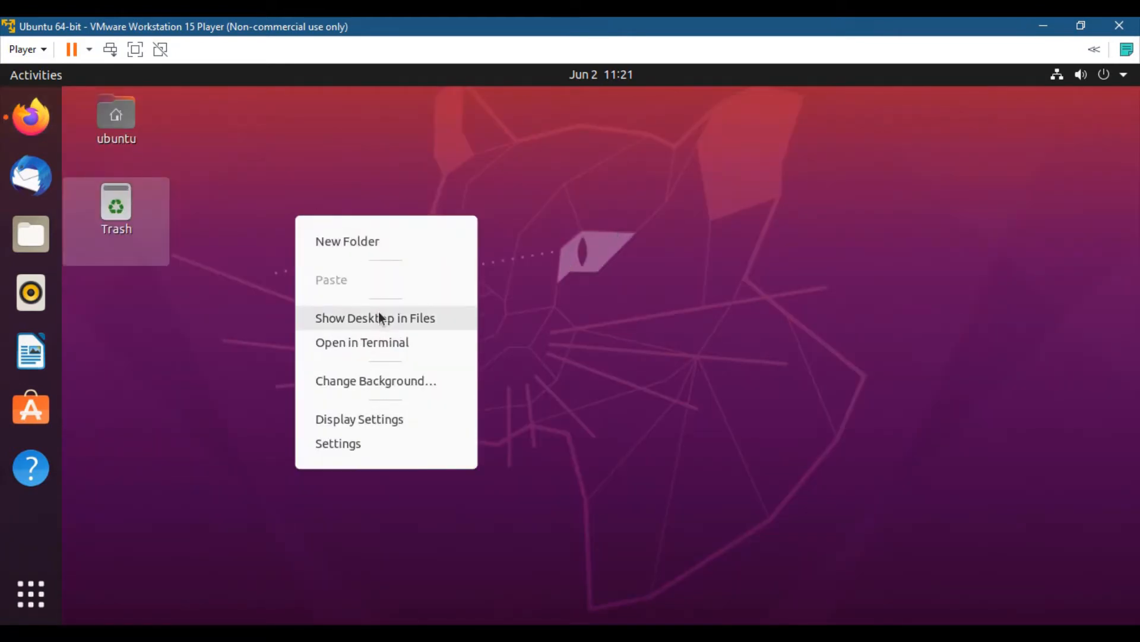
mouse_move(385, 347)
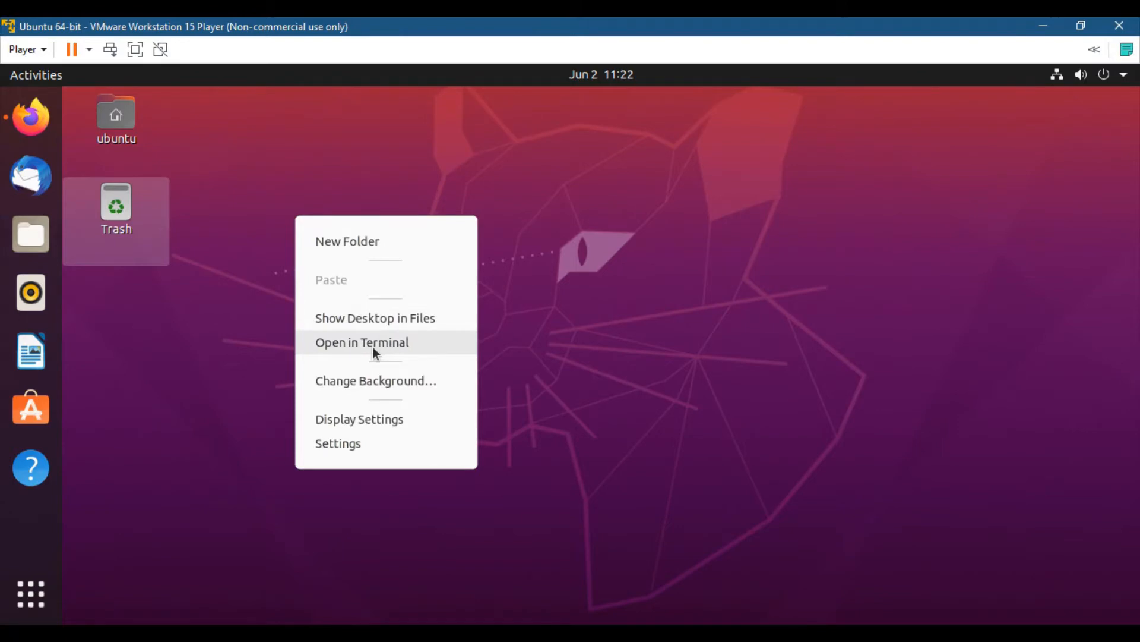
click(362, 342)
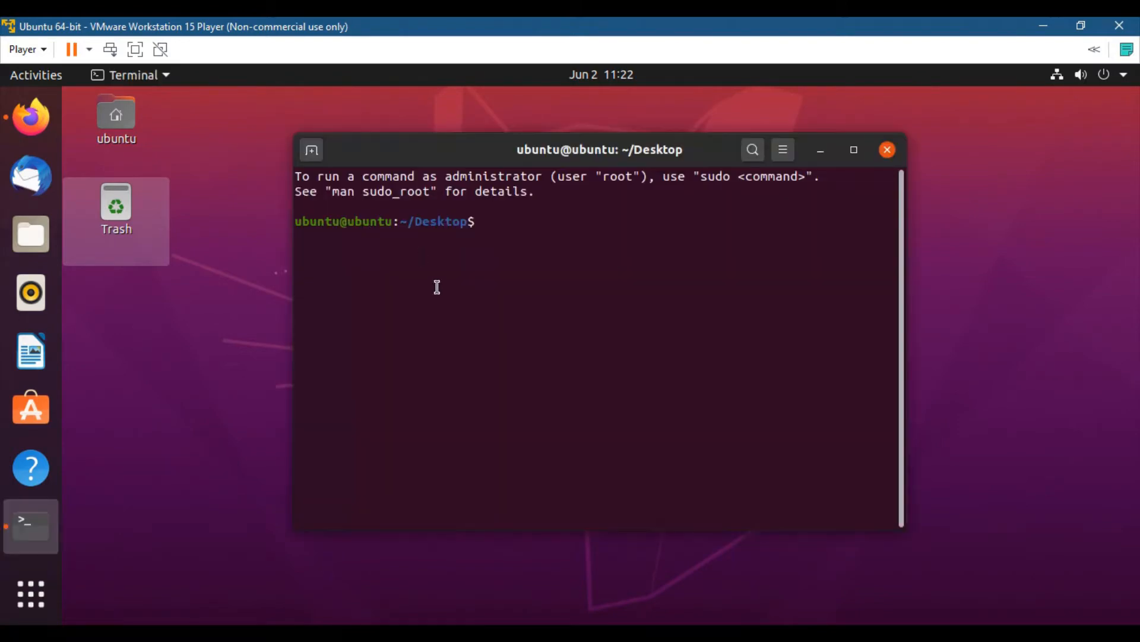
text(python)
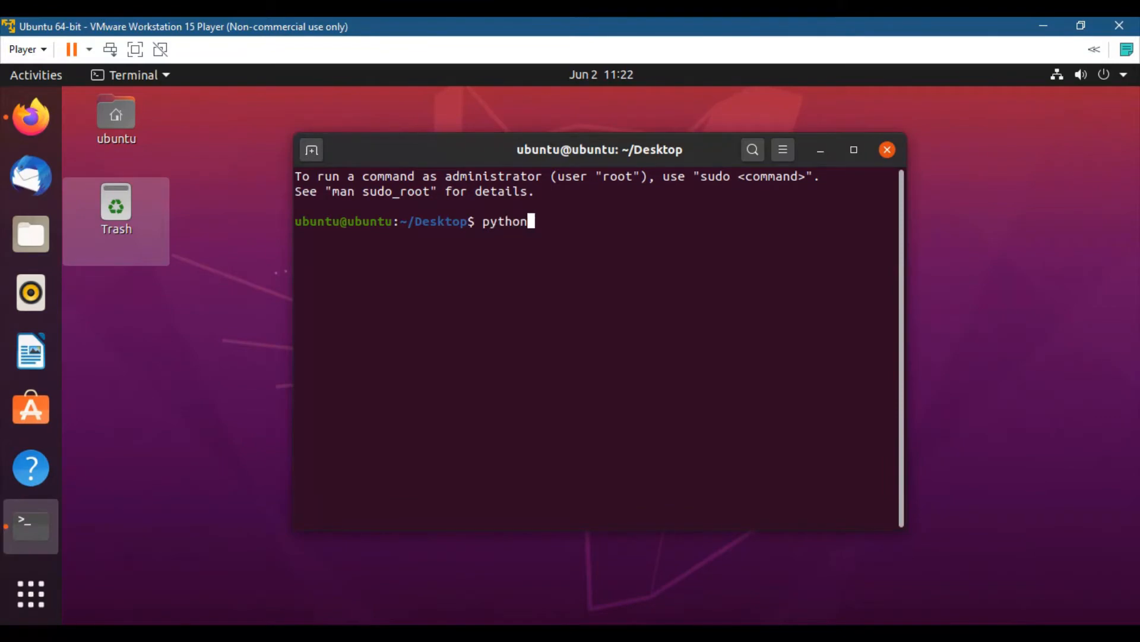
key(Return)
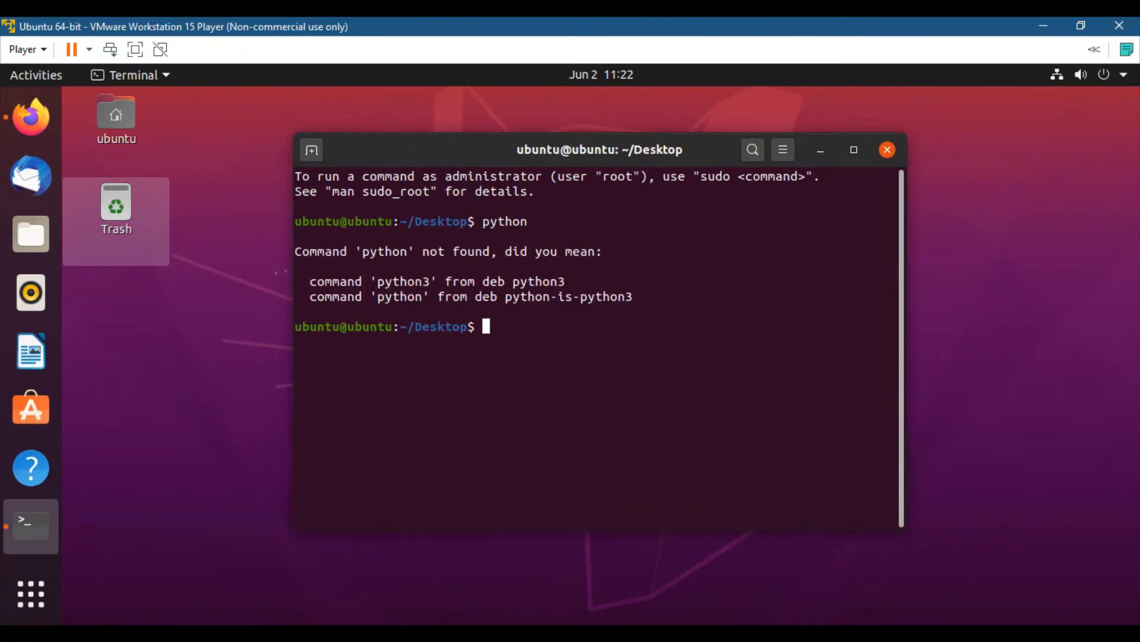
mouse_move(516, 222)
text(python3)
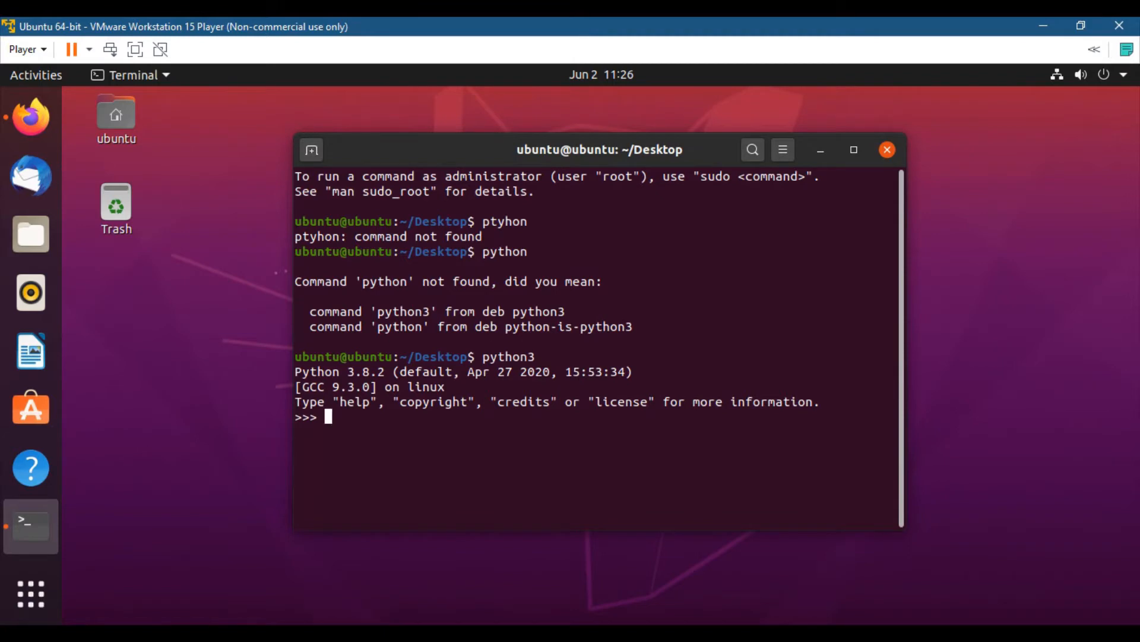
mouse_move(148, 65)
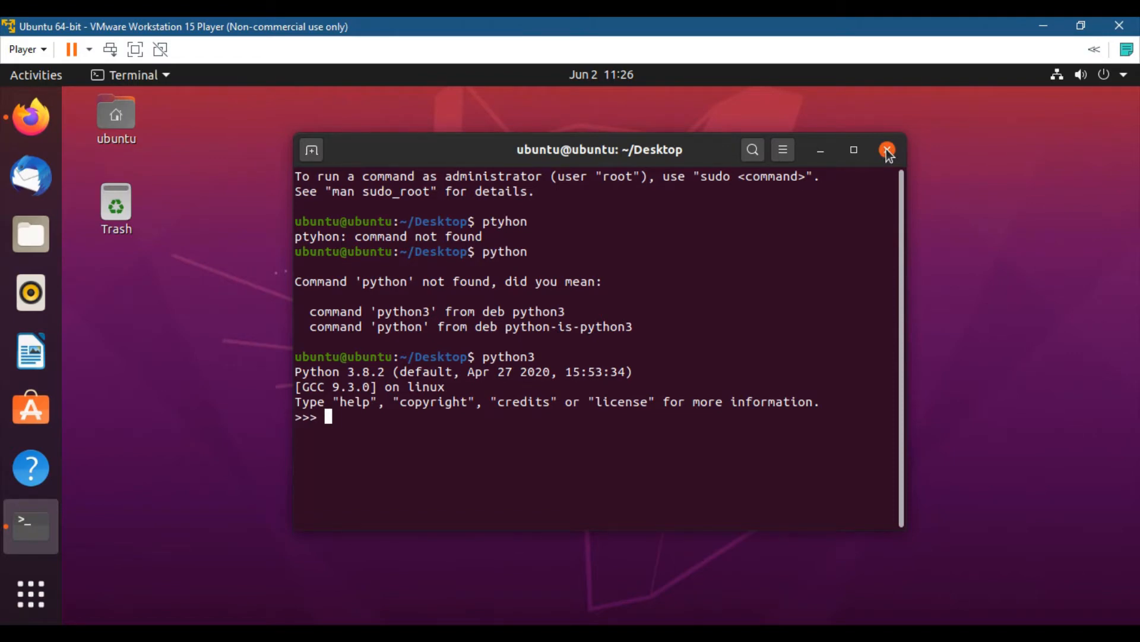
click(887, 150)
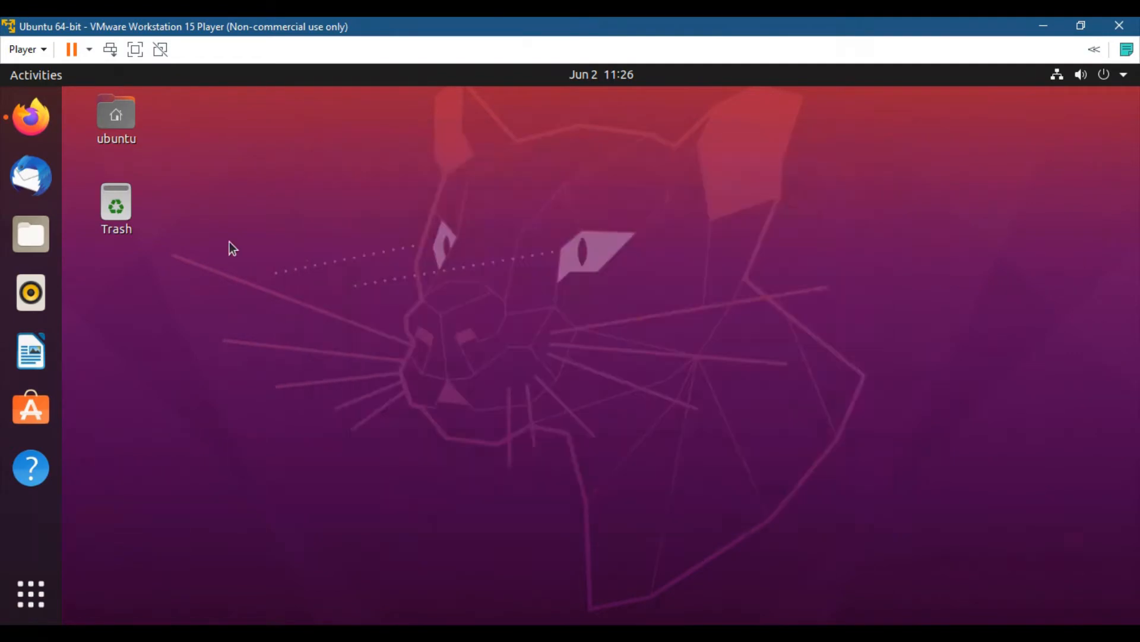
Launch Firefox, search Google for pycharm, and open the JetBrains PyCharm download page
click(30, 117)
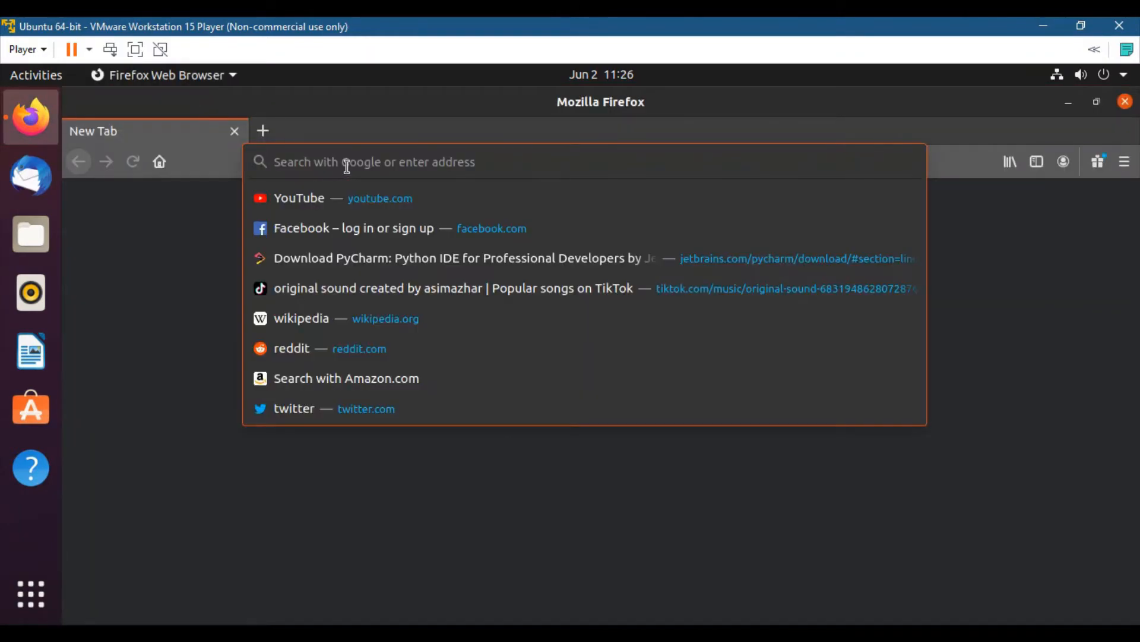
text(pyt)
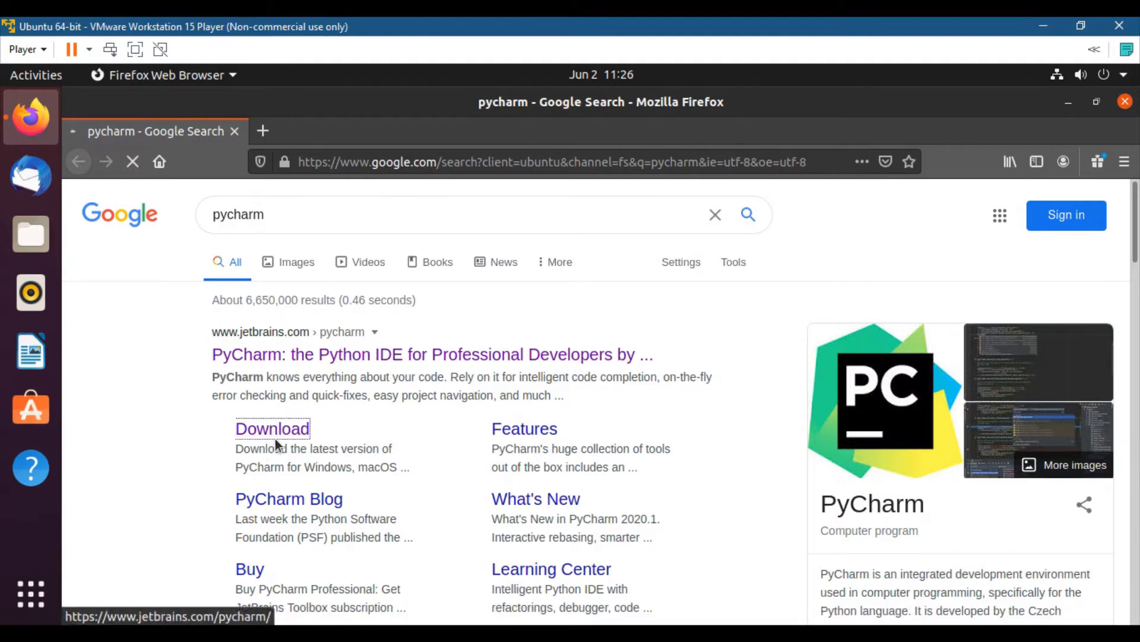
click(272, 428)
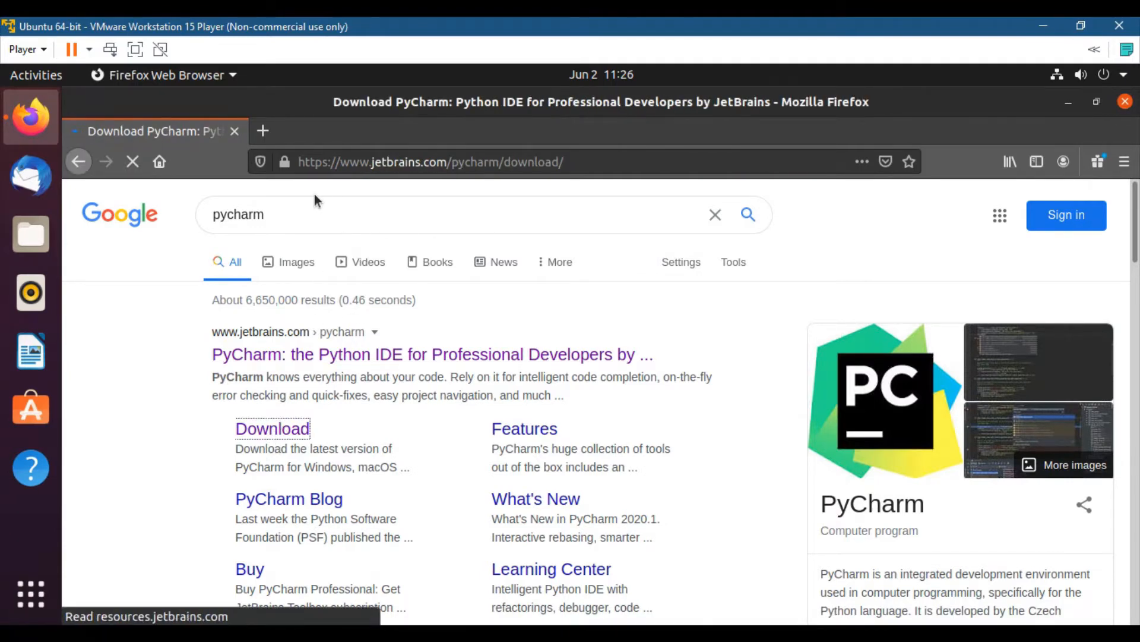
click(272, 428)
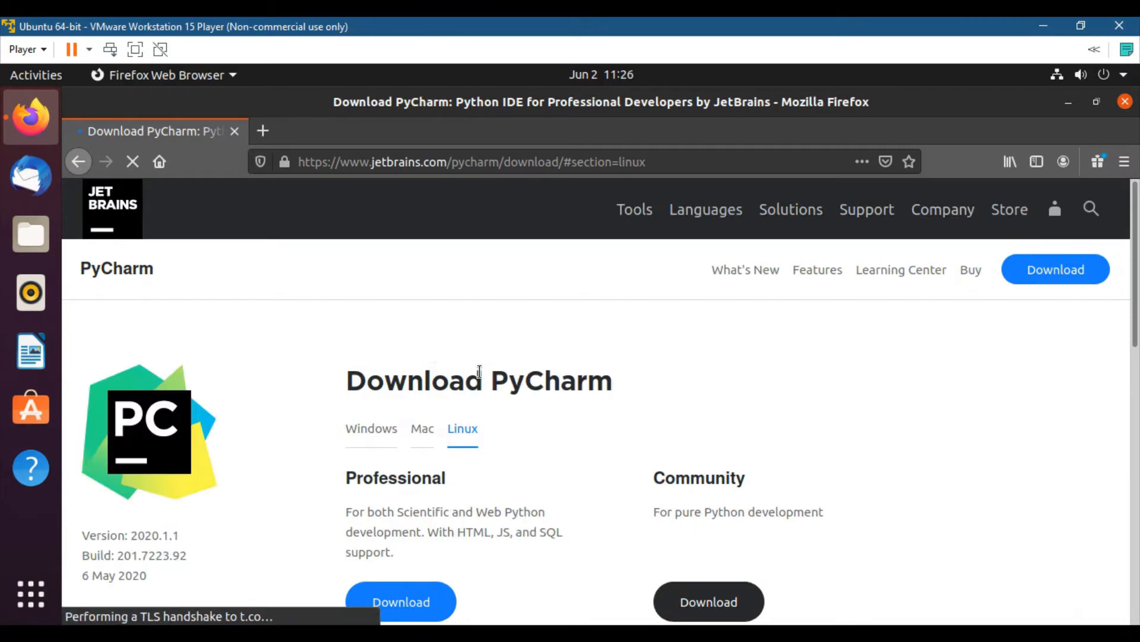
scroll(down, 3)
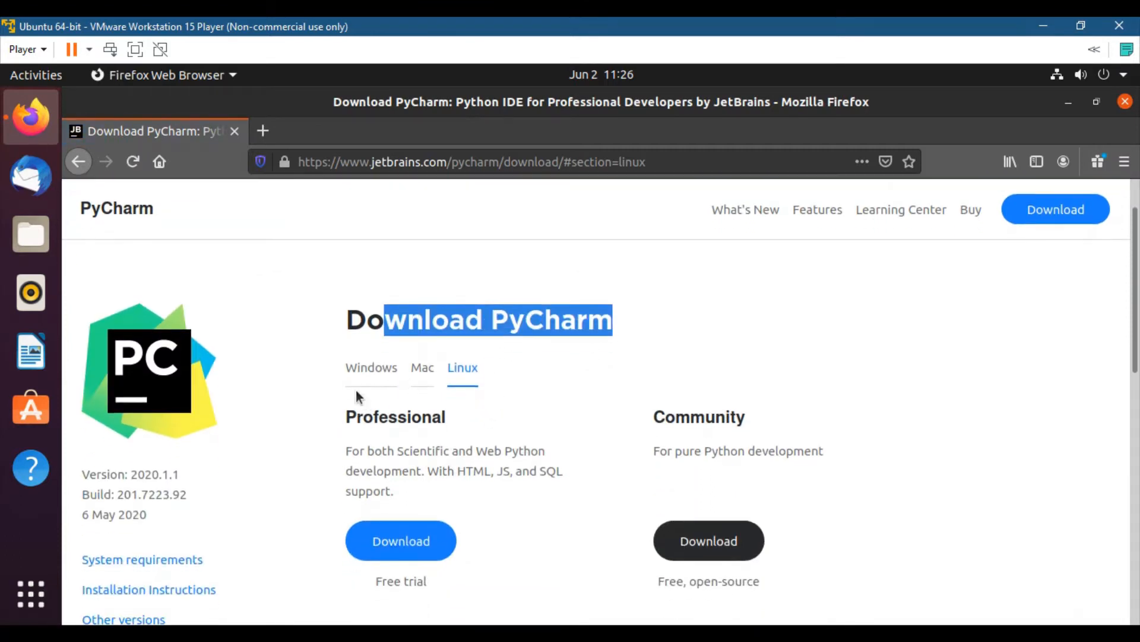
scroll(up, 3)
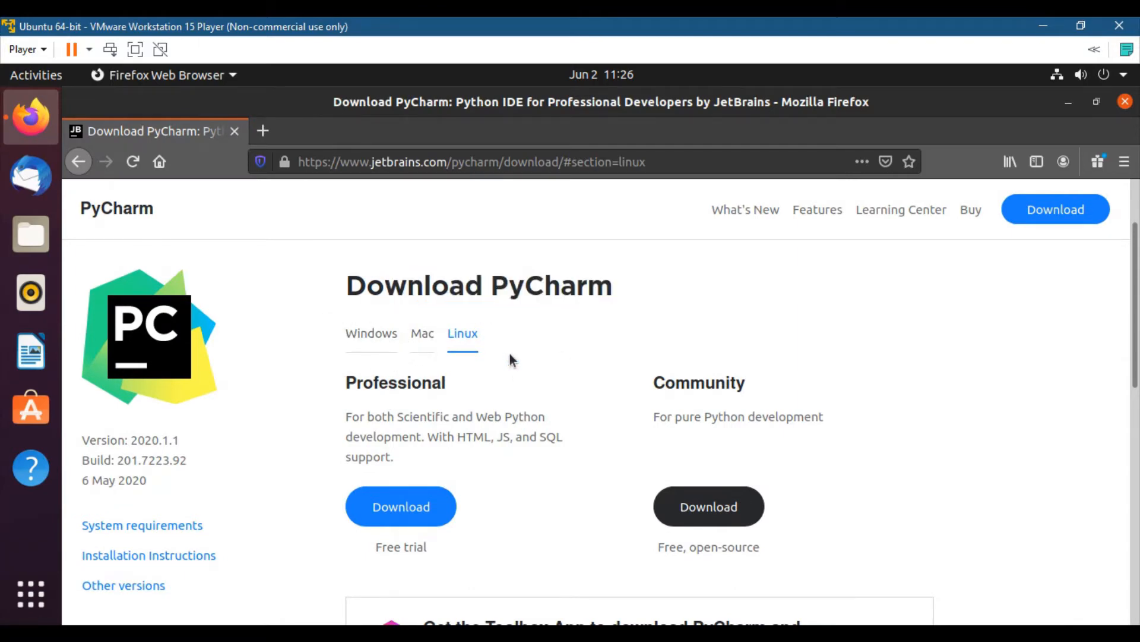
mouse_move(506, 359)
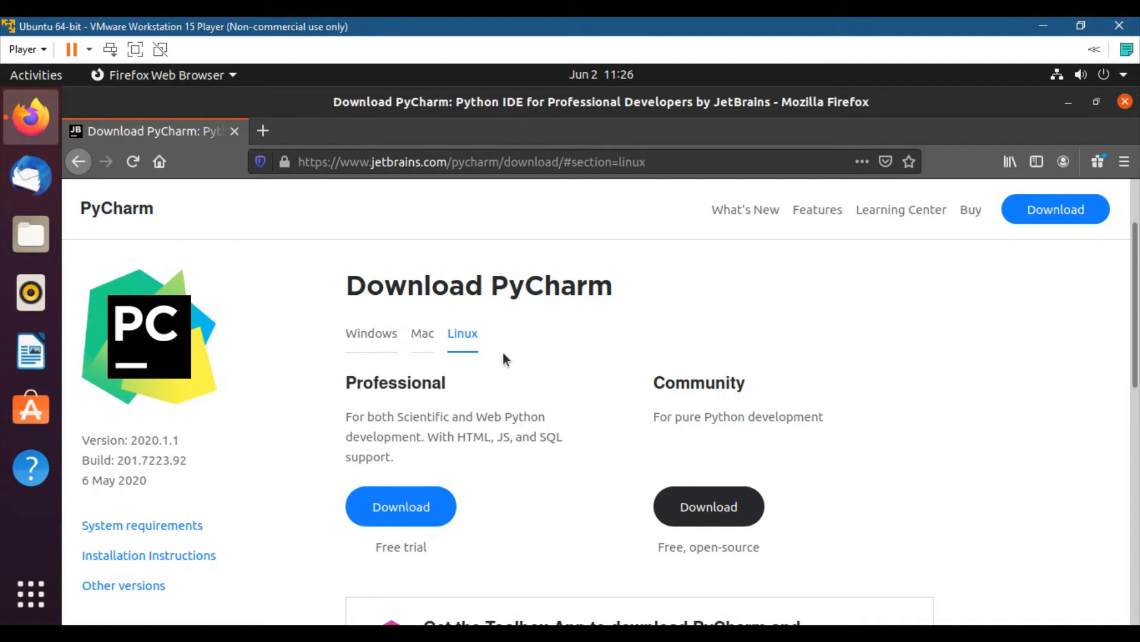
scroll(down, 3)
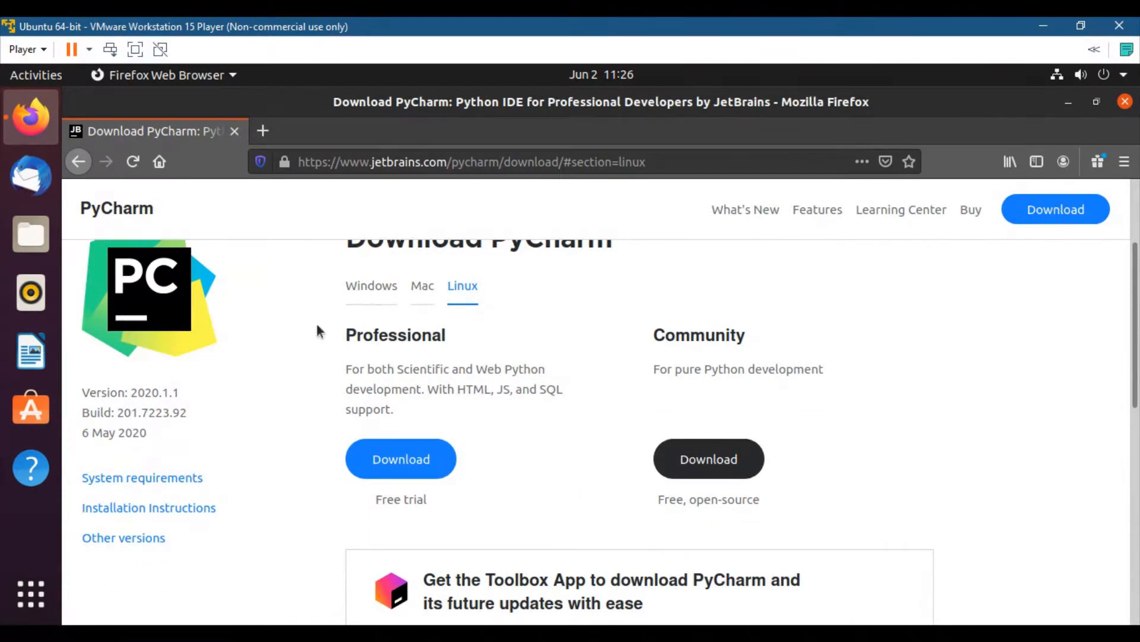
mouse_move(486, 322)
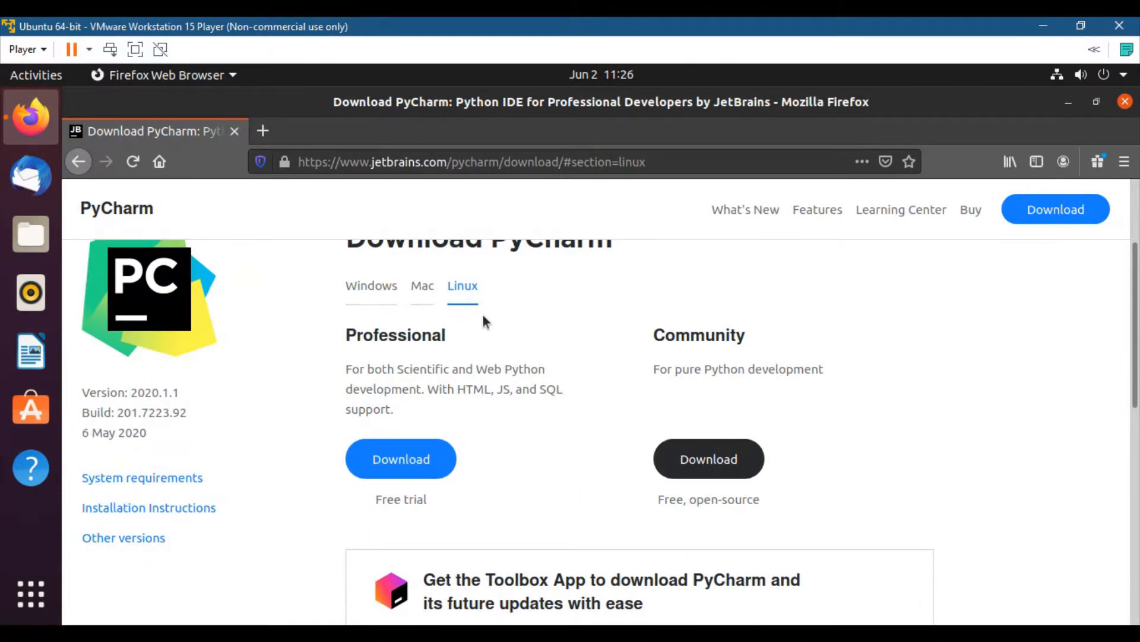
mouse_move(462, 285)
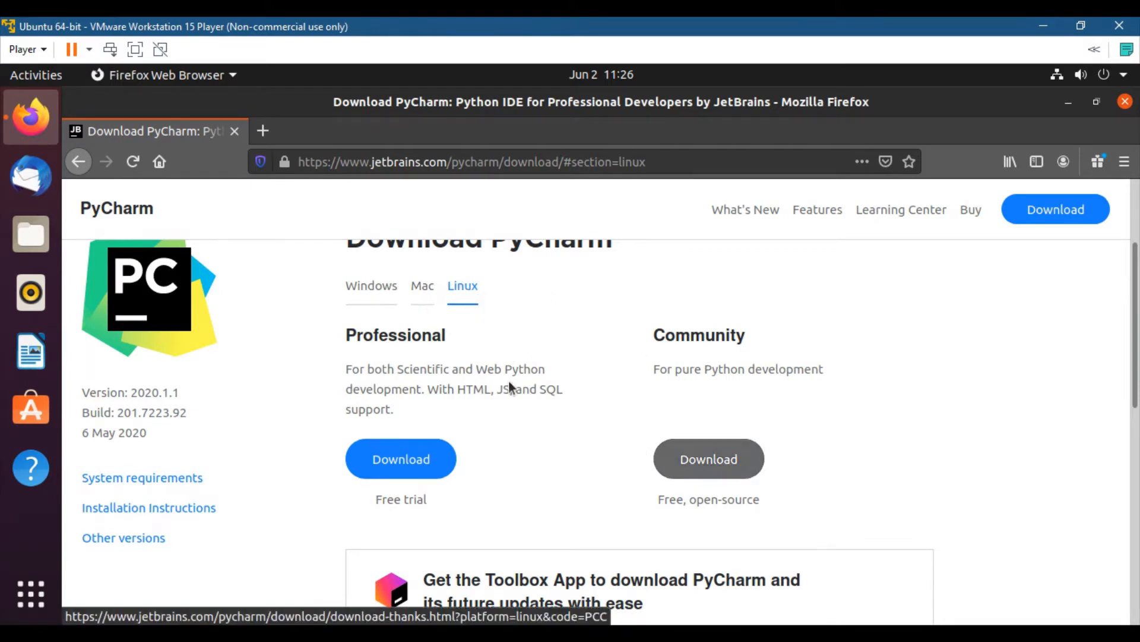
scroll(down, 3)
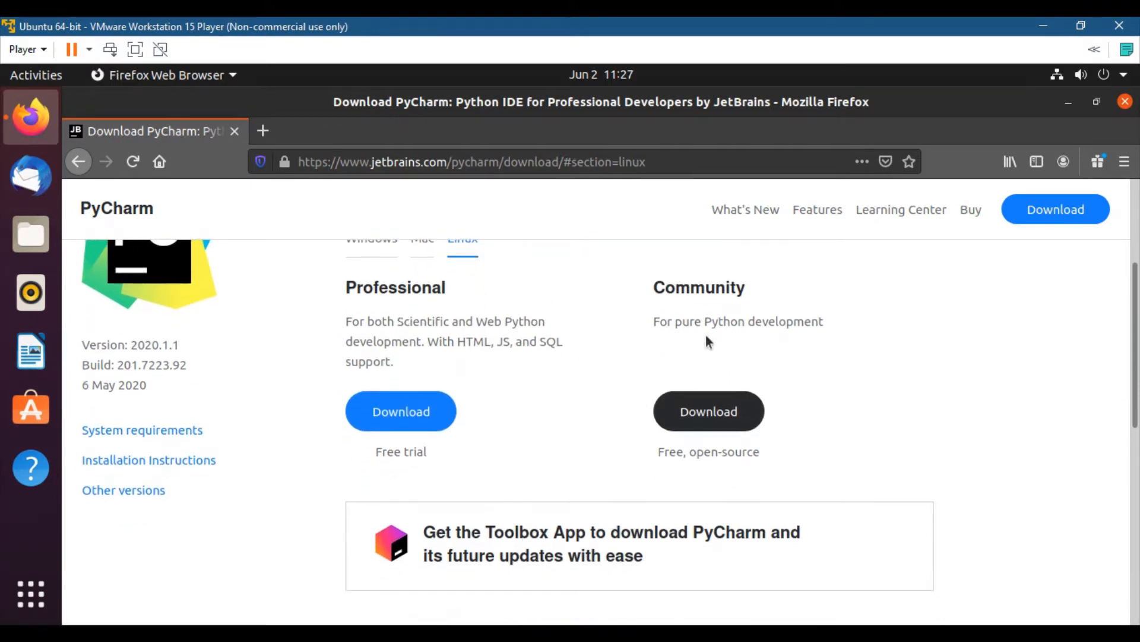
double_click(697, 288)
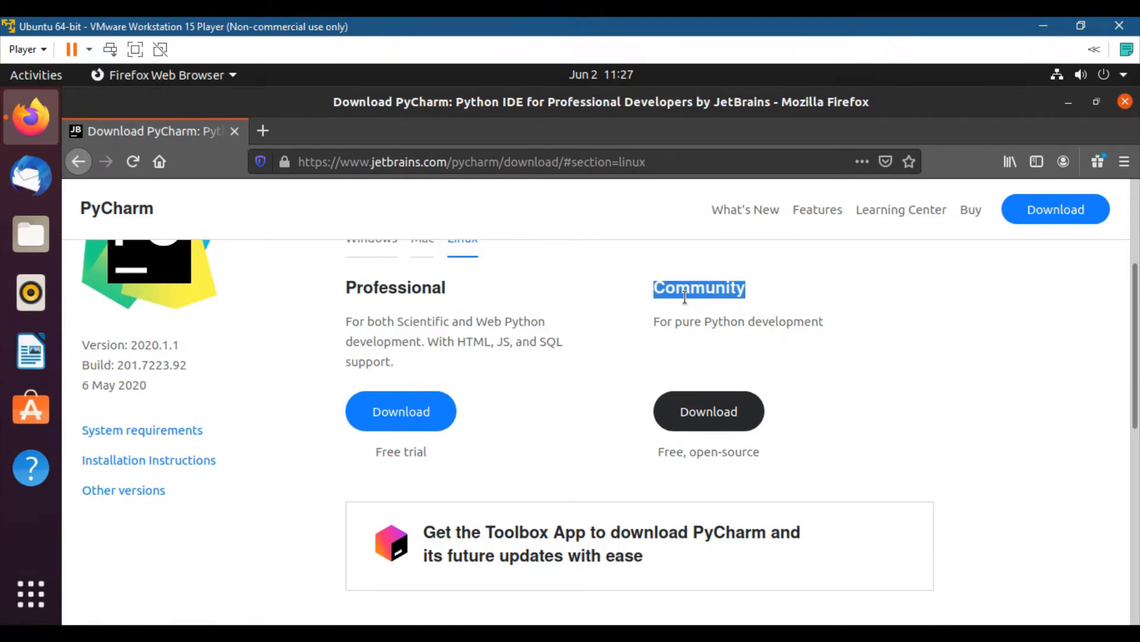
scroll(up, 3)
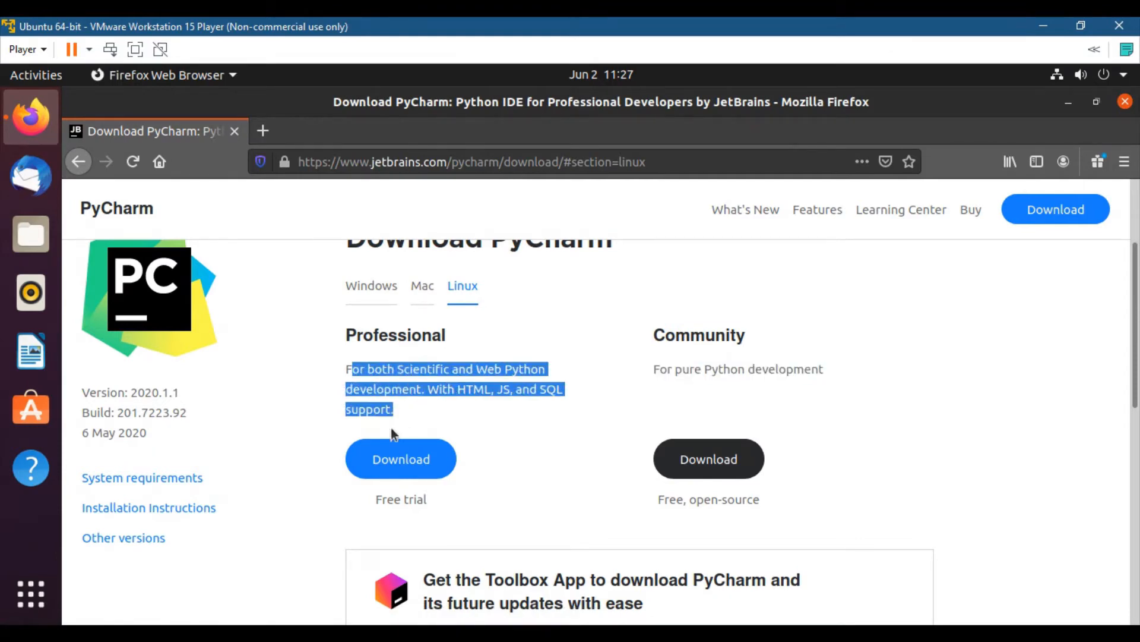
mouse_move(399, 382)
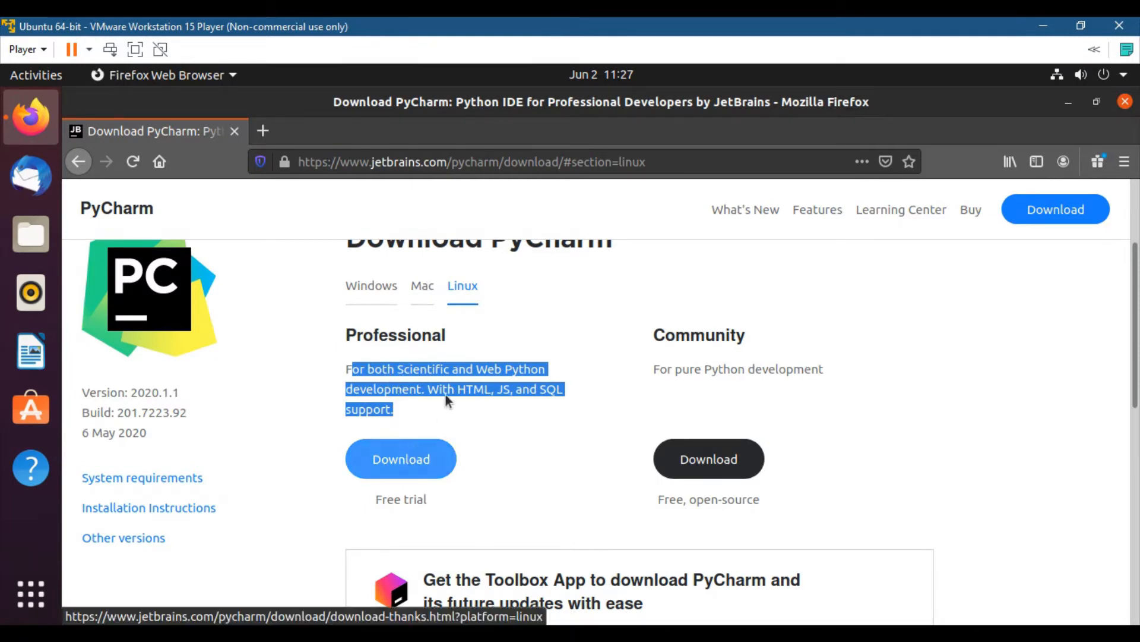
mouse_move(694, 482)
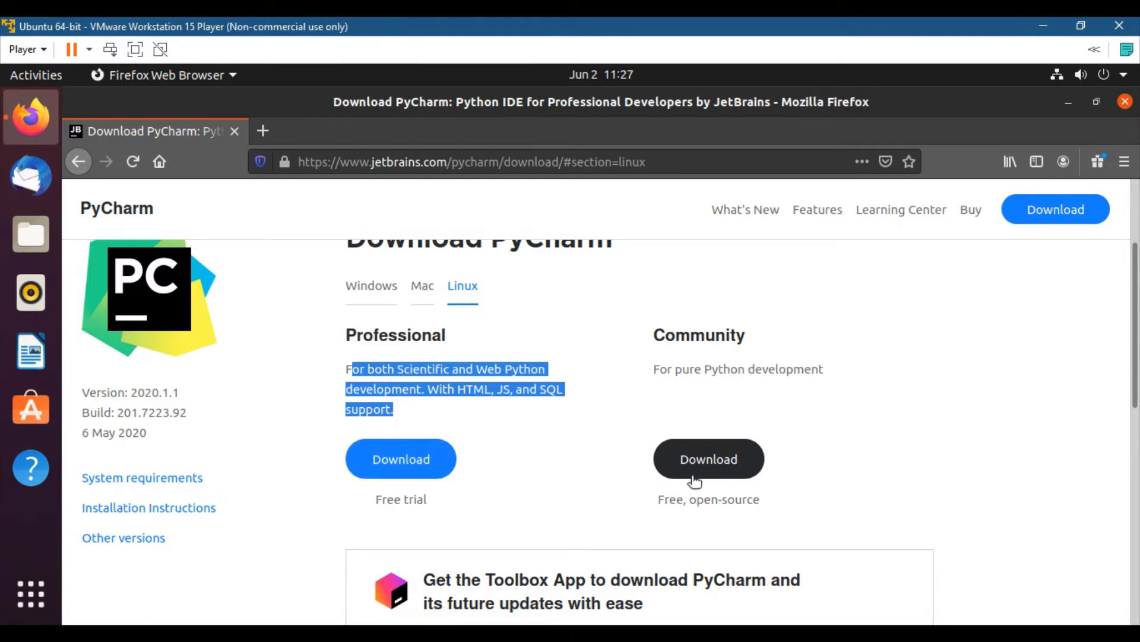
scroll(down, 3)
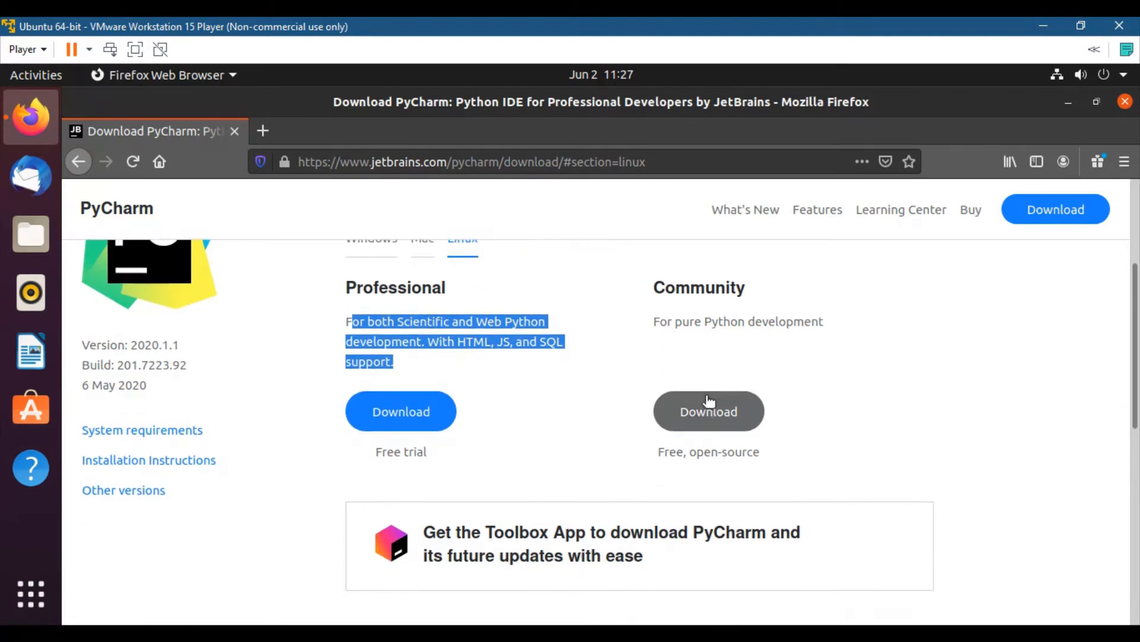
Download the PyCharm Community tarball for Linux, choosing Save File in the download dialog
click(707, 411)
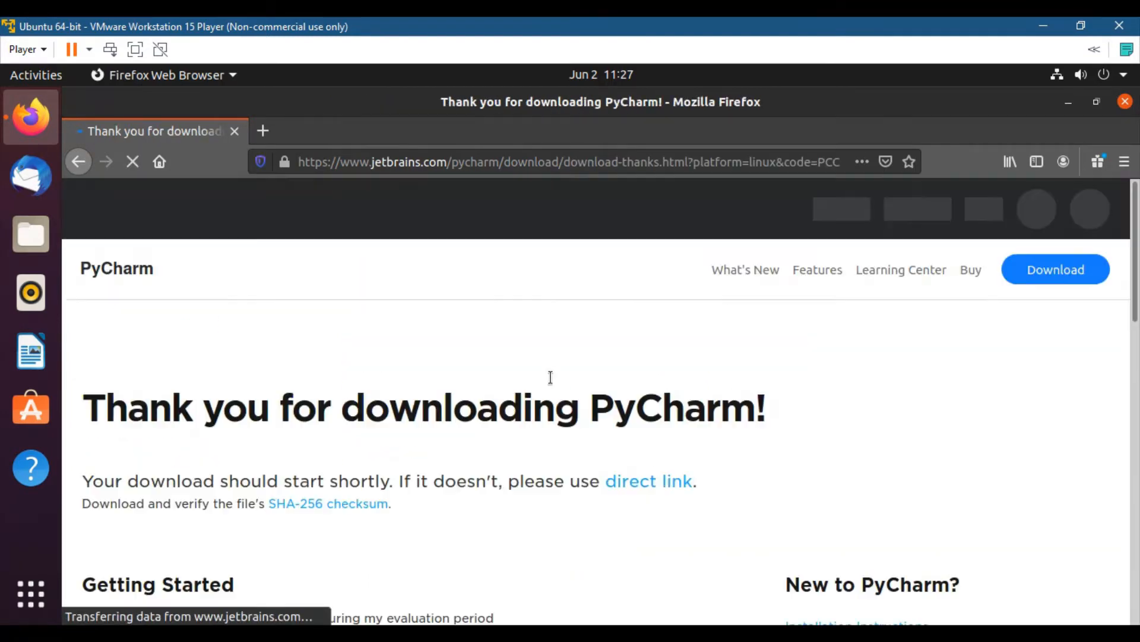
scroll(down, 3)
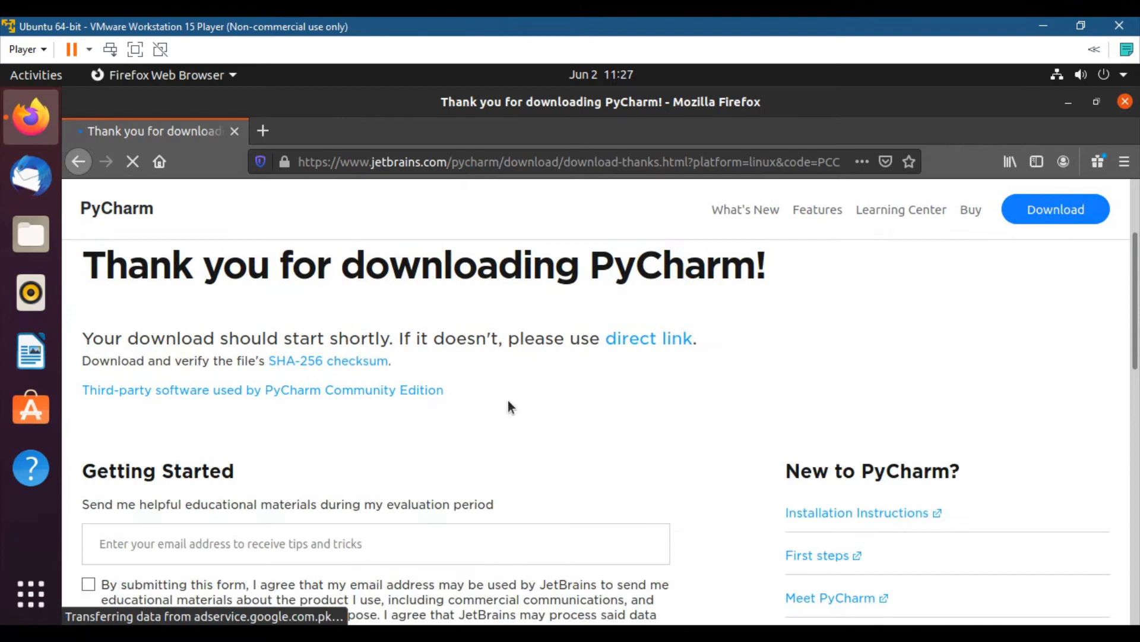
scroll(down, 3)
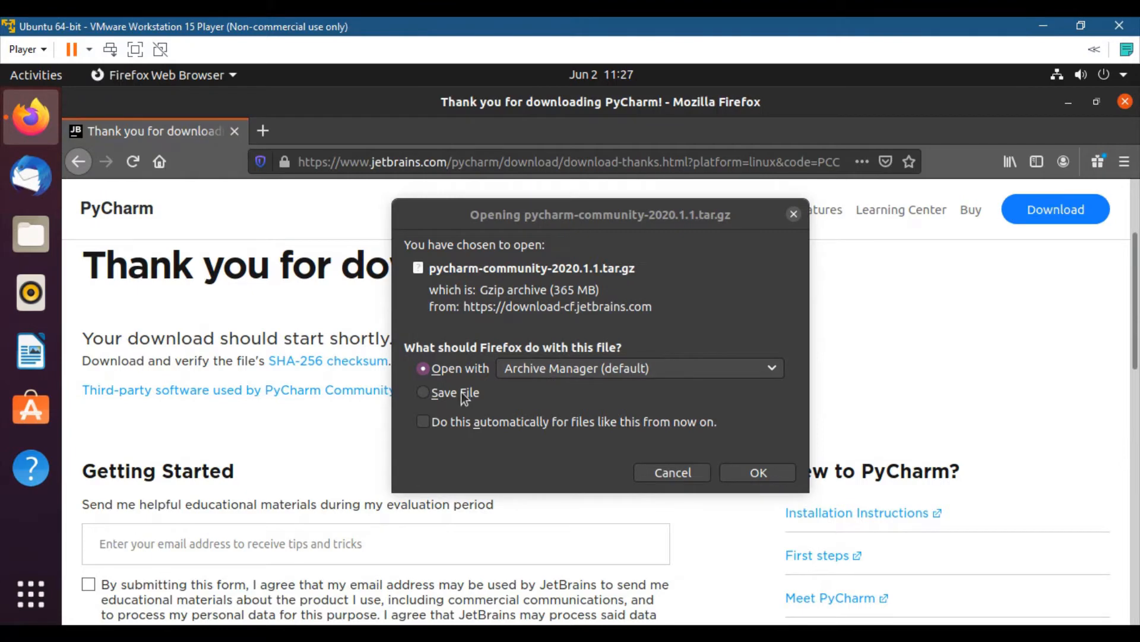
click(424, 392)
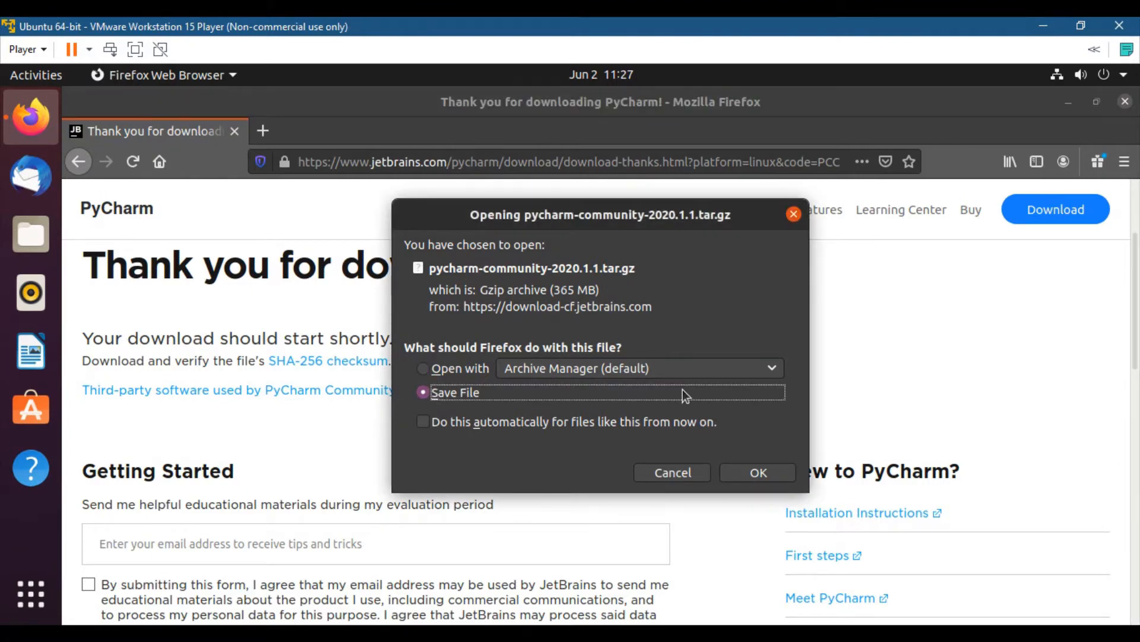
mouse_move(772, 476)
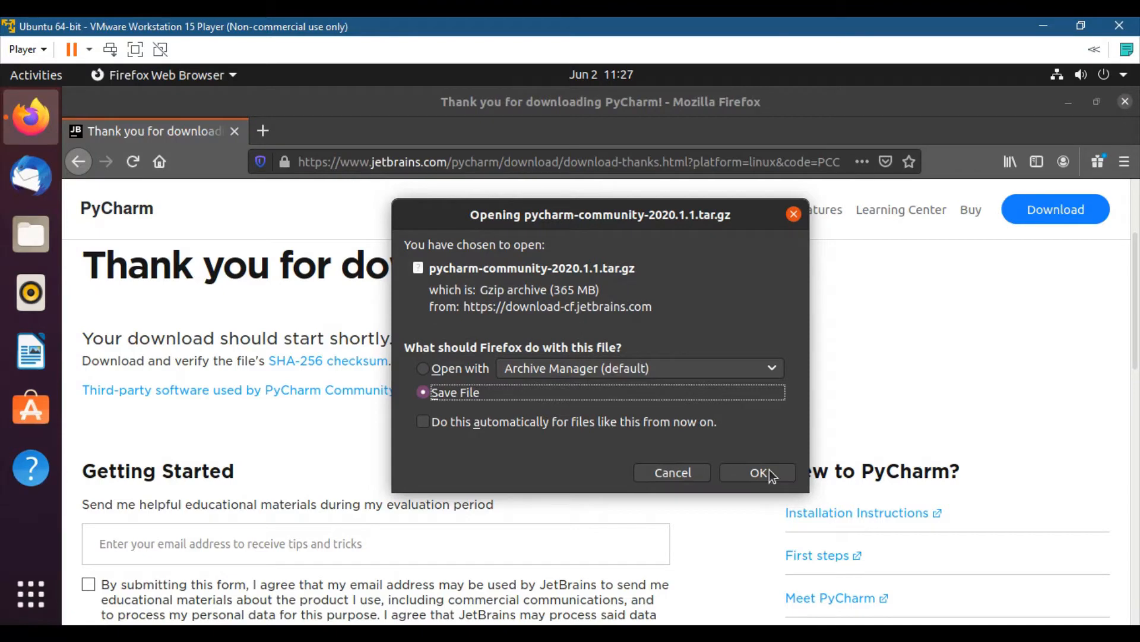
click(757, 472)
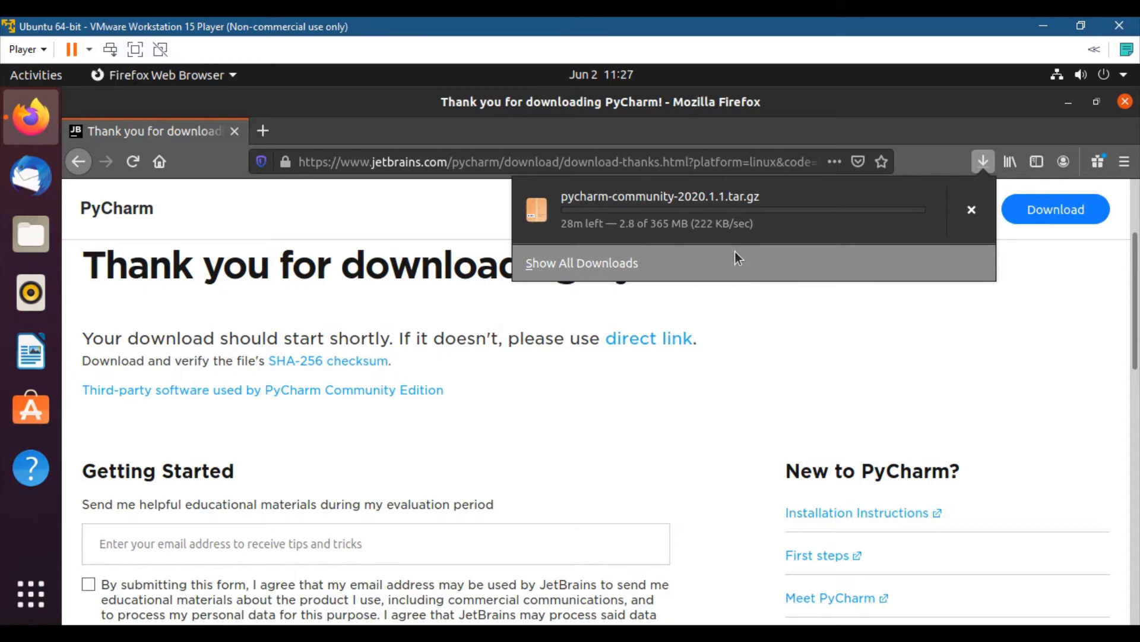
mouse_move(709, 253)
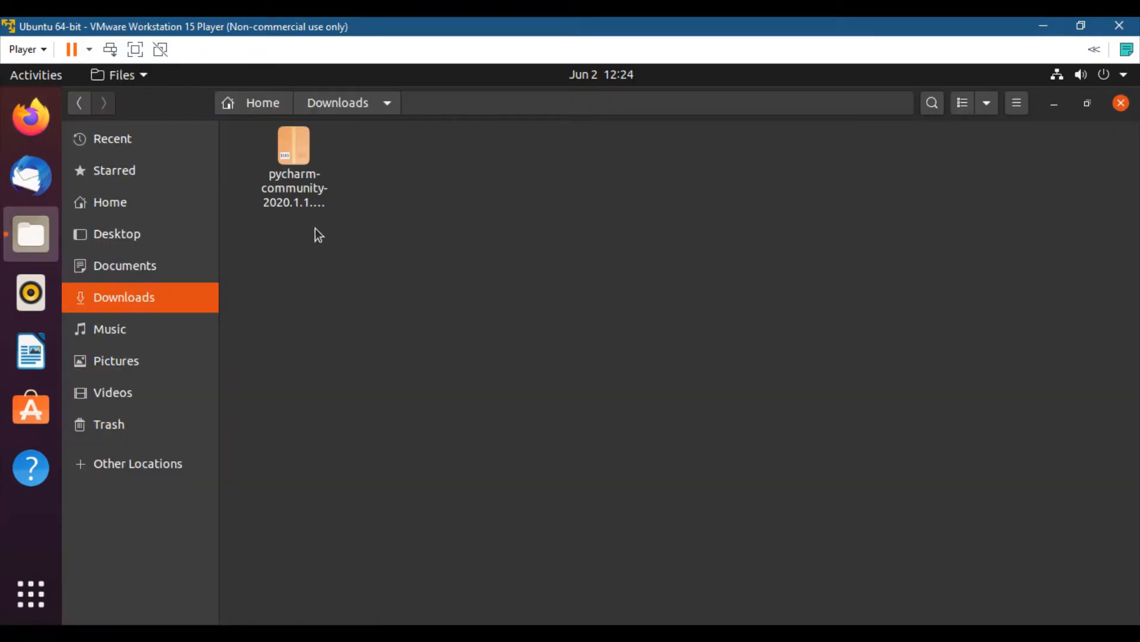
Extract pycharm-community-2020.1.1.tar.gz here in the Downloads folder
right_click(293, 153)
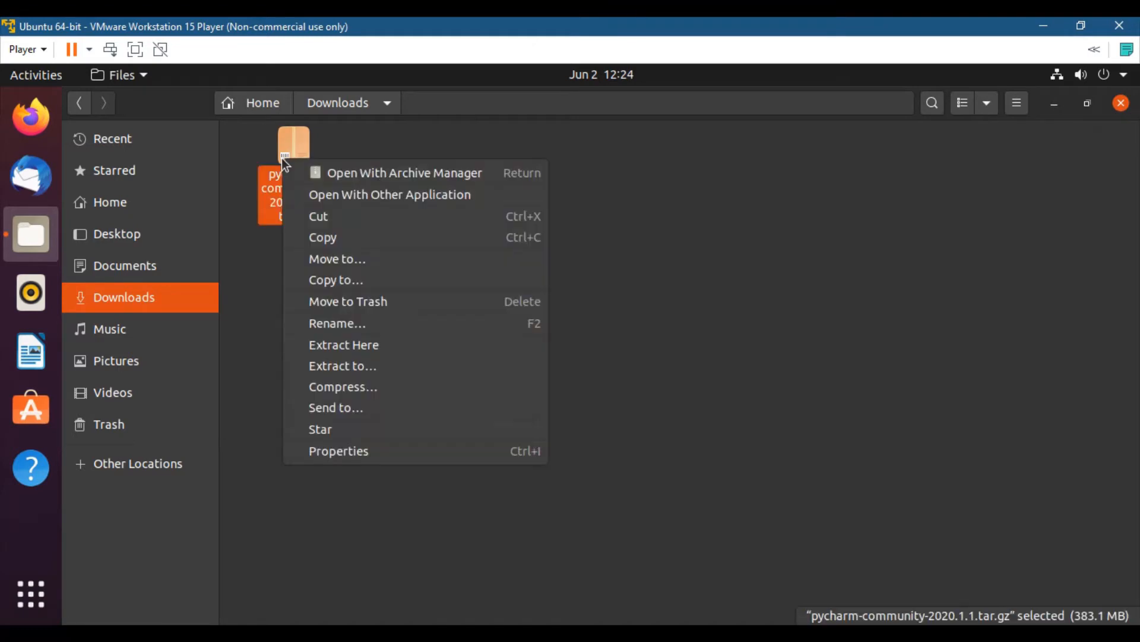
mouse_move(277, 264)
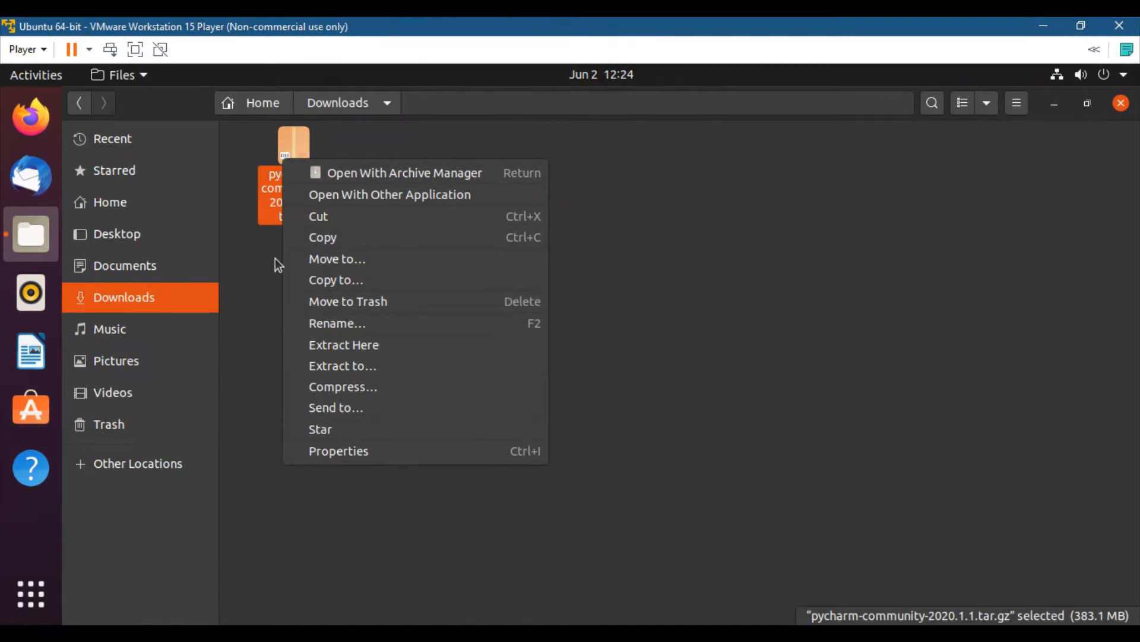
click(370, 353)
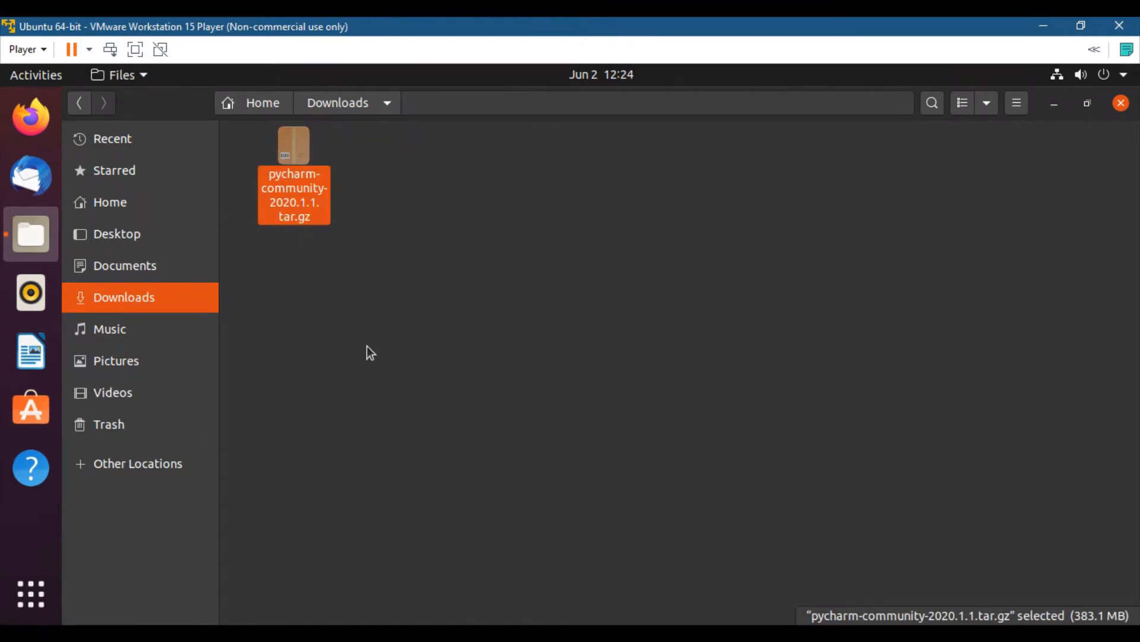
mouse_move(401, 253)
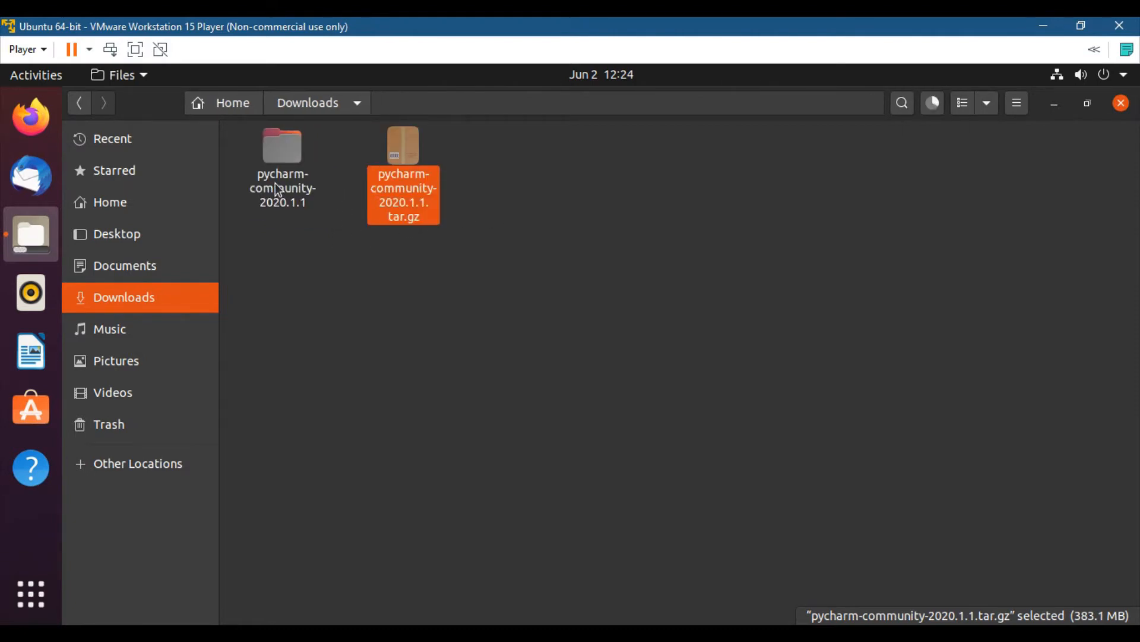
mouse_move(140, 226)
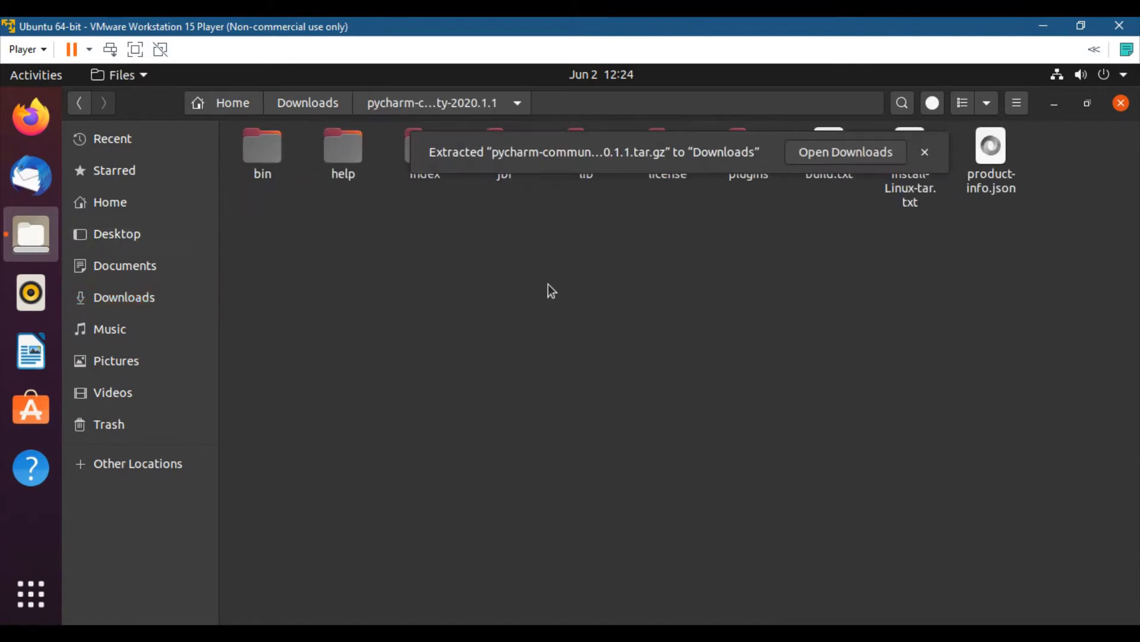
mouse_move(499, 202)
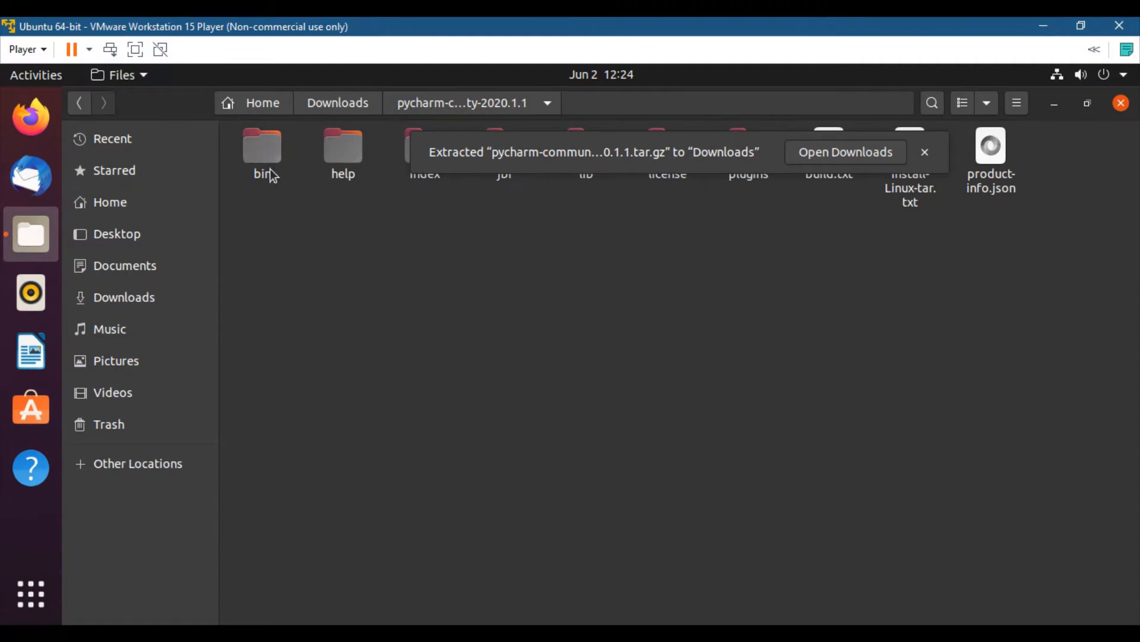
Open the bin folder and select the pycharm.sh launcher script
double_click(262, 145)
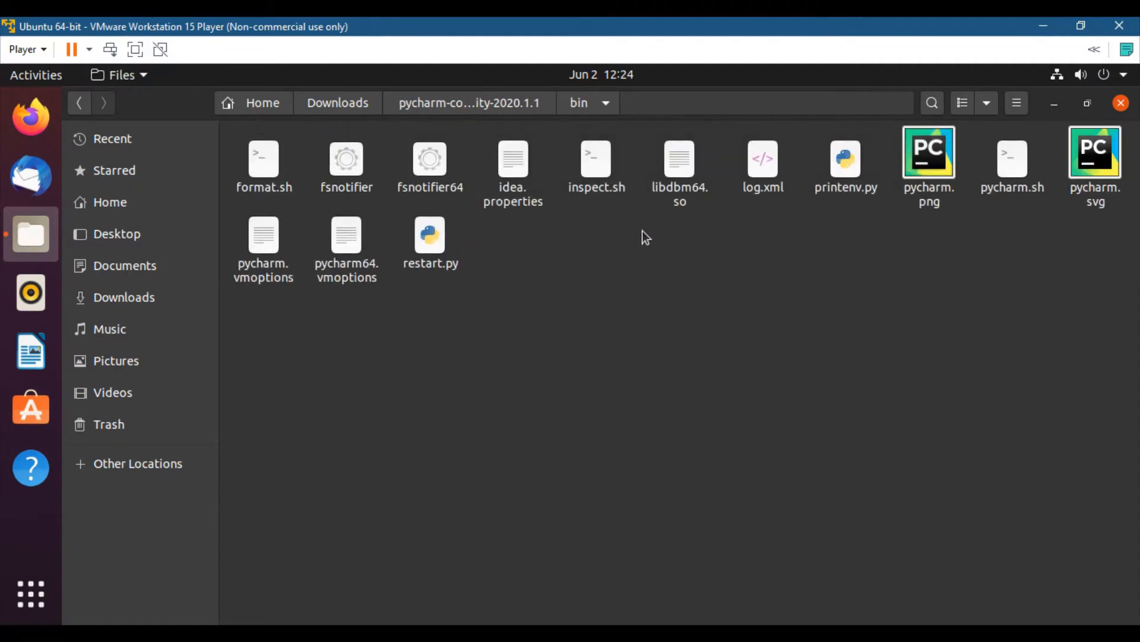
mouse_move(1012, 174)
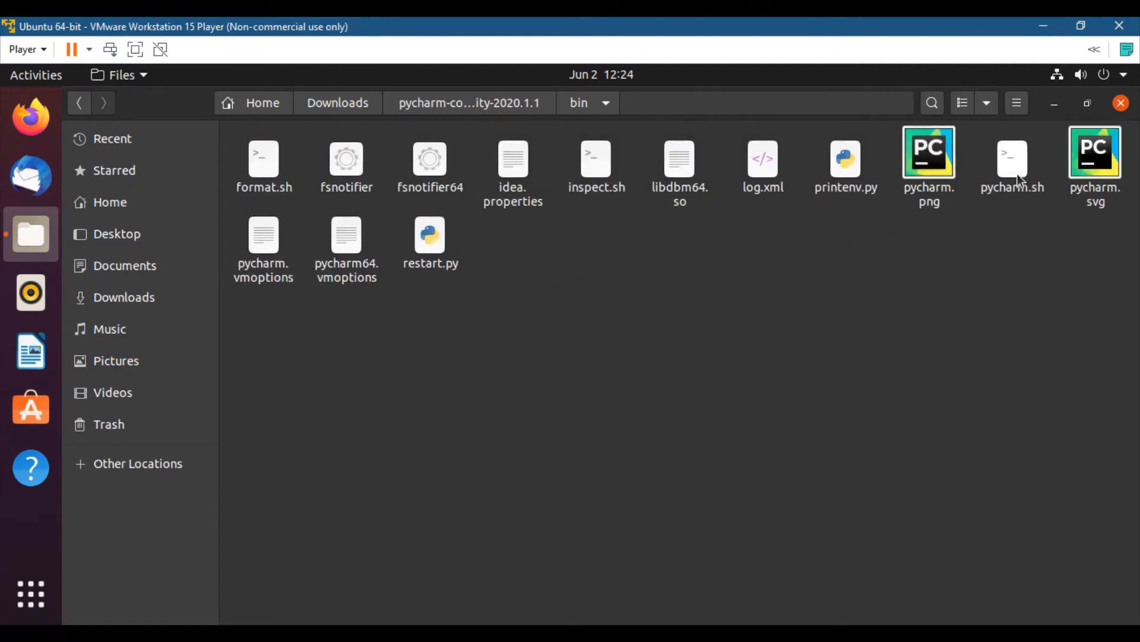
click(1012, 160)
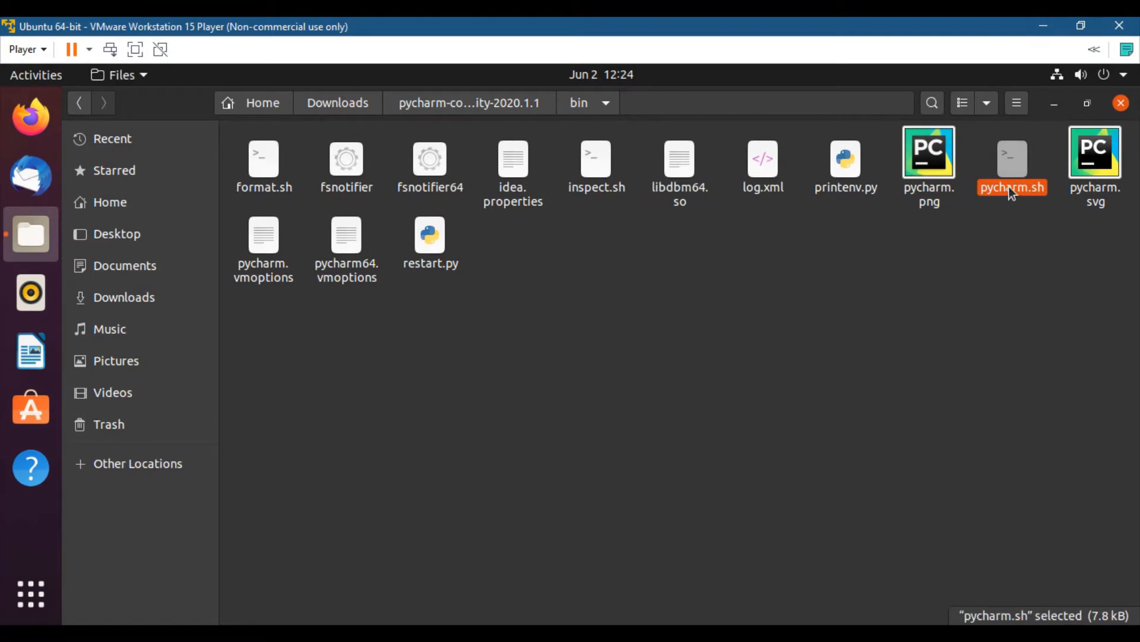
mouse_move(1017, 233)
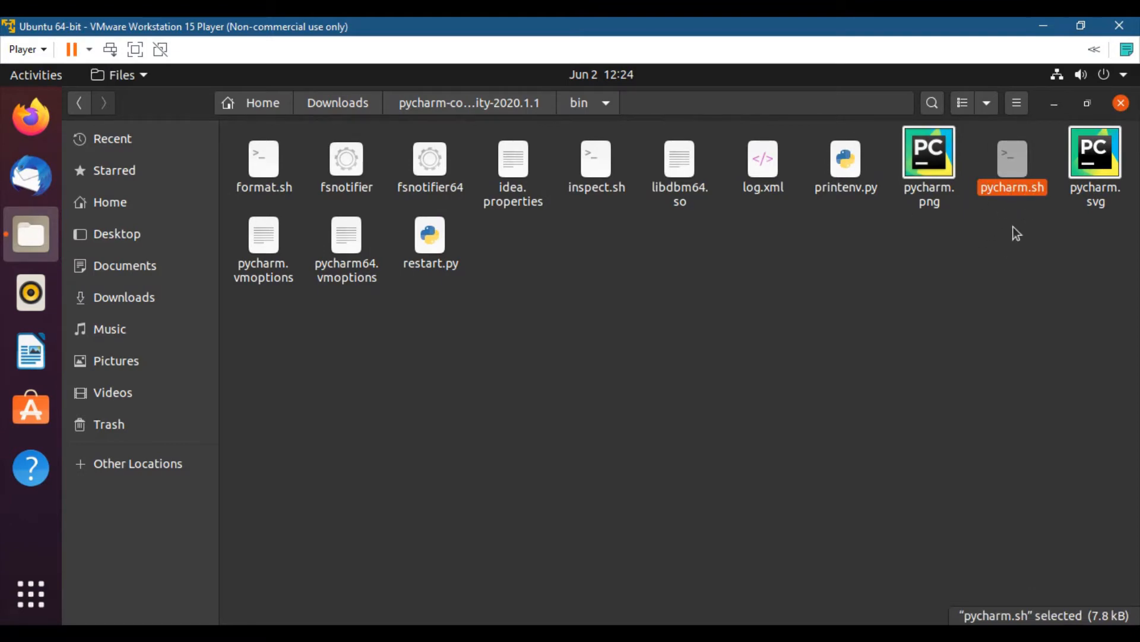
mouse_move(1018, 167)
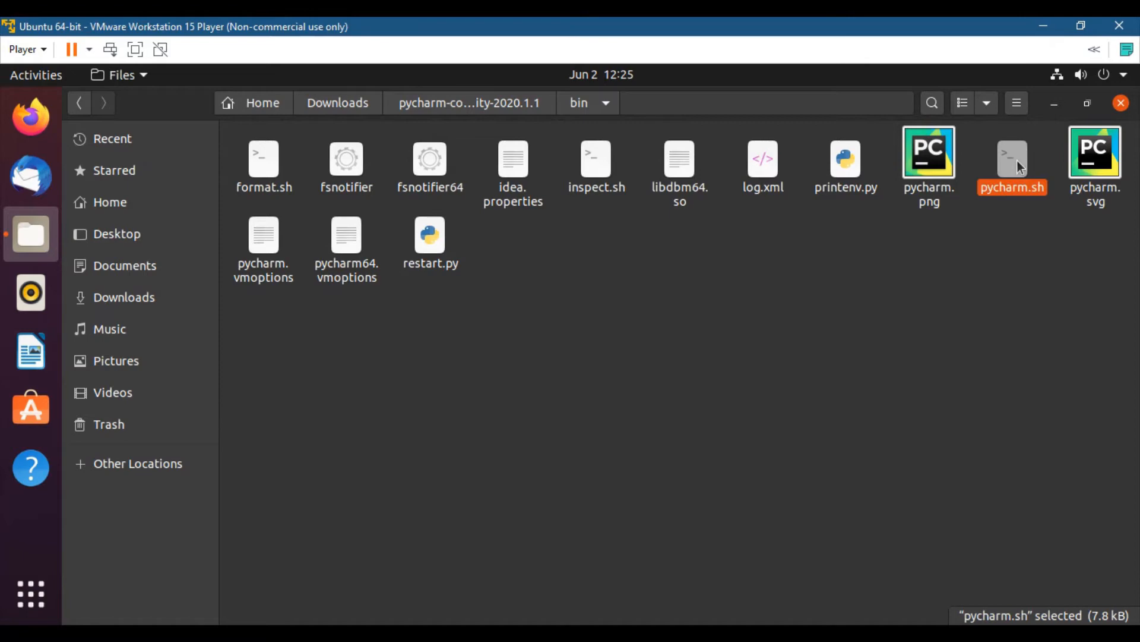
right_click(703, 308)
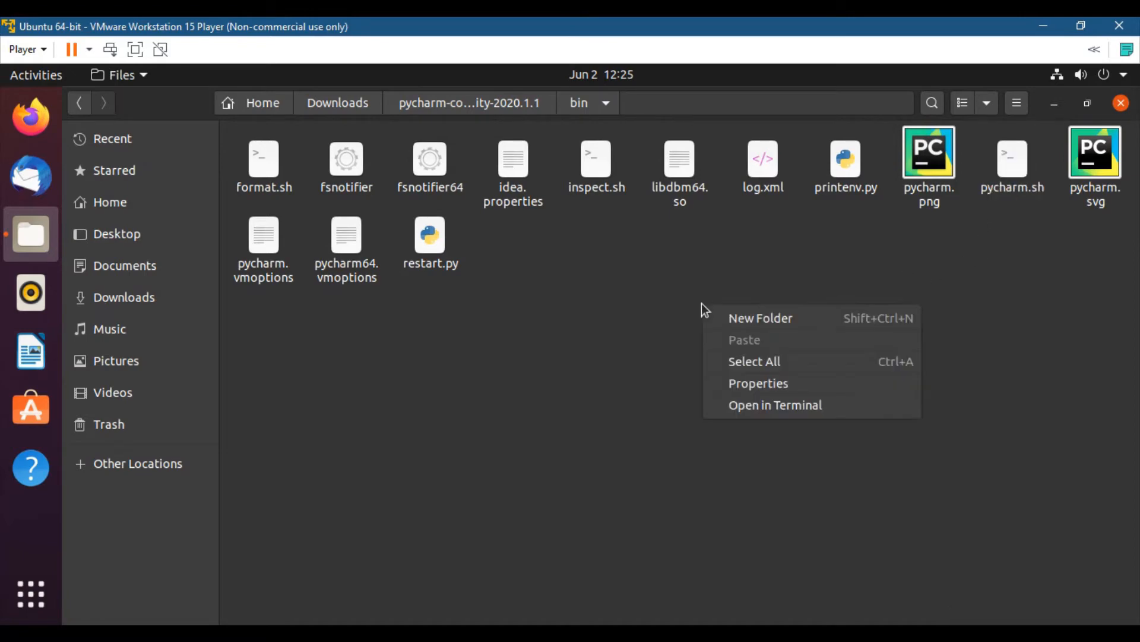
mouse_move(775, 405)
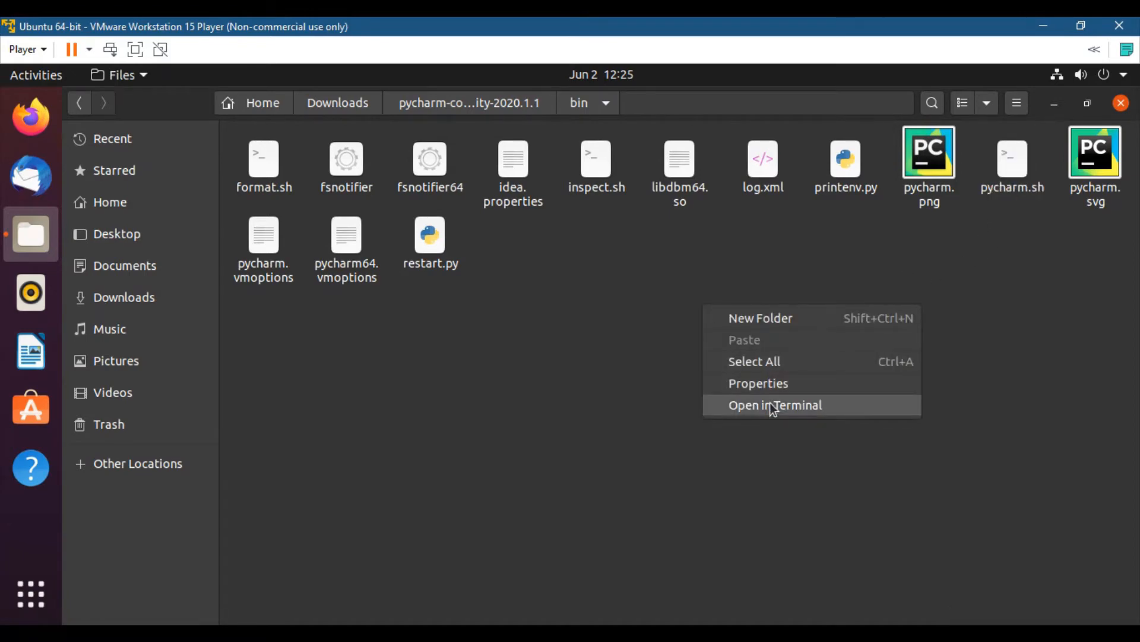
mouse_move(934, 256)
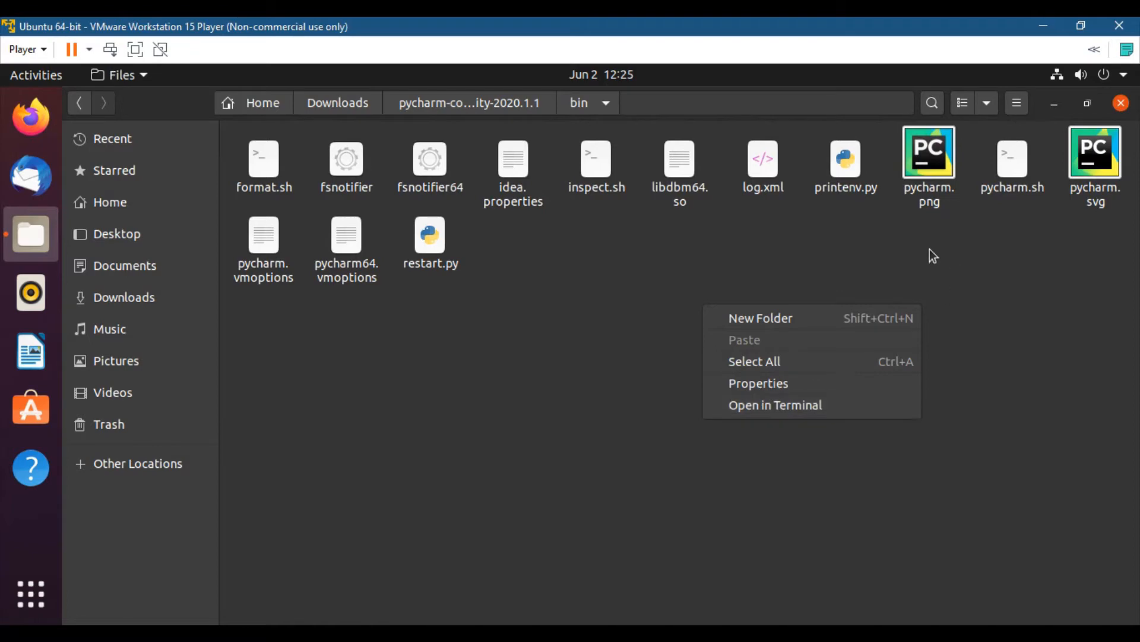
Open a Terminal located in the pycharm-community-2020.1.1 bin folder
click(774, 405)
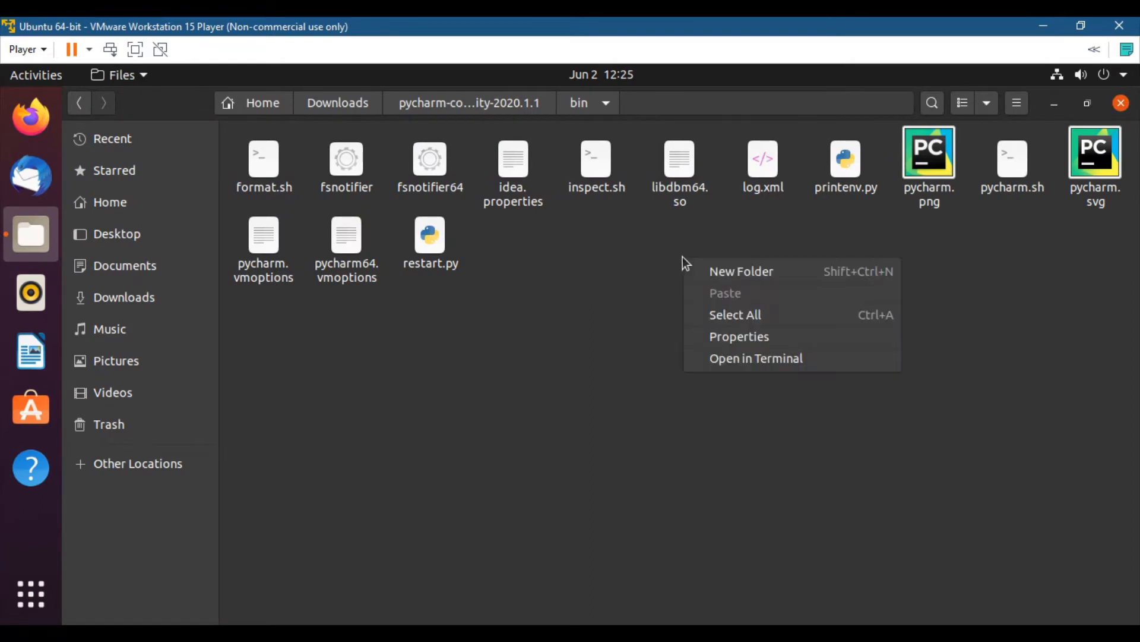
mouse_move(709, 271)
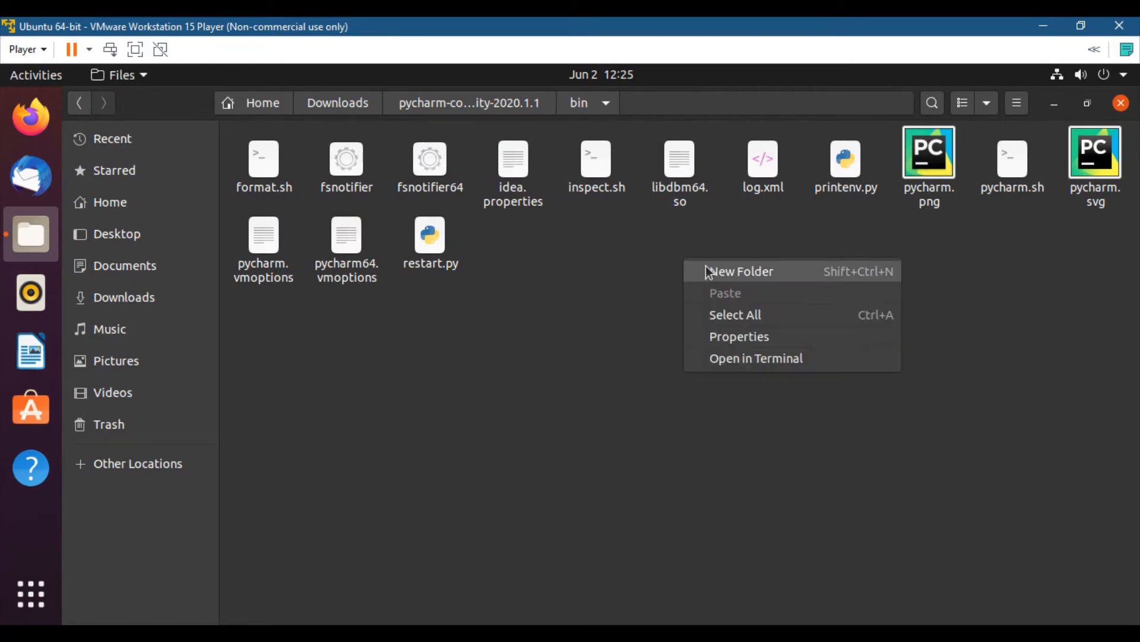
mouse_move(764, 357)
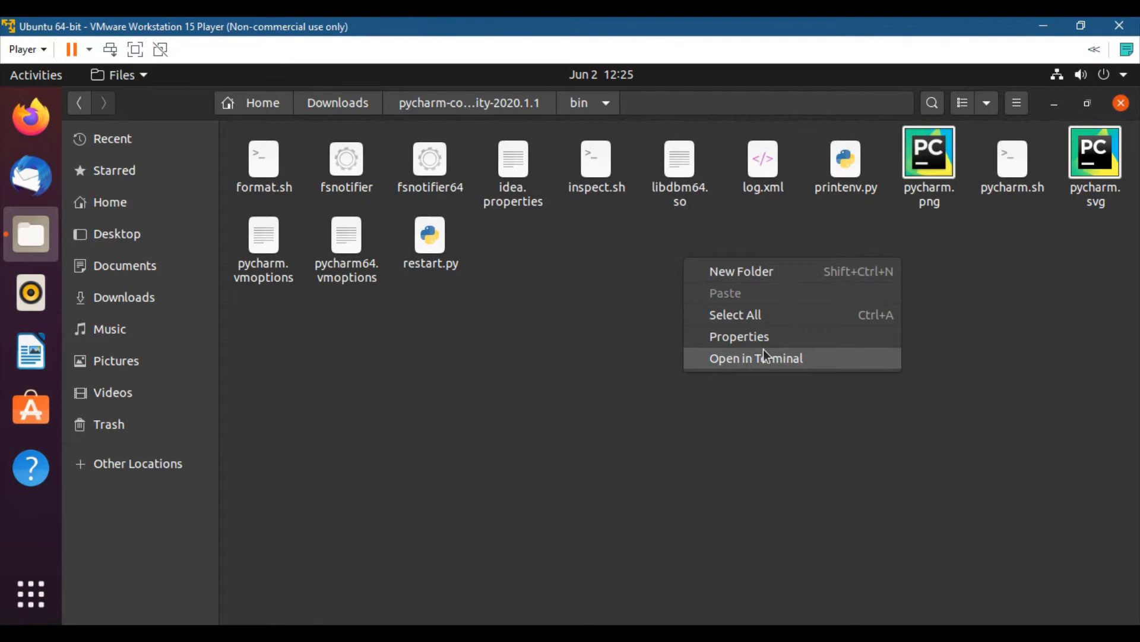
click(755, 357)
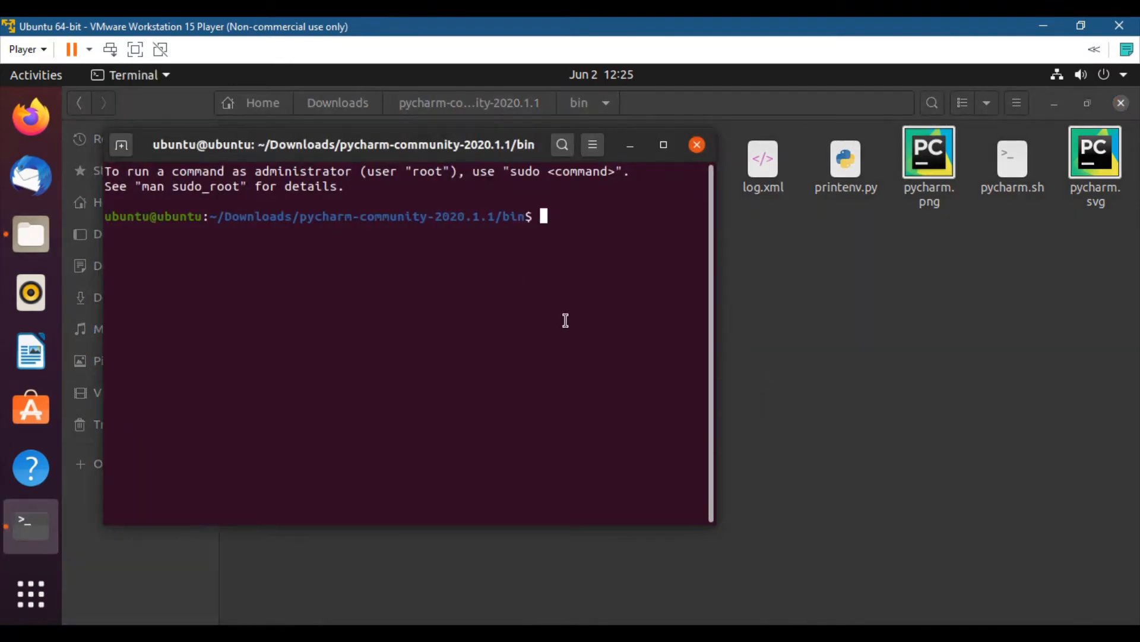
mouse_move(664, 144)
text(LS)
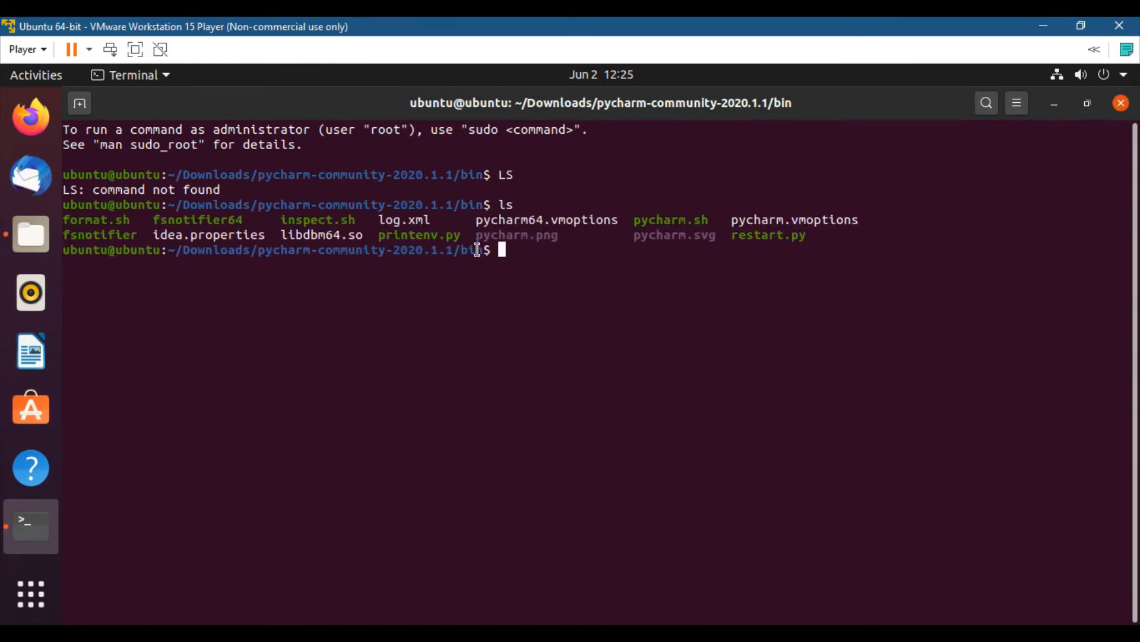
mouse_move(668, 225)
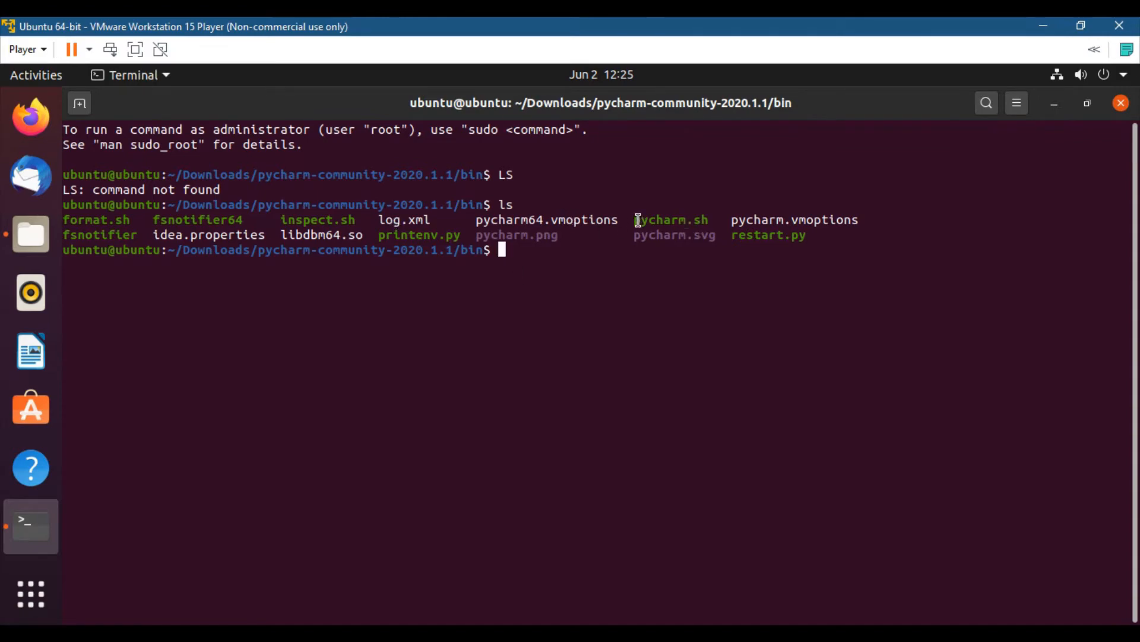
Run ./pycharm.sh in the terminal to launch PyCharm
double_click(671, 220)
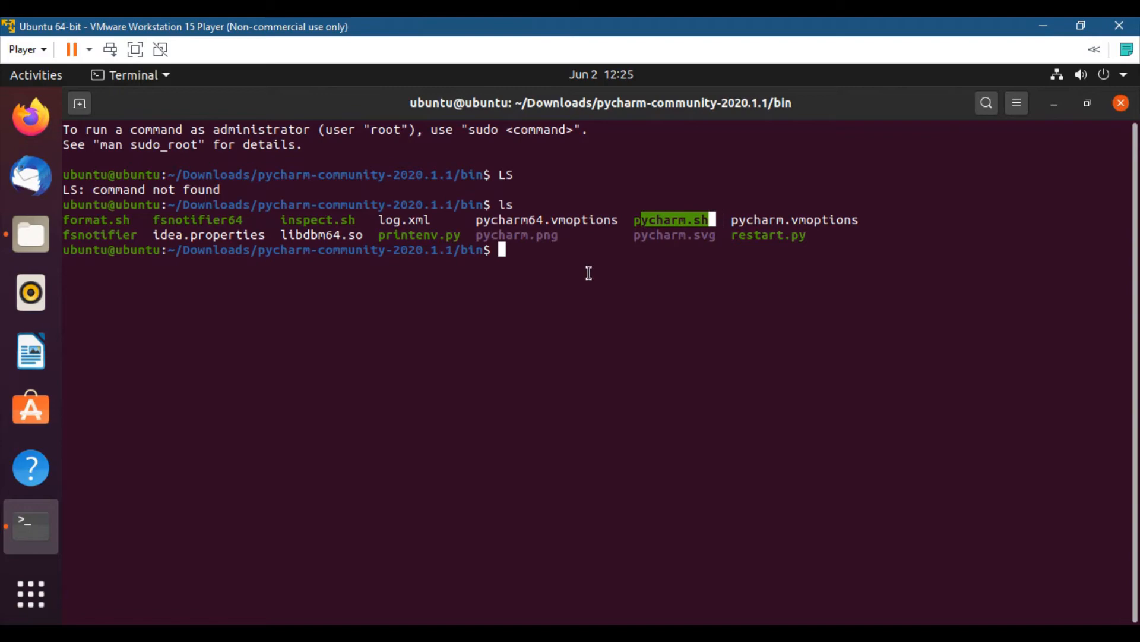
mouse_move(651, 288)
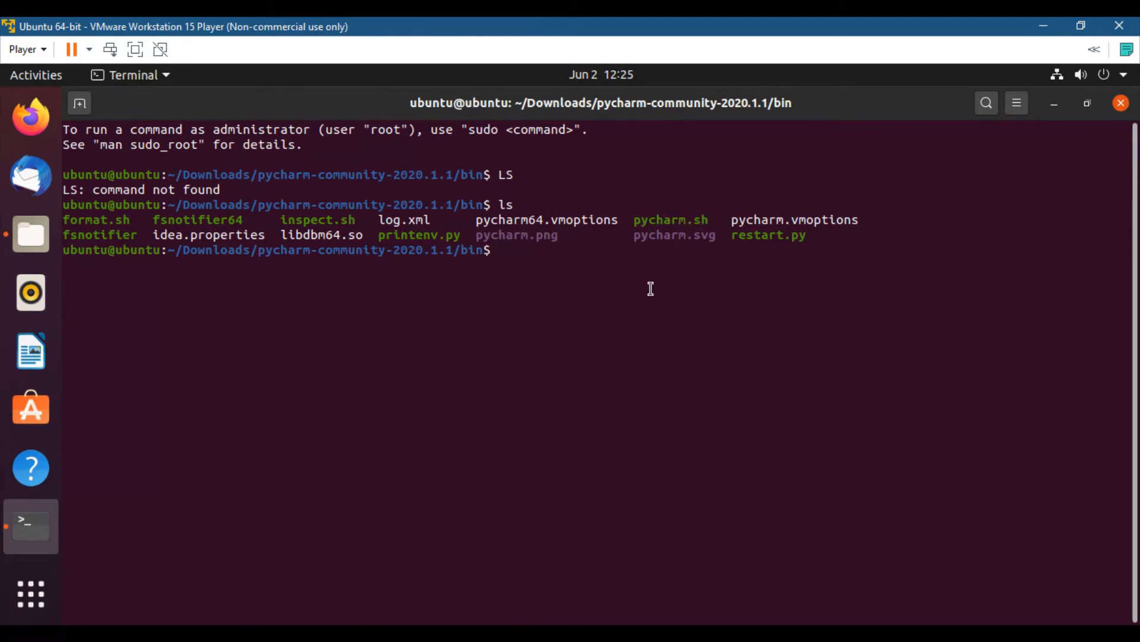
text(./)
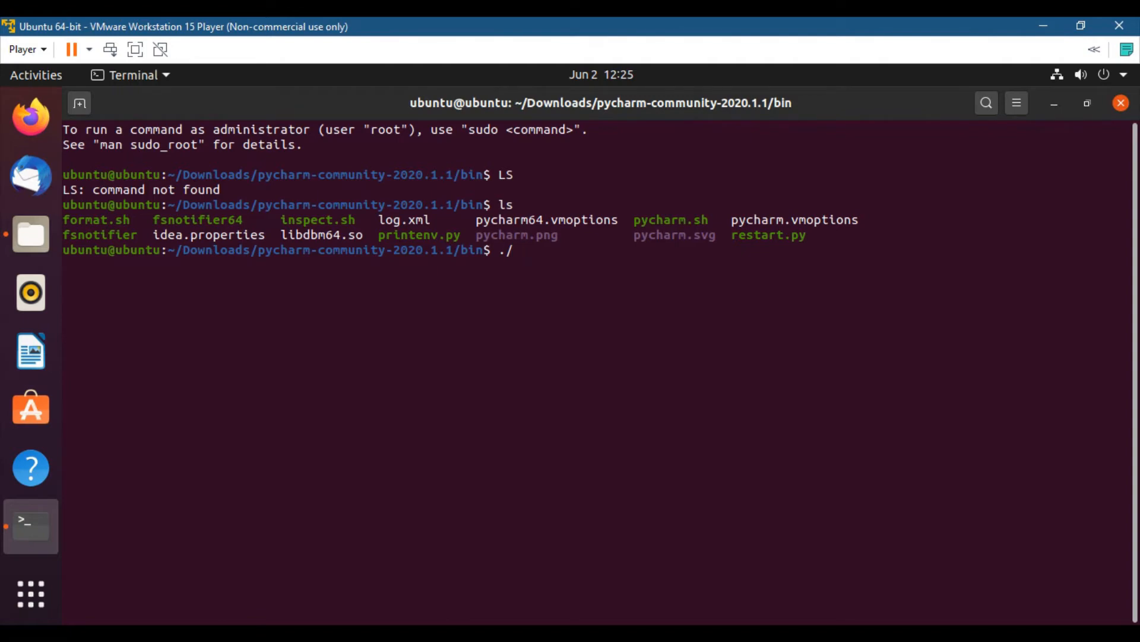
text(pycharm.sh)
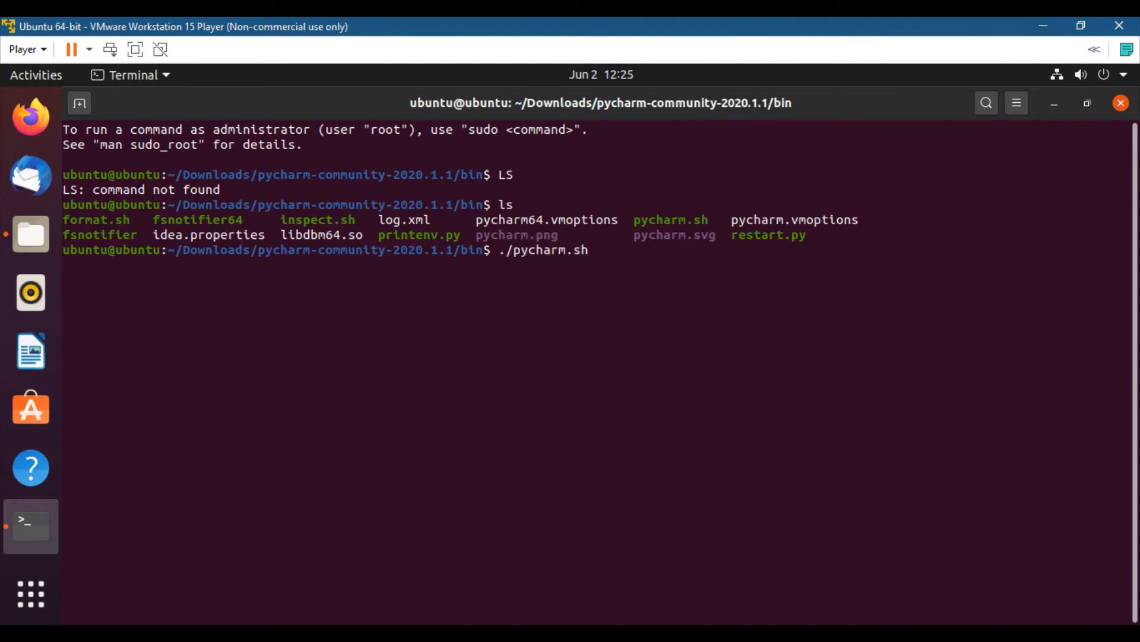
key(Return)
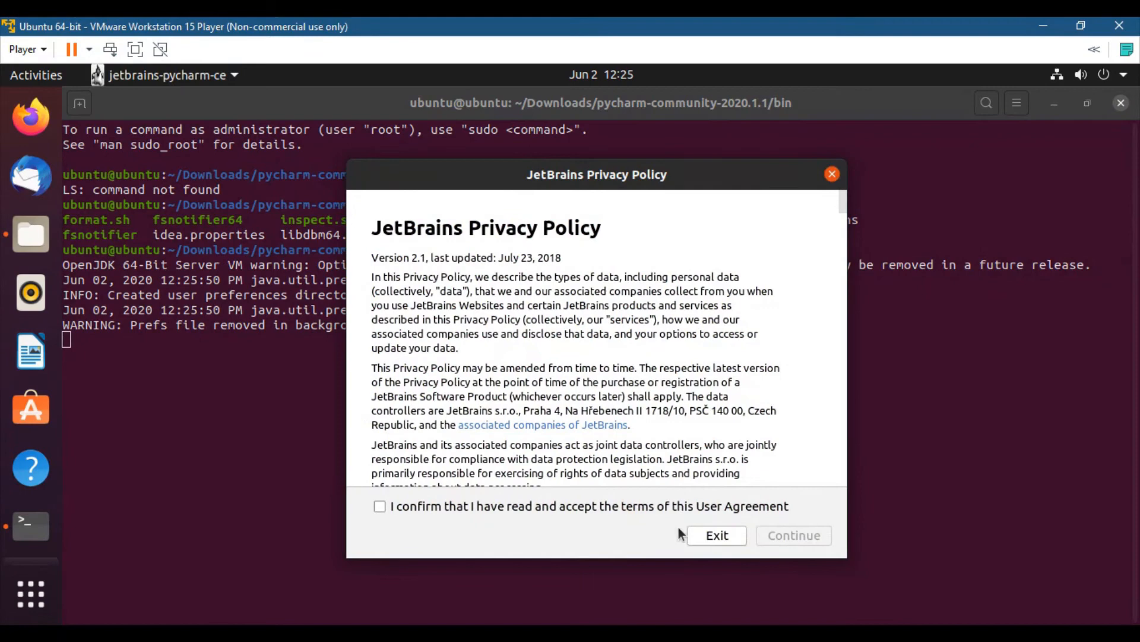
mouse_move(437, 349)
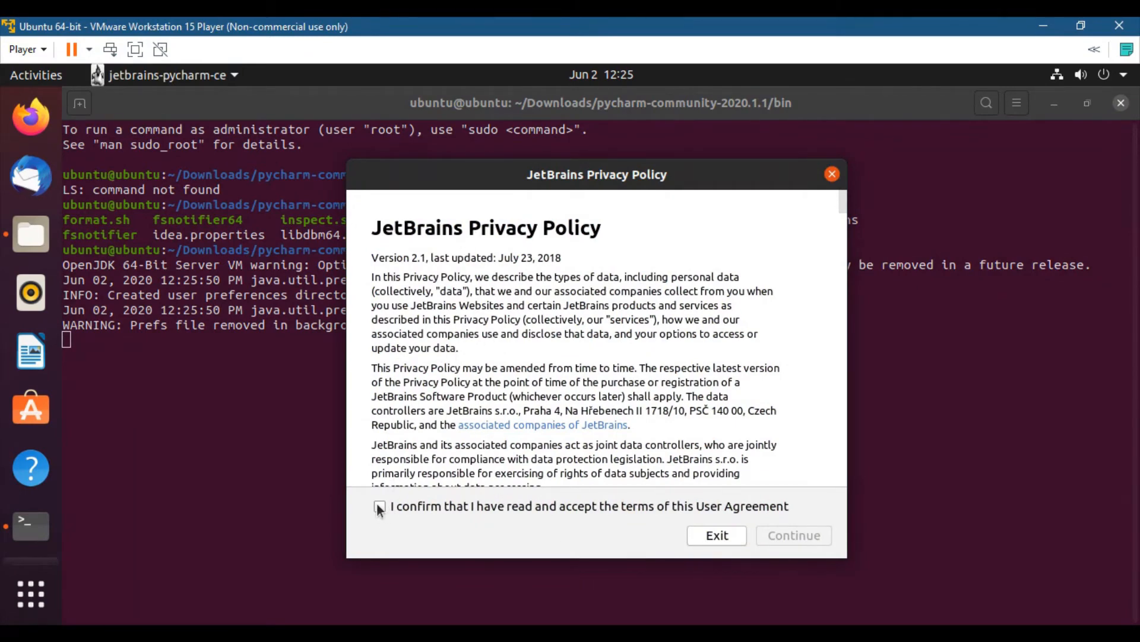
Tick the User Agreement confirmation box and continue past the Privacy Policy
click(379, 506)
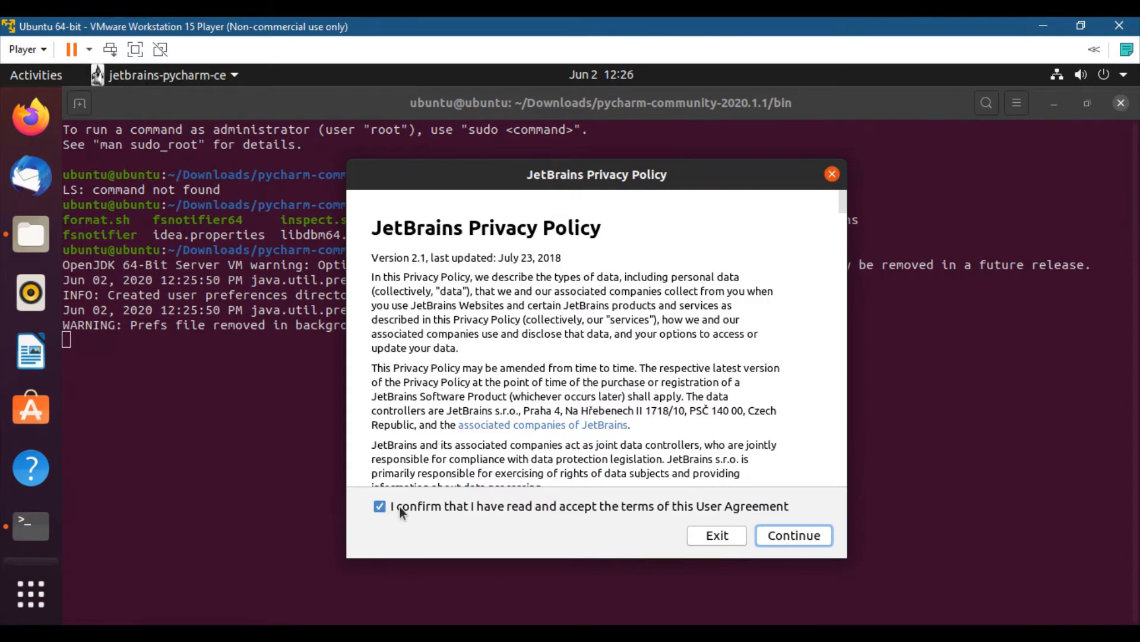
mouse_move(391, 514)
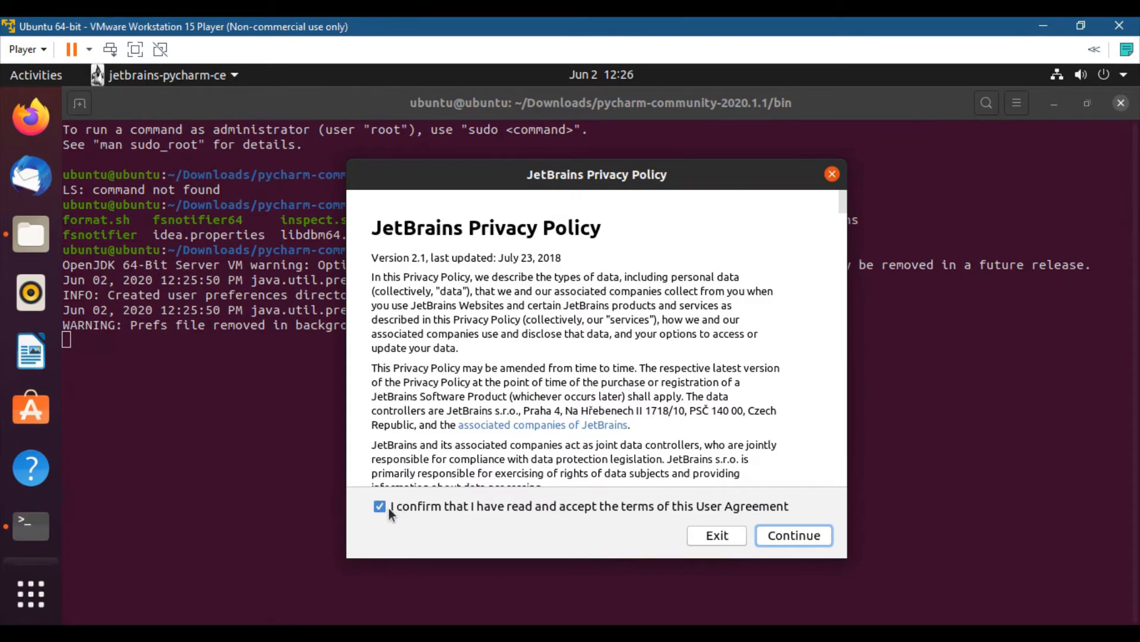
click(793, 535)
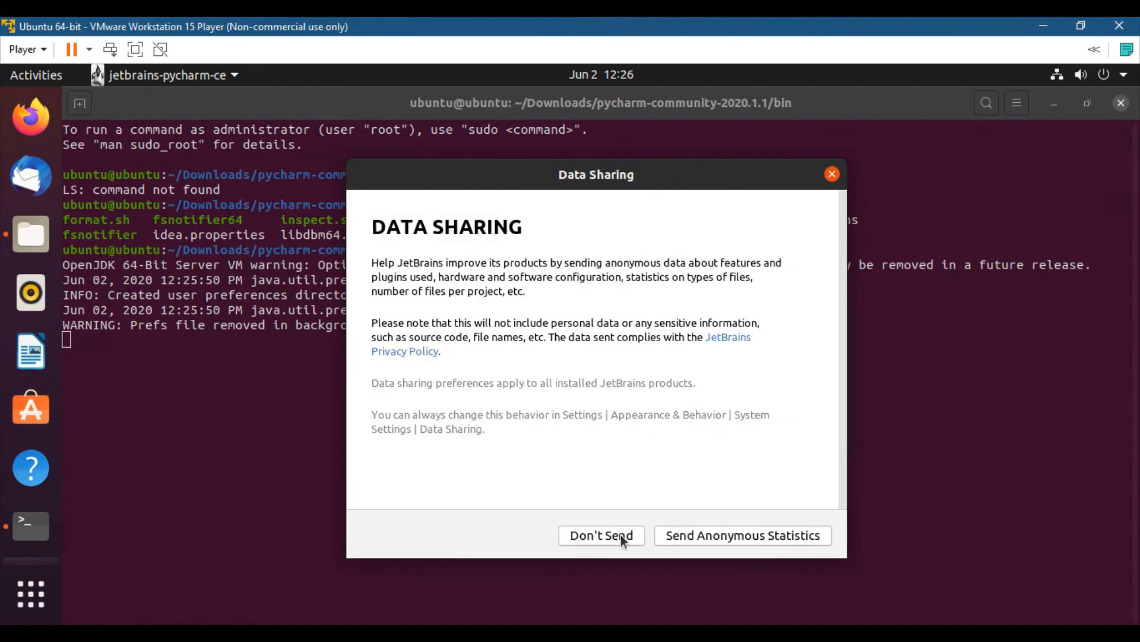
mouse_move(505, 448)
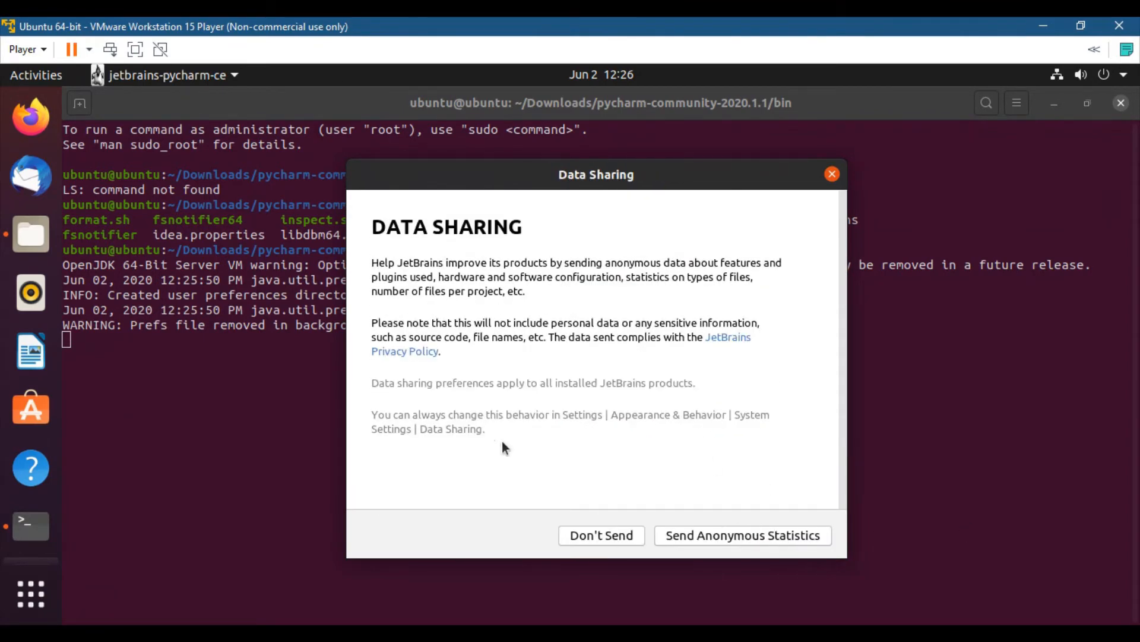
mouse_move(602, 536)
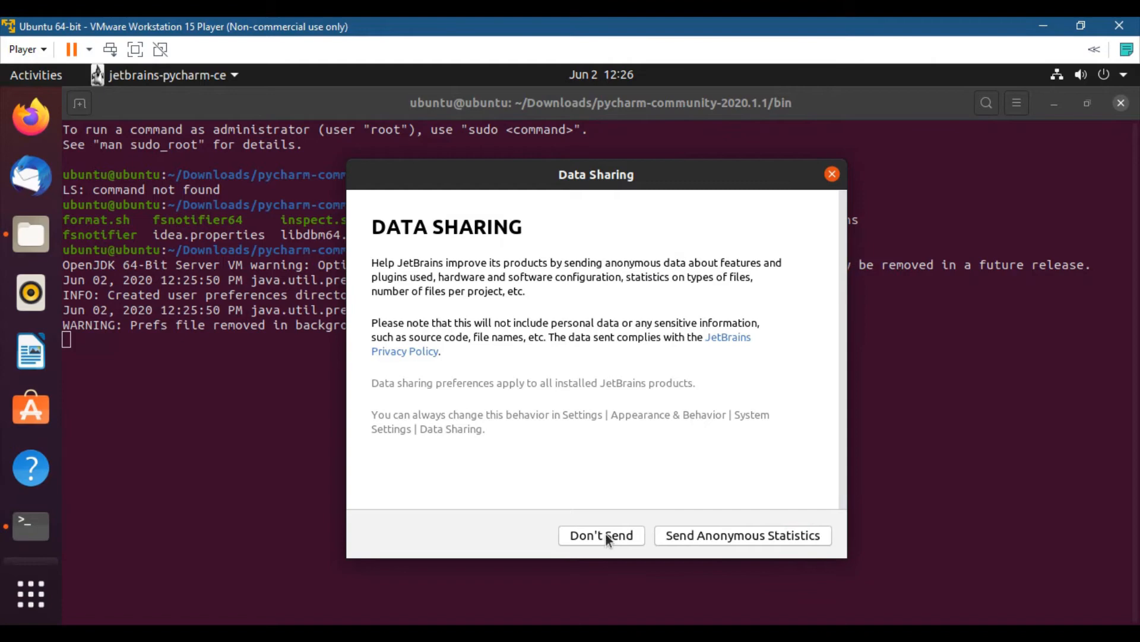
mouse_move(683, 478)
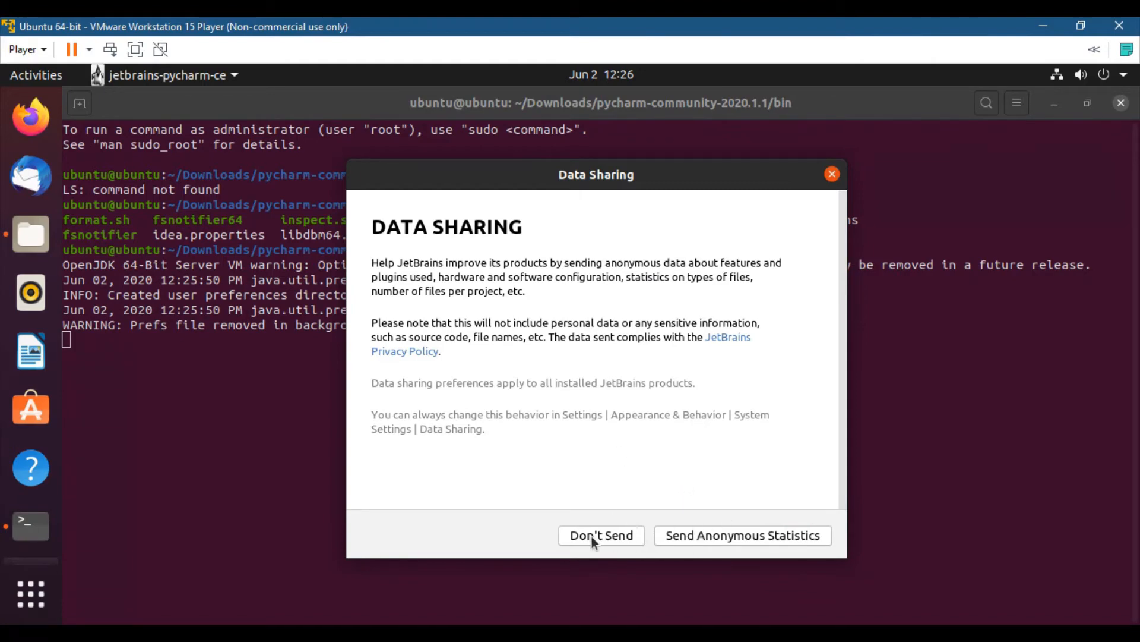
mouse_move(750, 547)
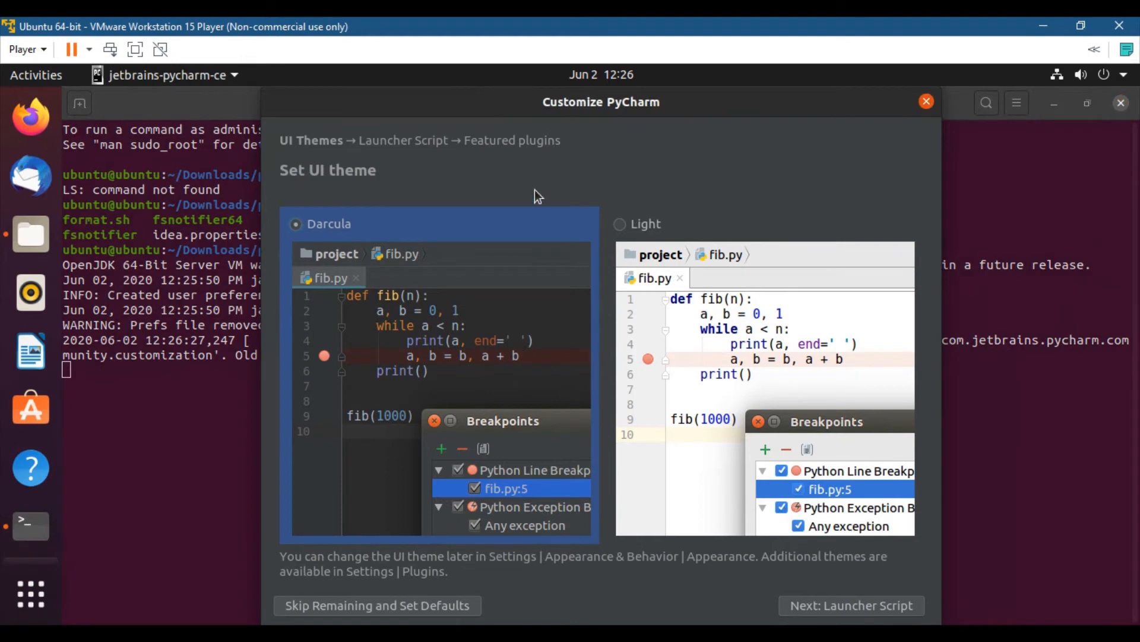
mouse_move(471, 362)
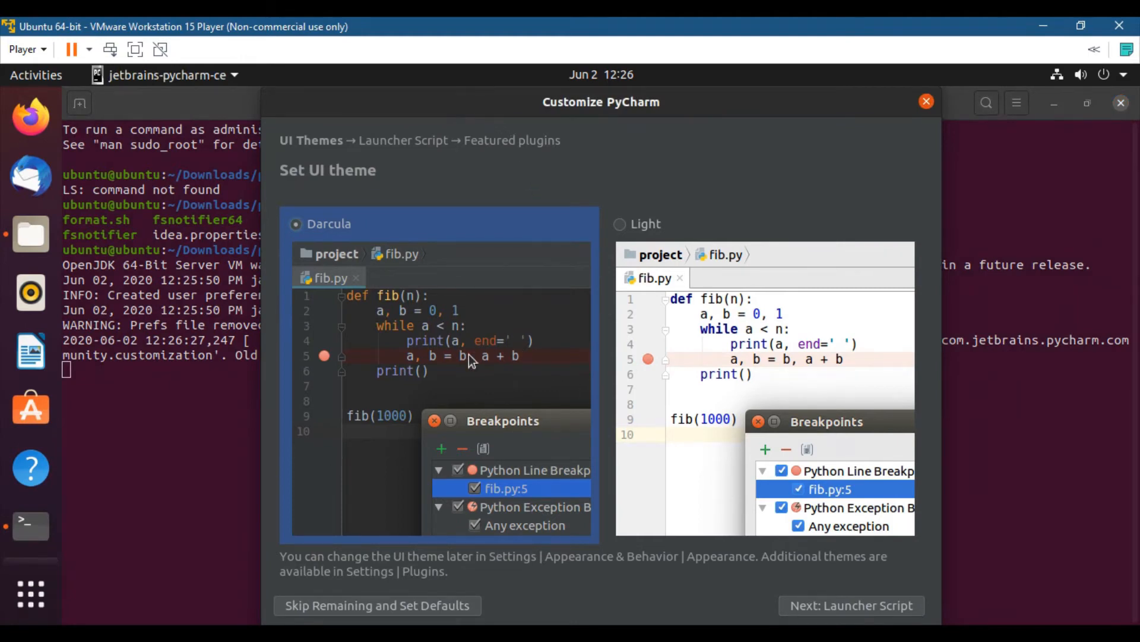
mouse_move(649, 446)
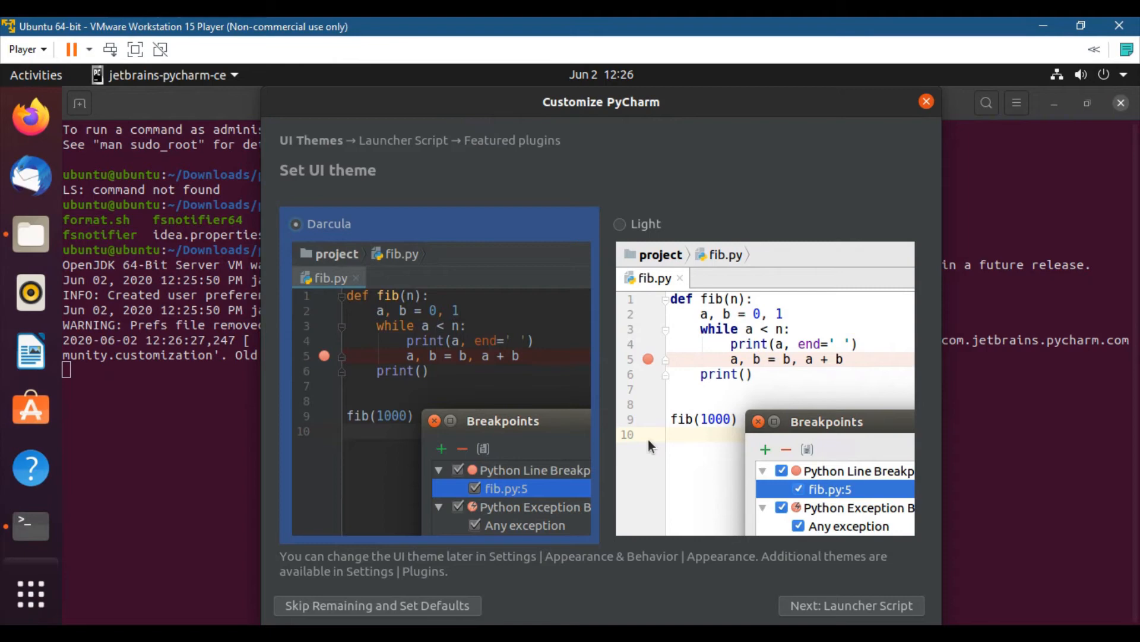
mouse_move(588, 131)
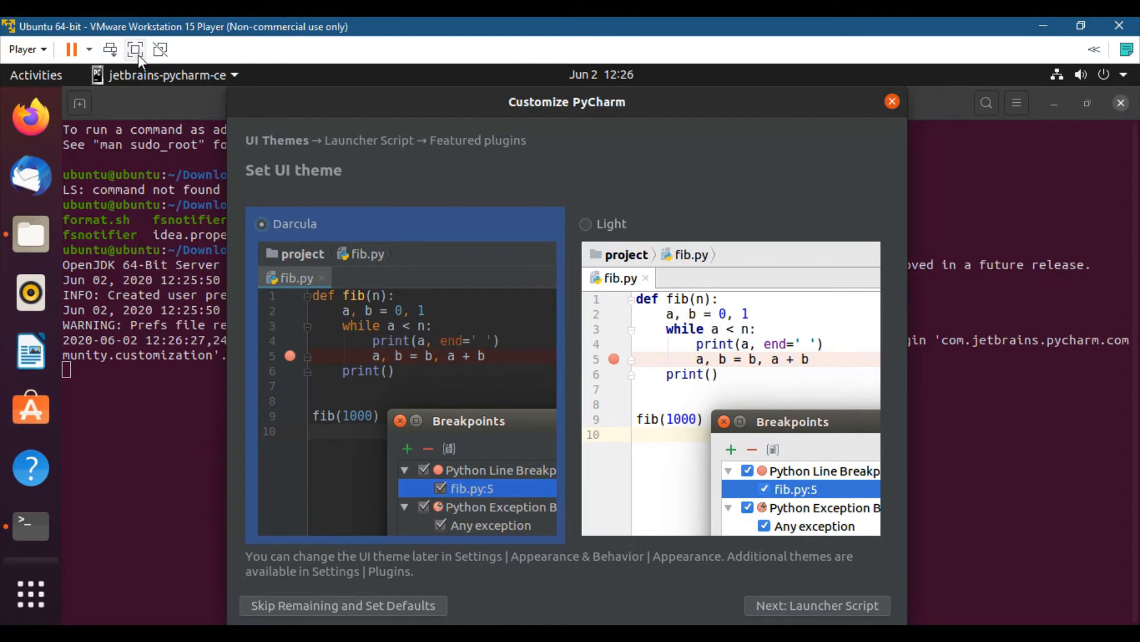
Preview the Light theme, reselect Darcula, and advance to Launcher Script
click(135, 50)
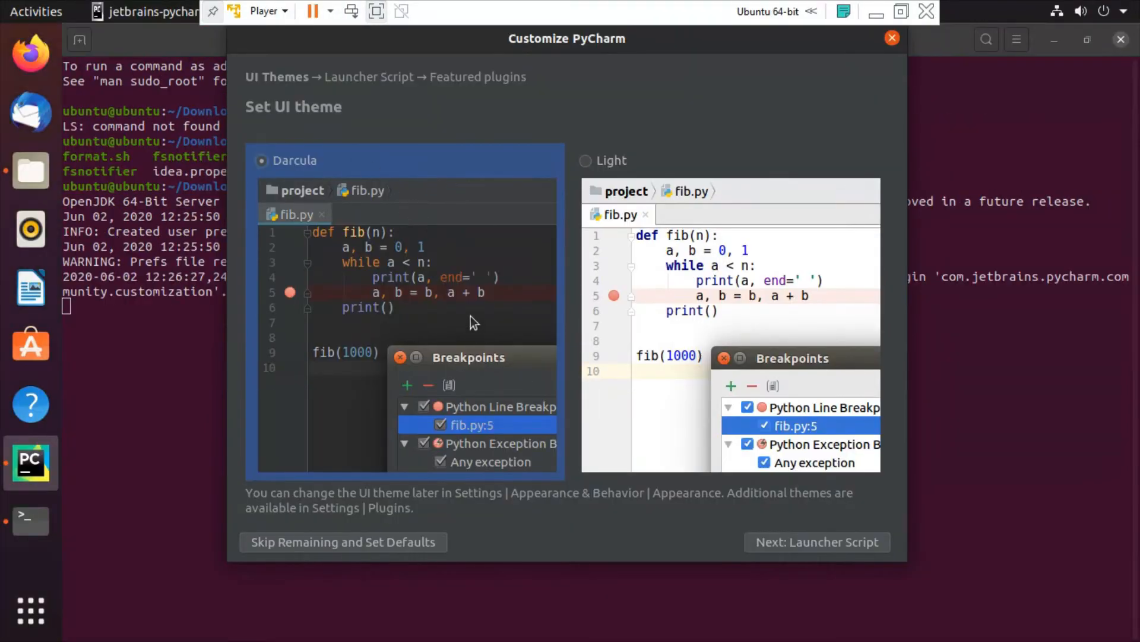
mouse_move(526, 292)
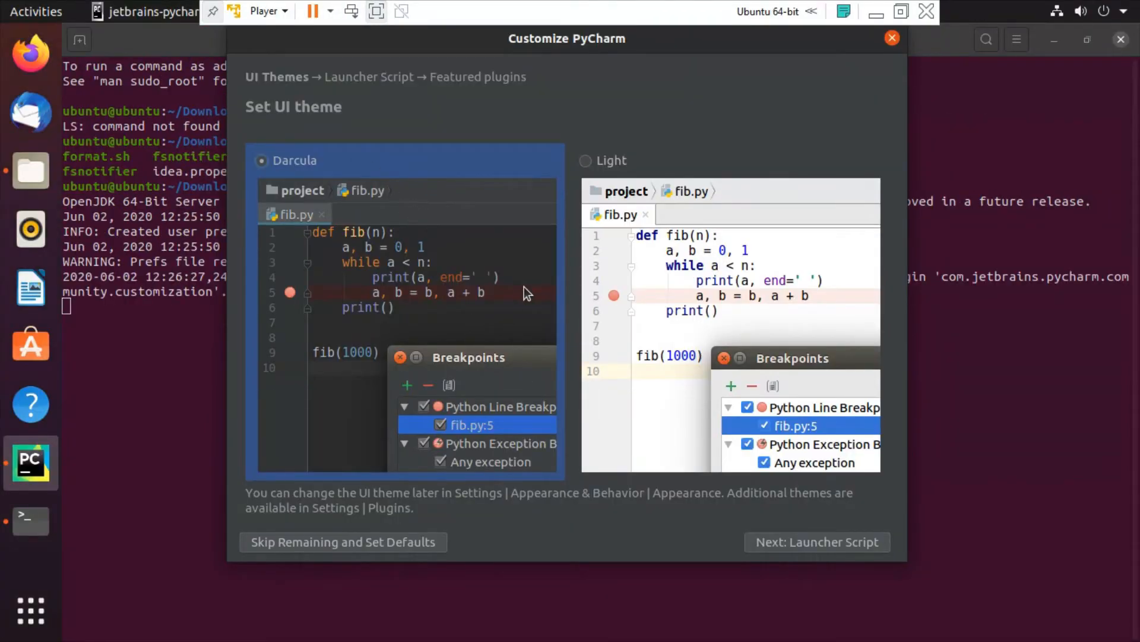
mouse_move(407, 248)
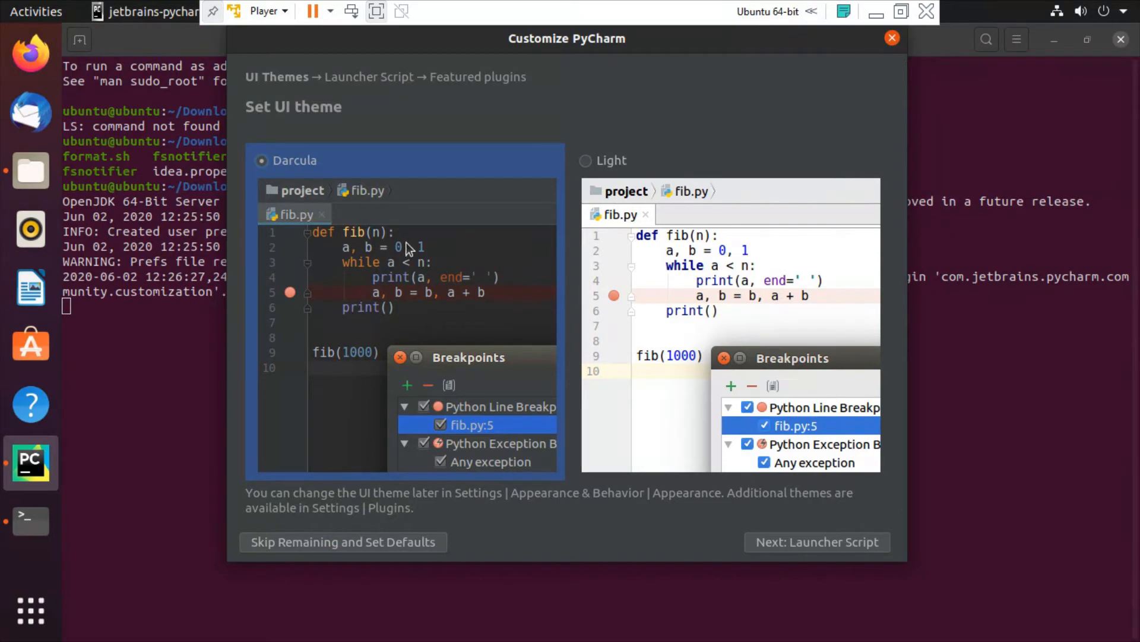
mouse_move(315, 165)
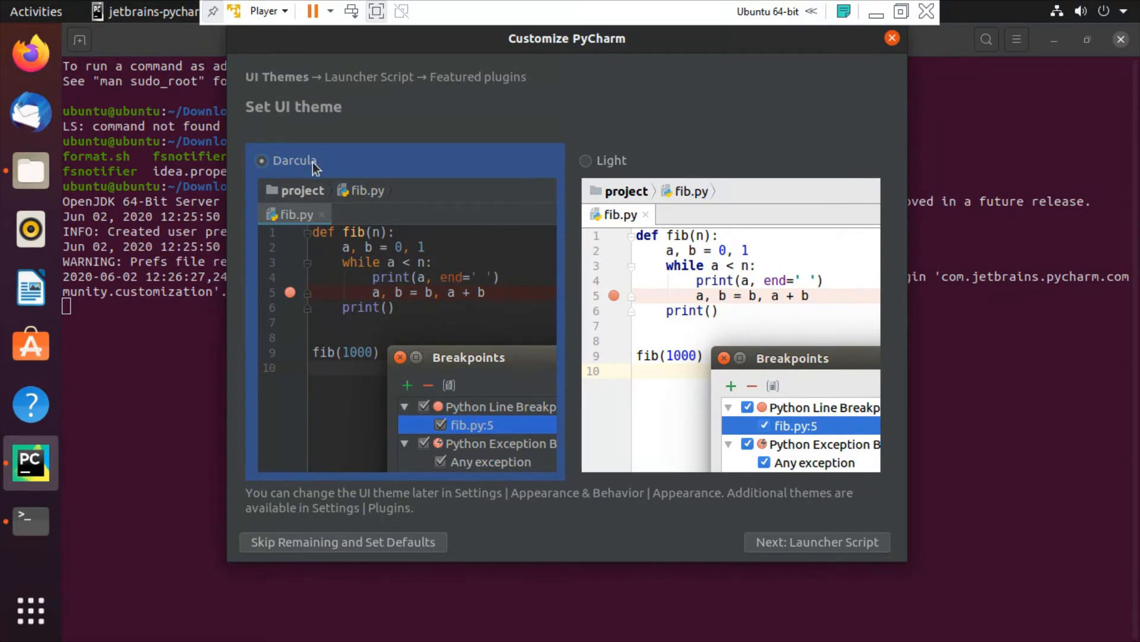
mouse_move(589, 168)
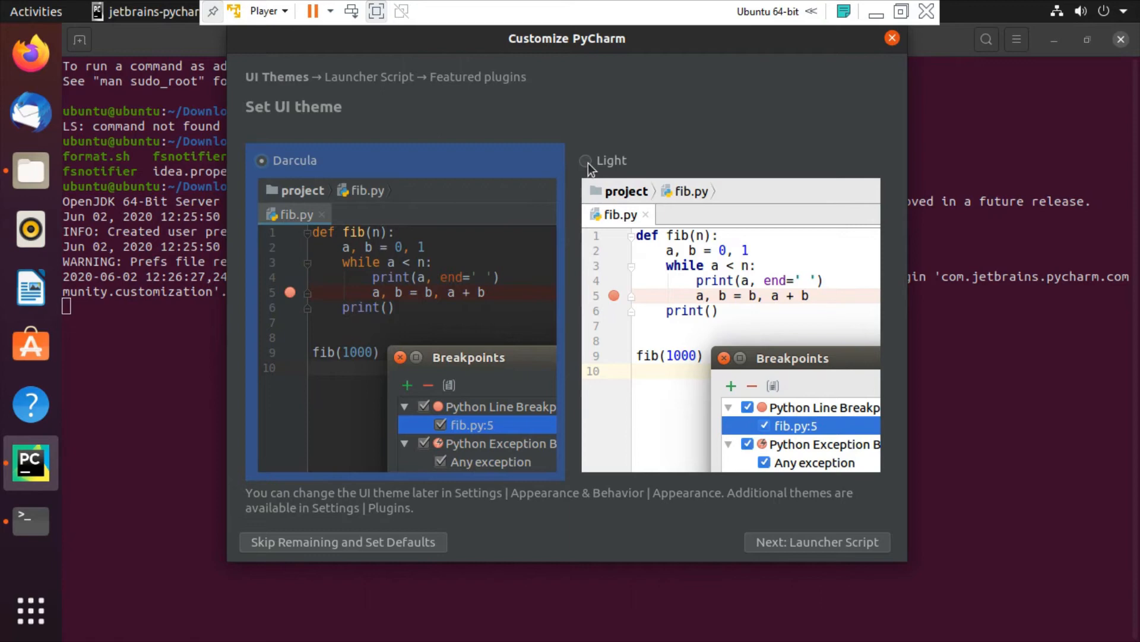
click(586, 160)
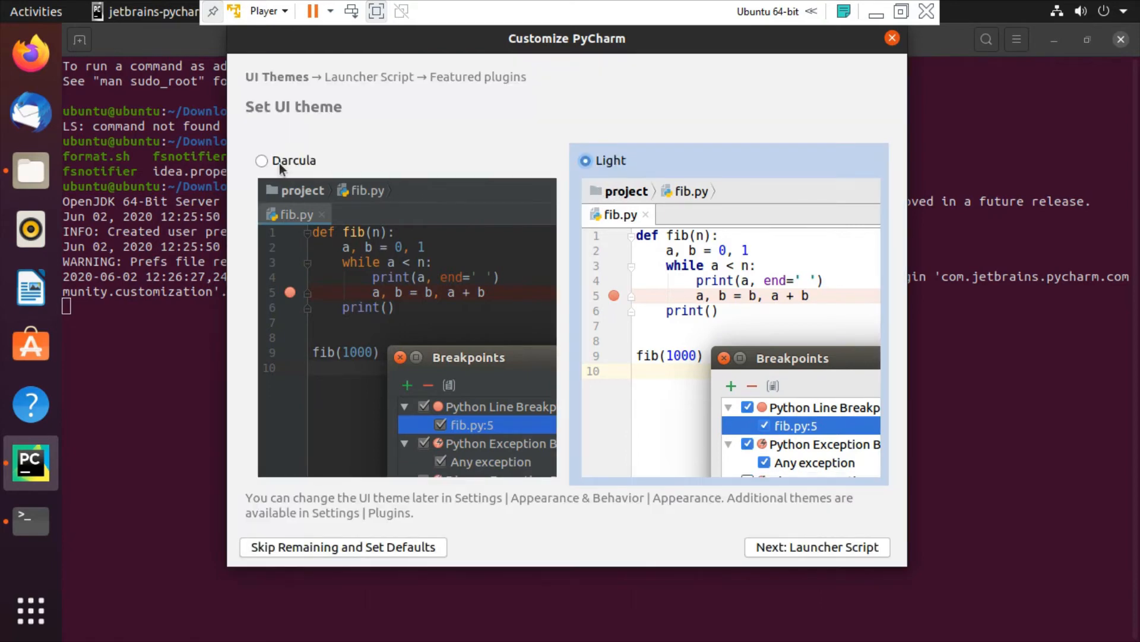
click(262, 159)
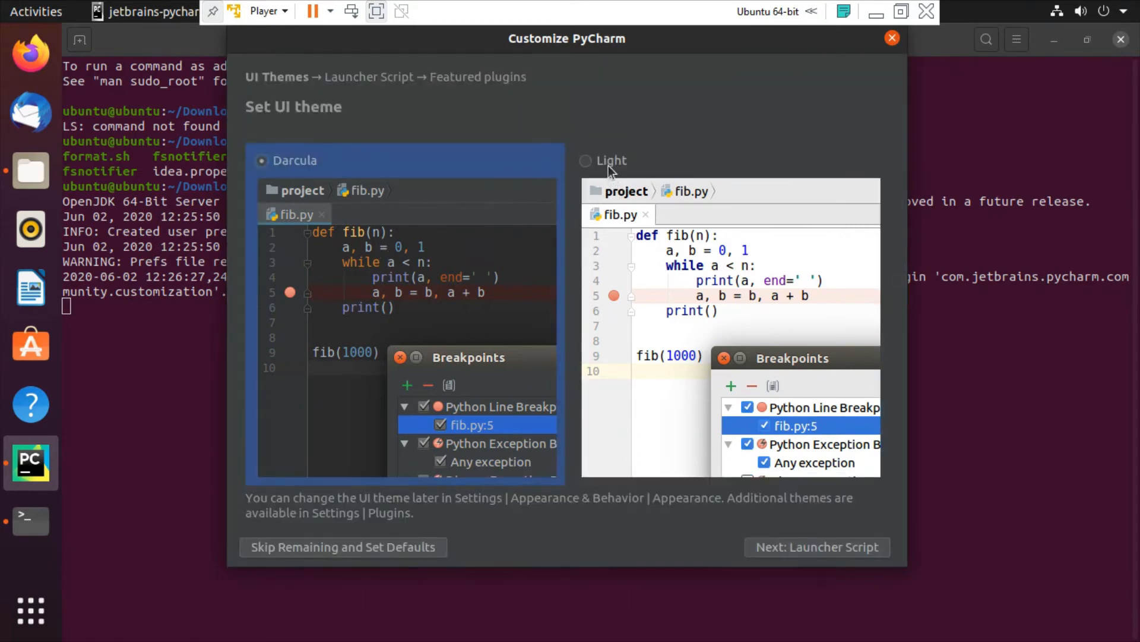
mouse_move(302, 233)
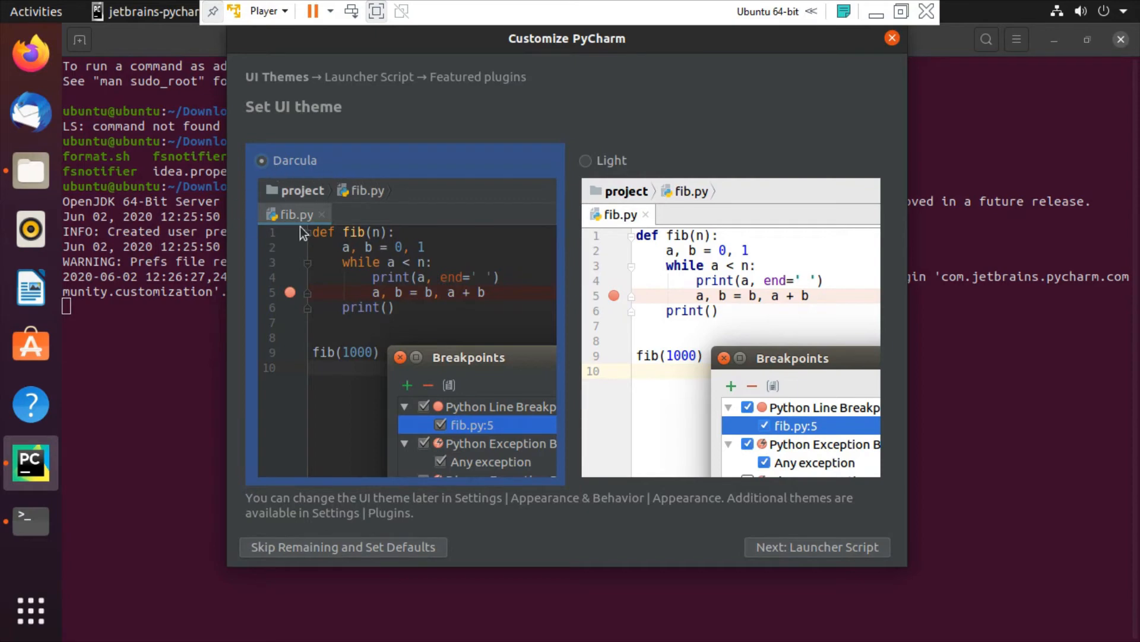
mouse_move(354, 122)
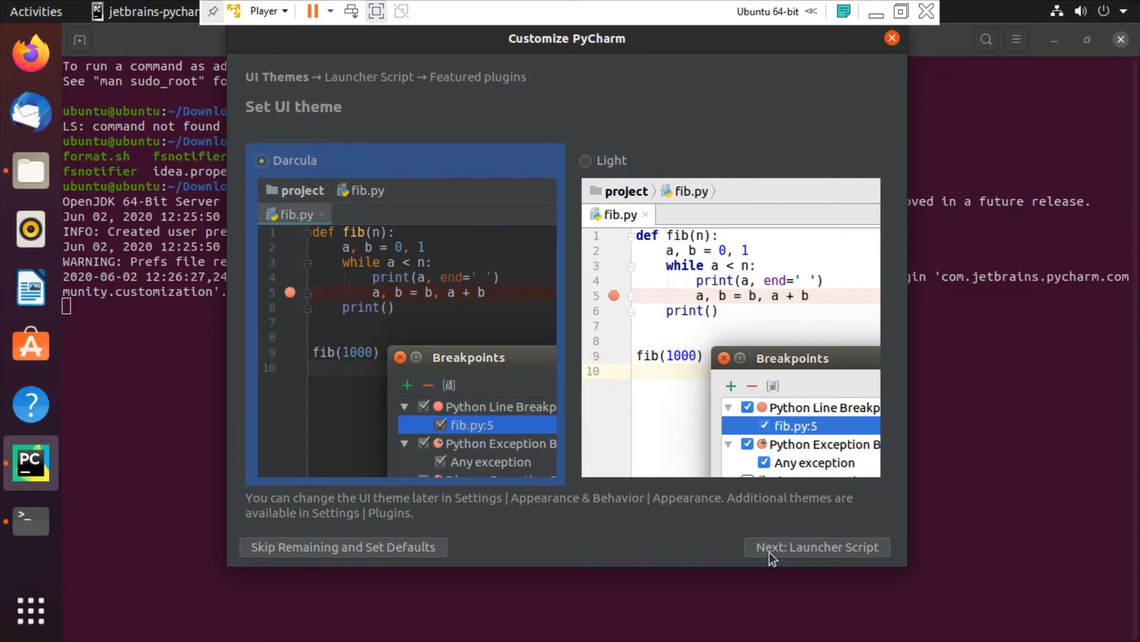
mouse_move(777, 554)
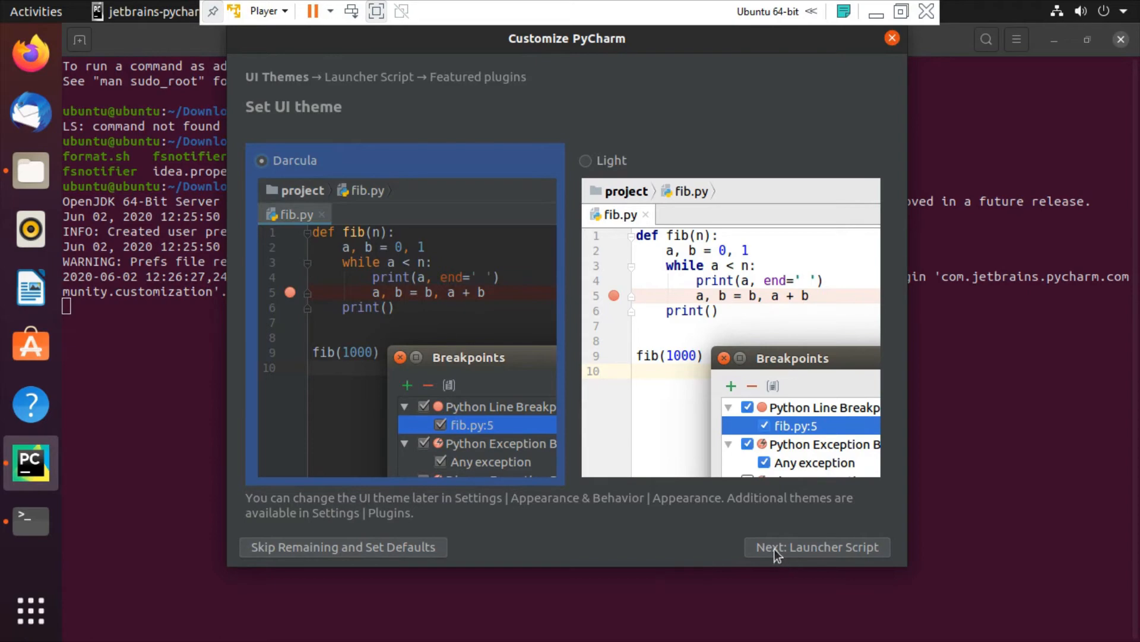
mouse_move(812, 557)
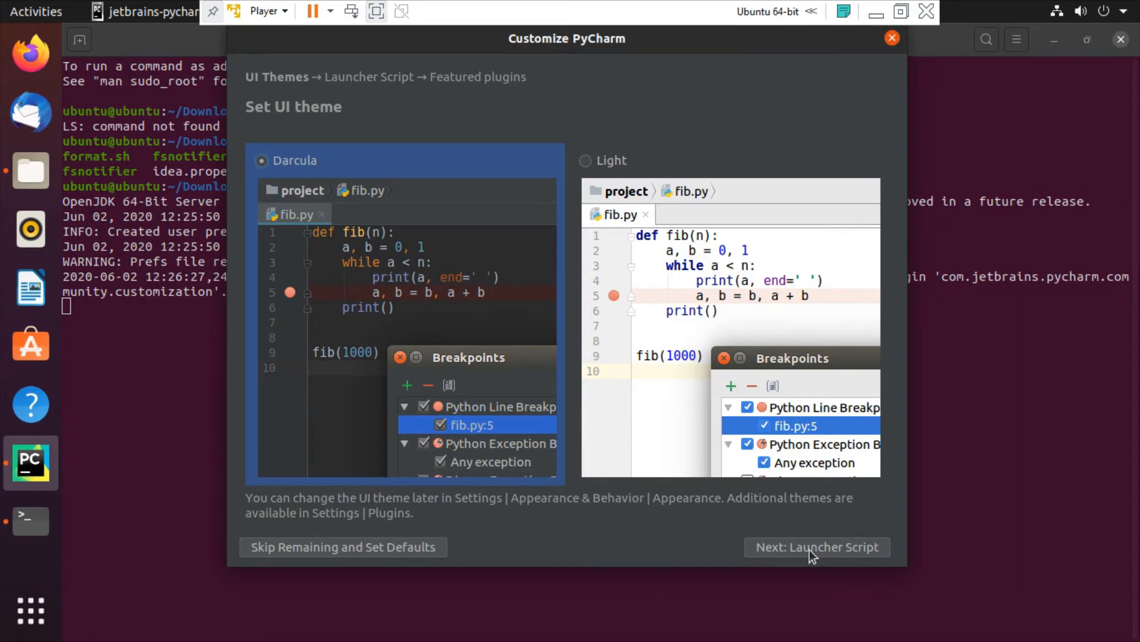
click(816, 547)
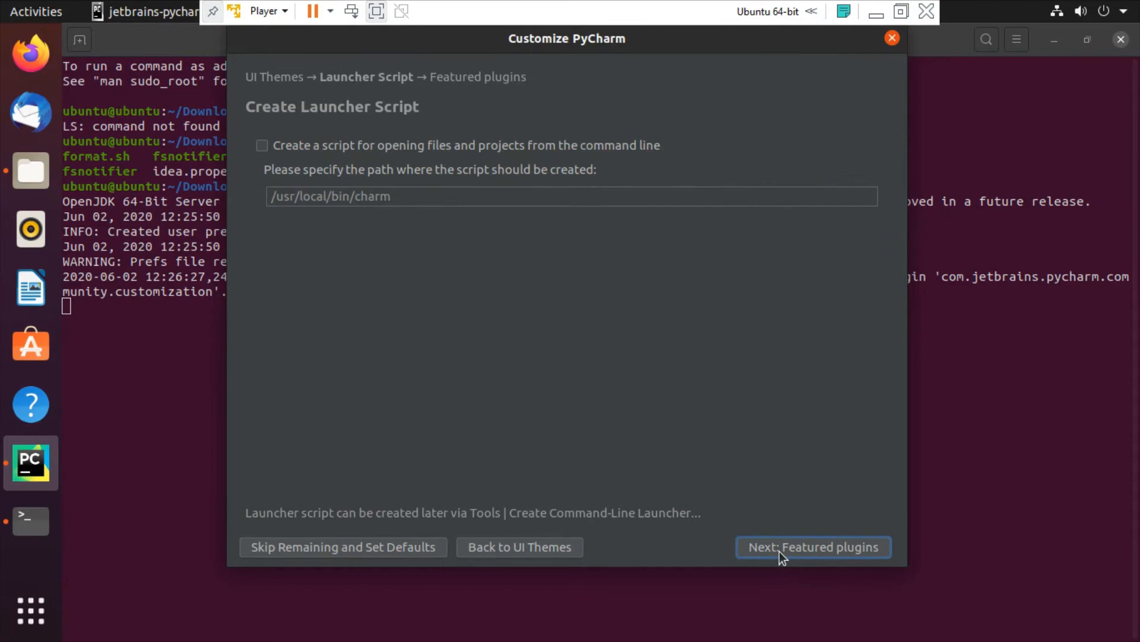
mouse_move(314, 155)
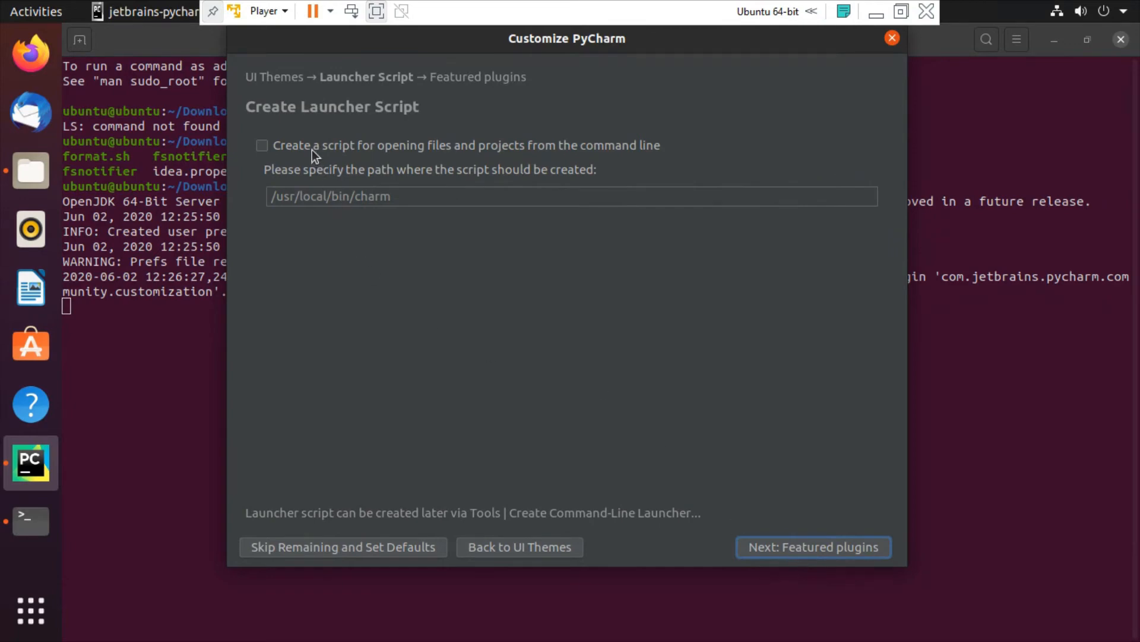
mouse_move(414, 161)
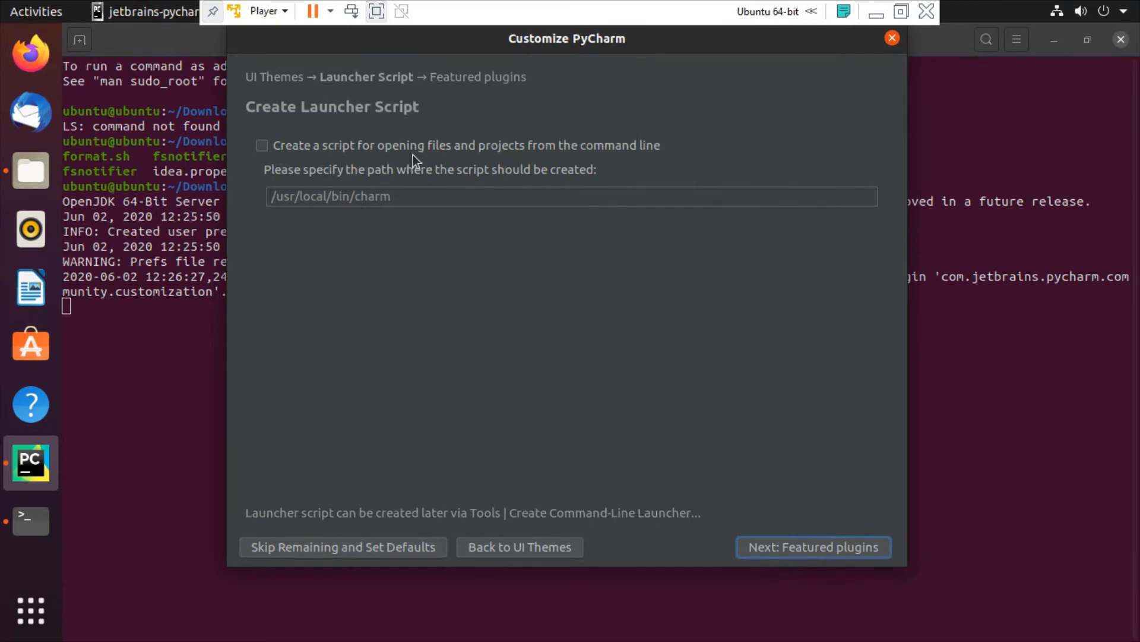
mouse_move(357, 214)
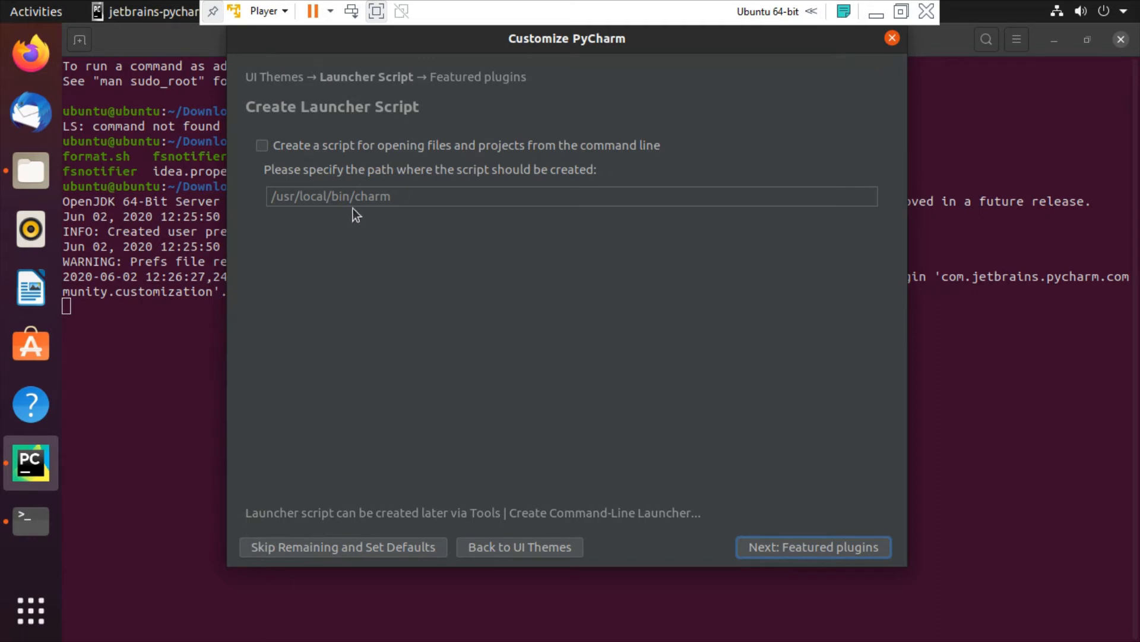
mouse_move(313, 150)
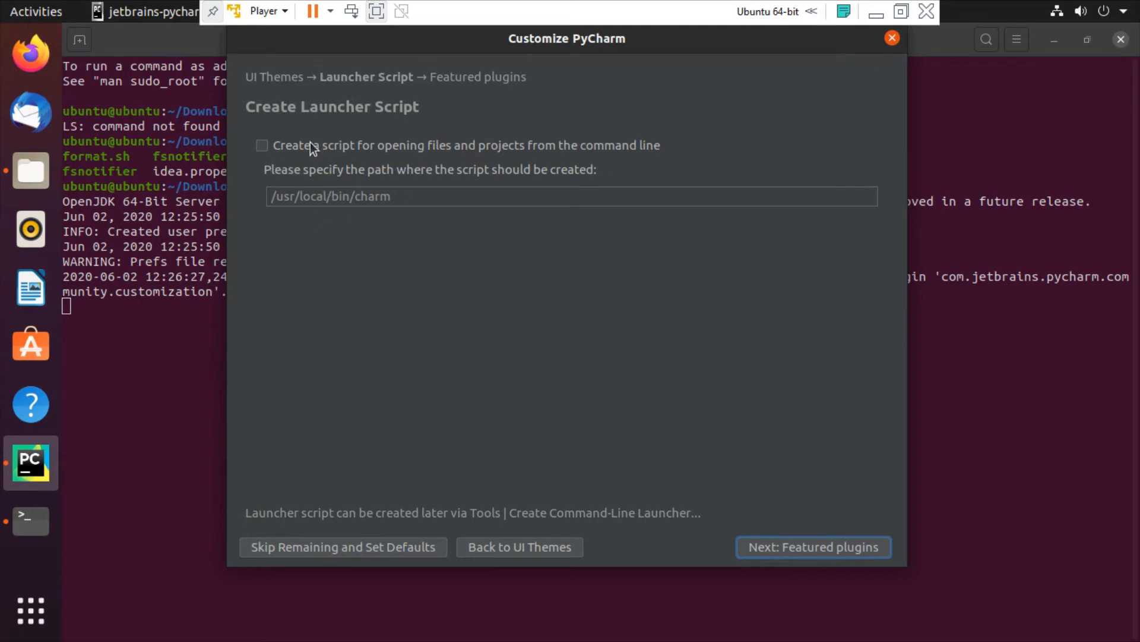
mouse_move(373, 211)
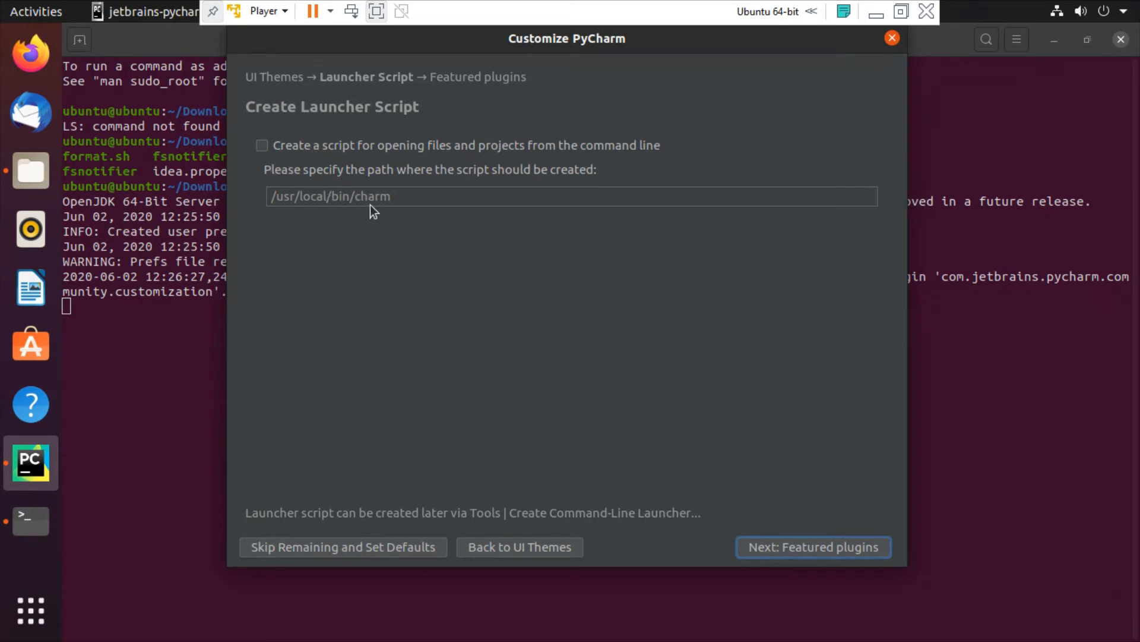
Enable the command-line launcher script option with path /usr/local/bin/charm
click(262, 145)
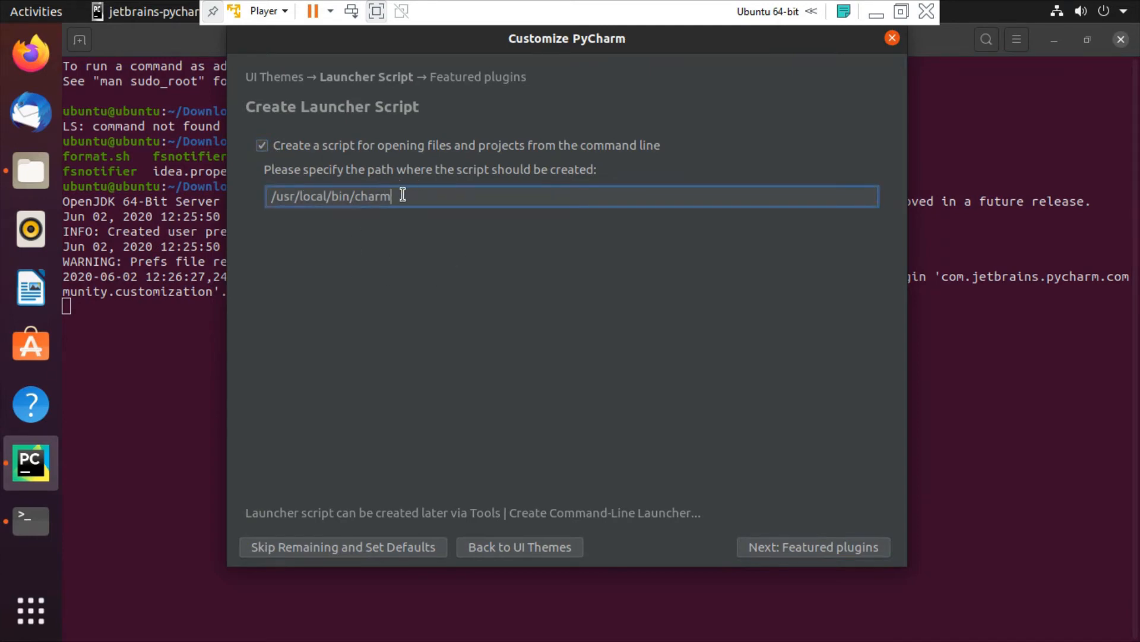
mouse_move(780, 562)
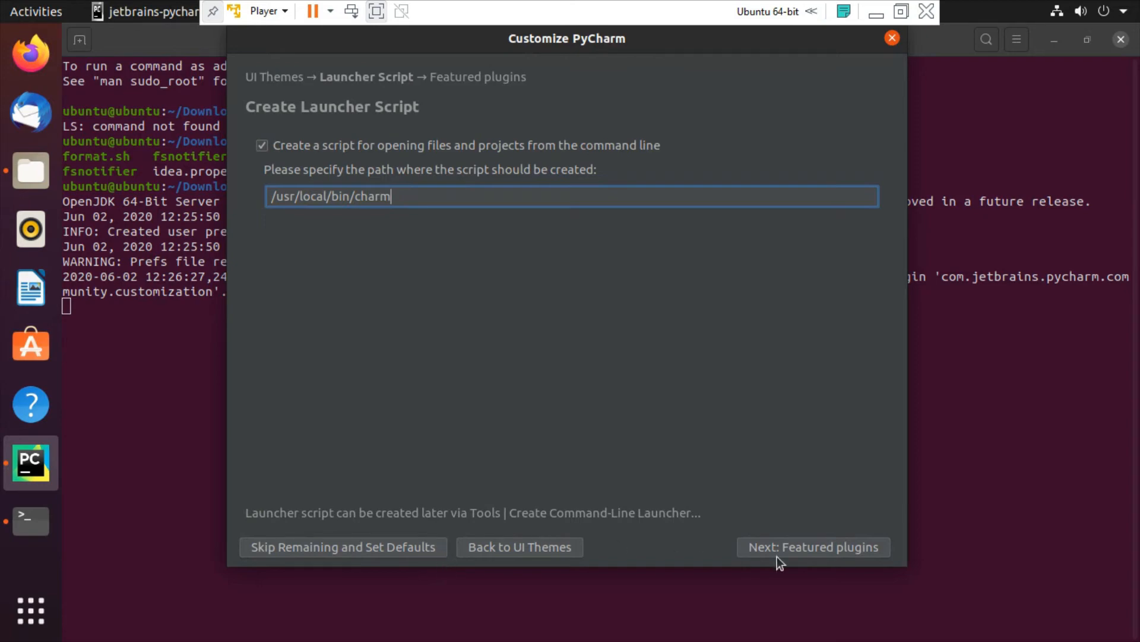
Advance to the Featured plugins step offering IdeaVim, R and AWS Toolkit
click(813, 547)
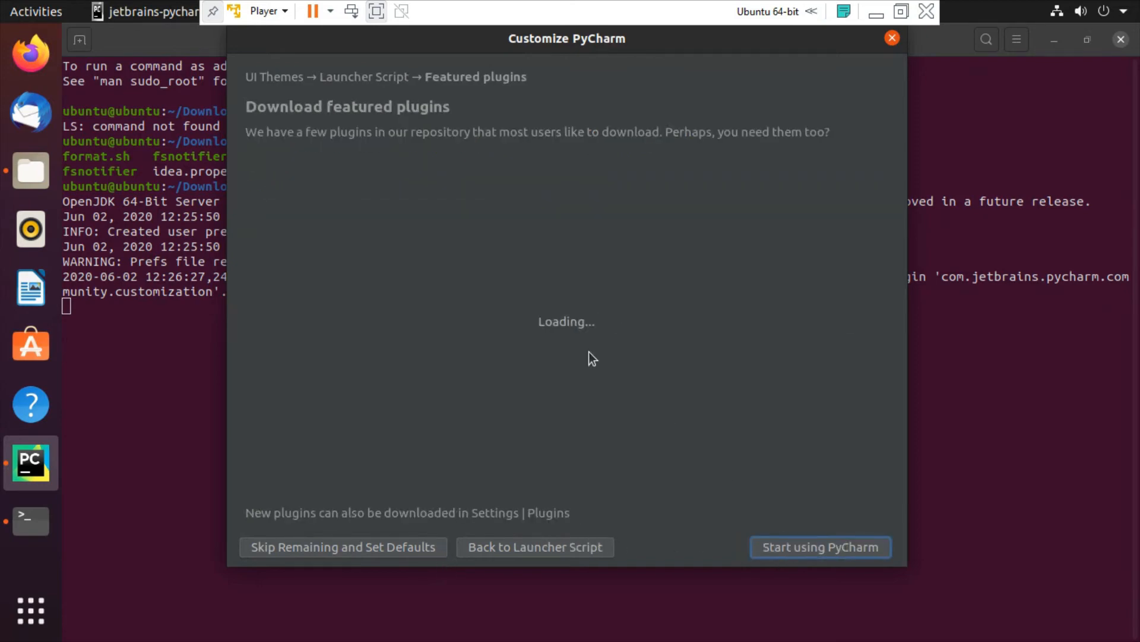
mouse_move(676, 290)
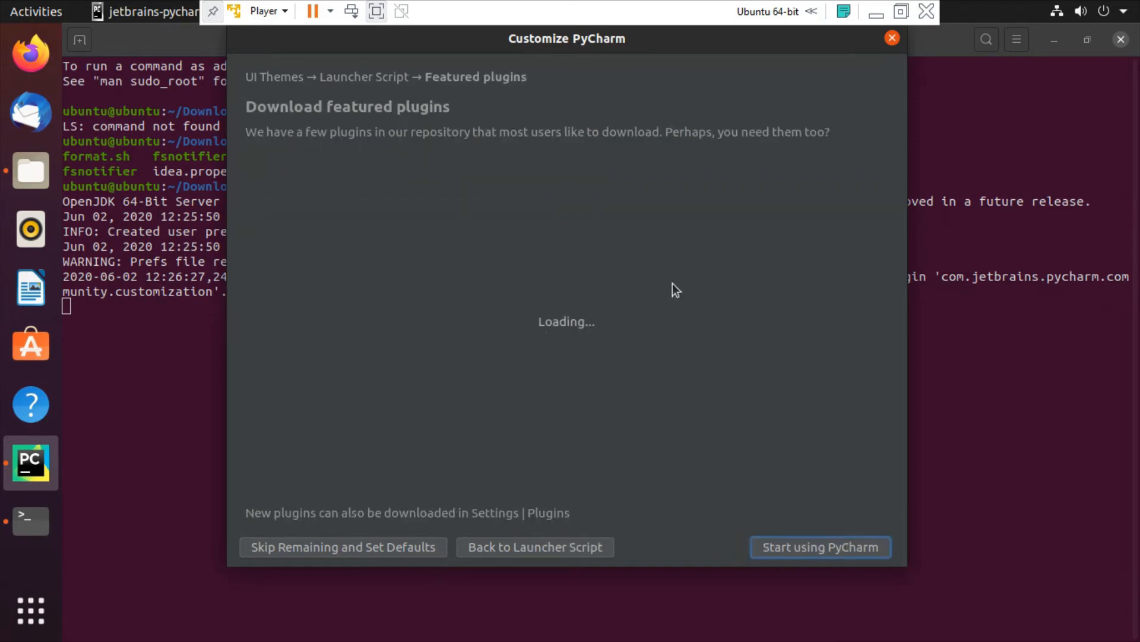
mouse_move(527, 269)
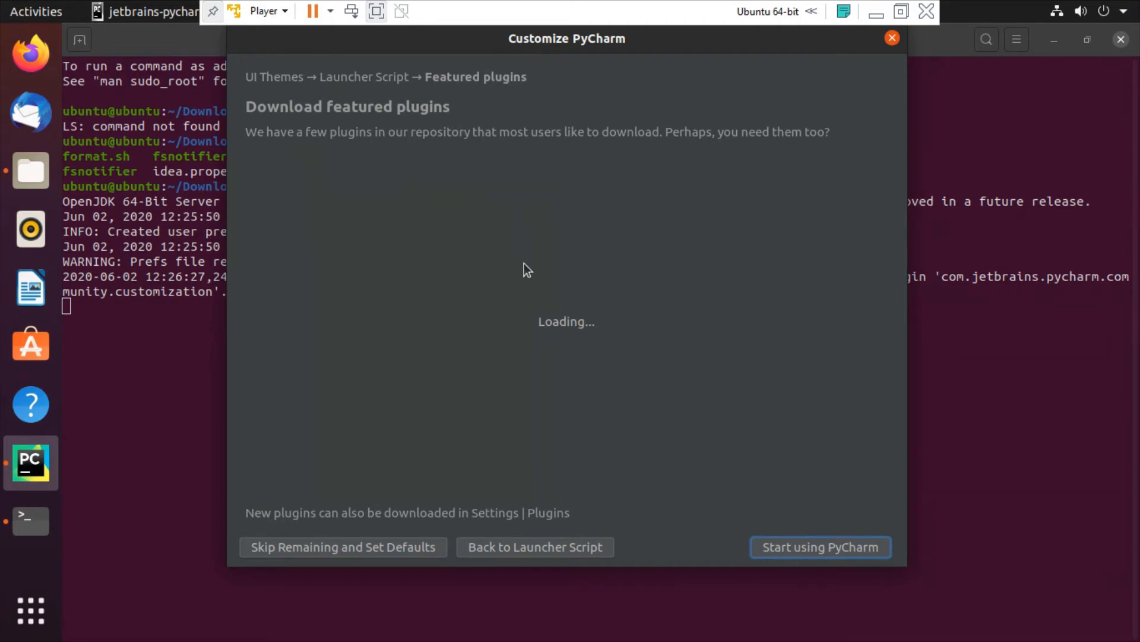
mouse_move(516, 200)
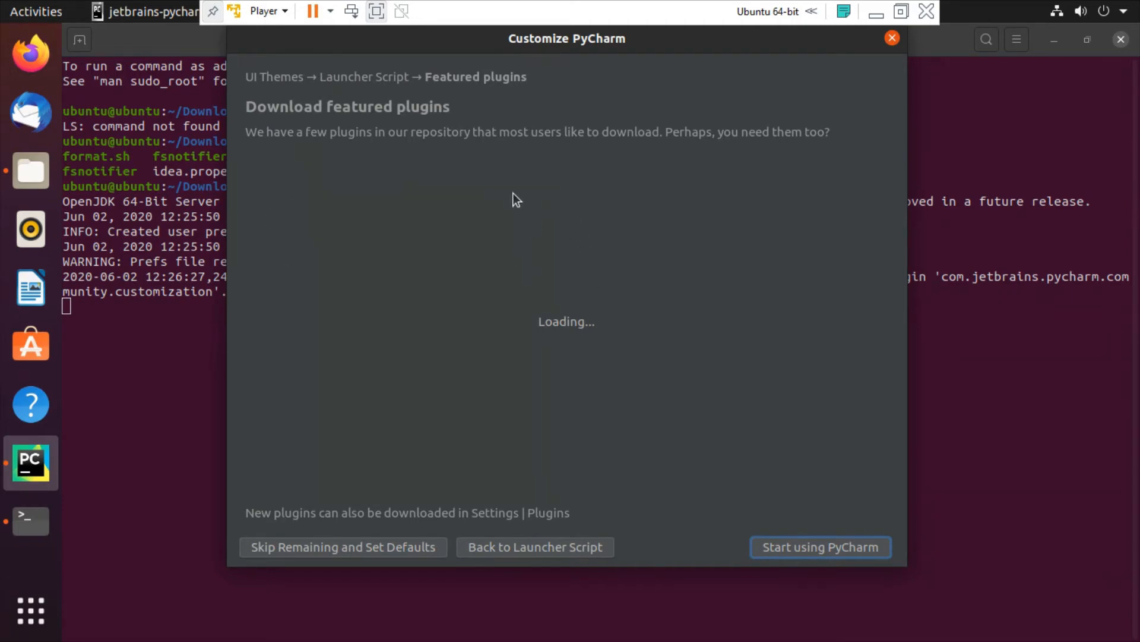
mouse_move(618, 213)
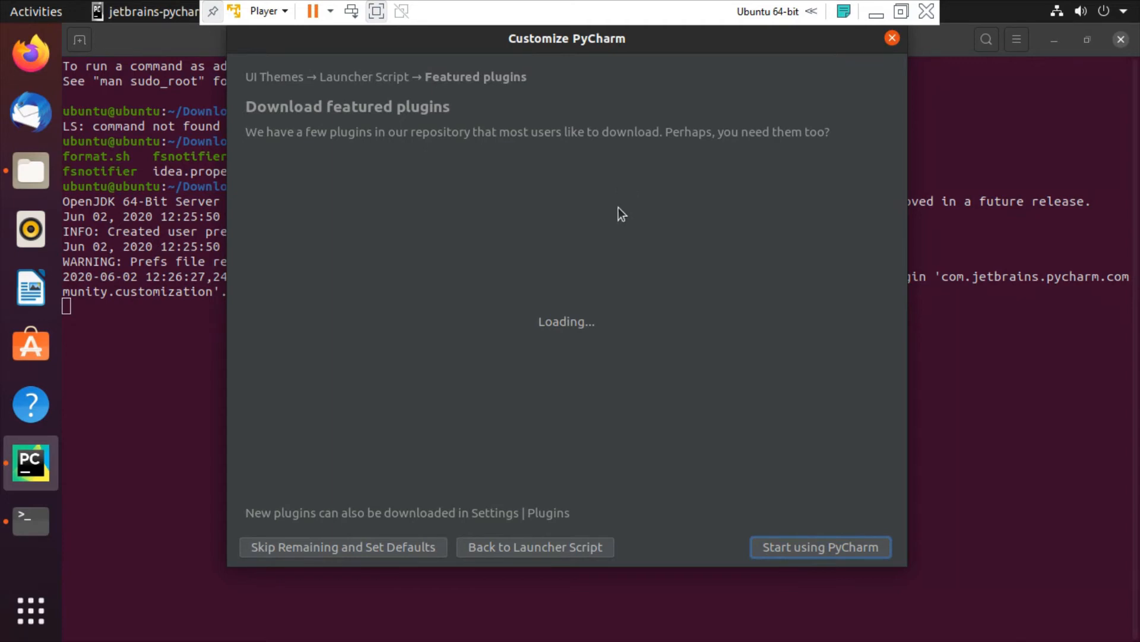
mouse_move(515, 223)
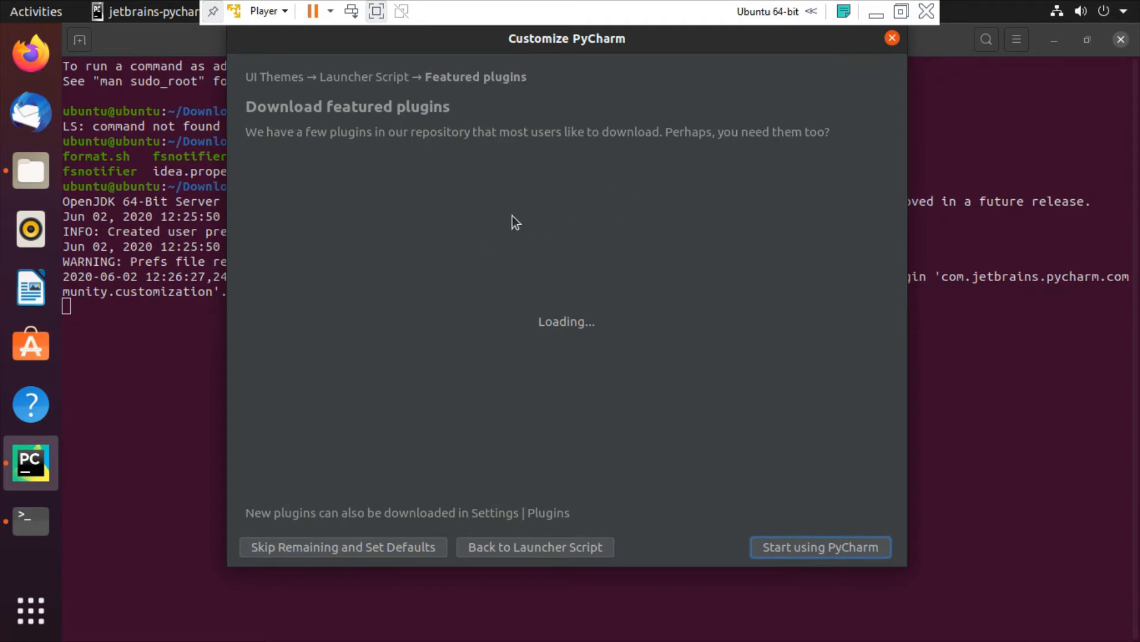
mouse_move(551, 250)
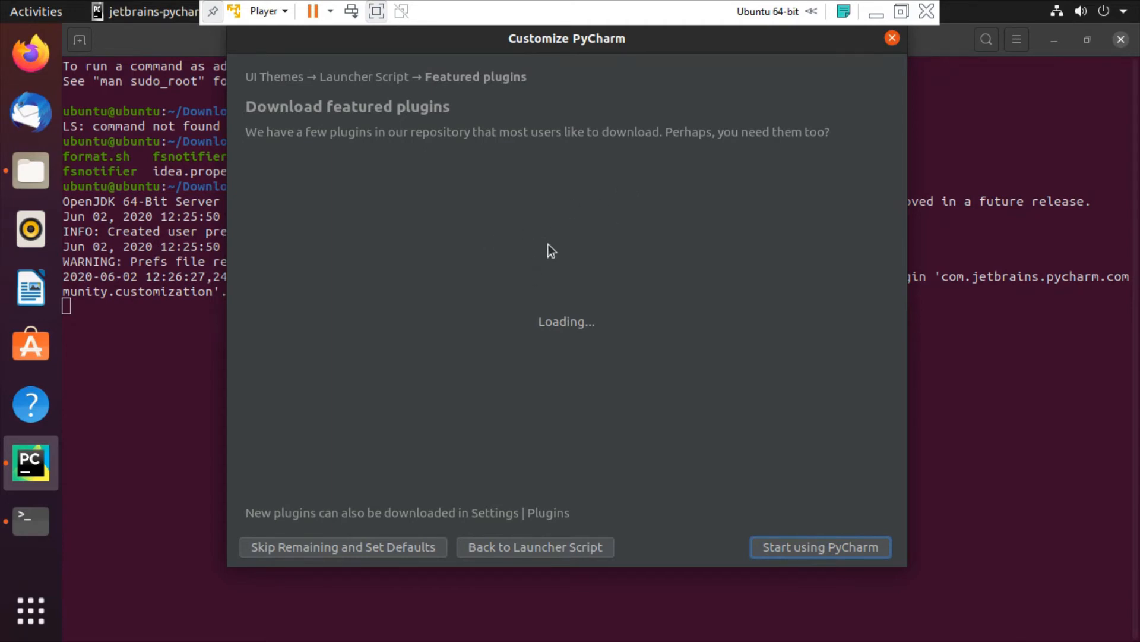
mouse_move(491, 177)
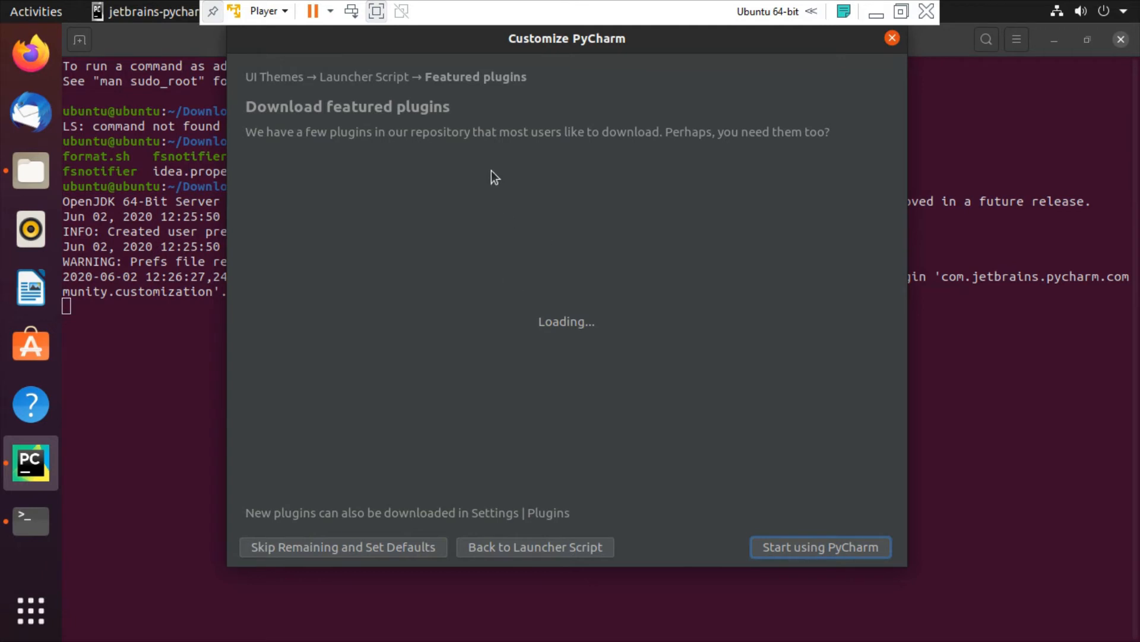
mouse_move(523, 247)
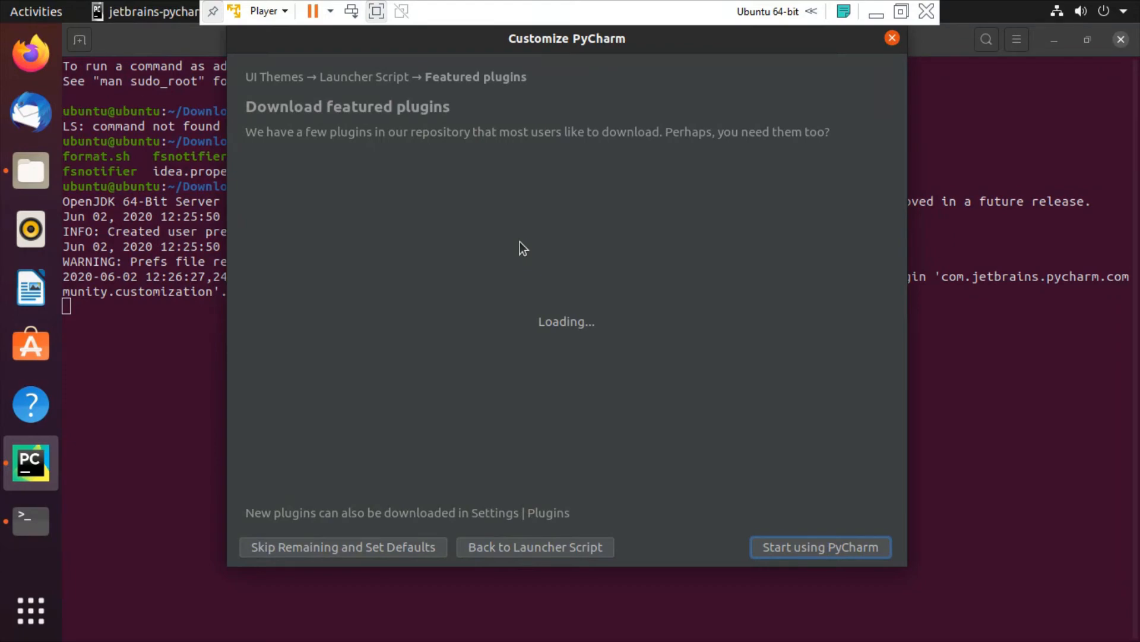
mouse_move(768, 264)
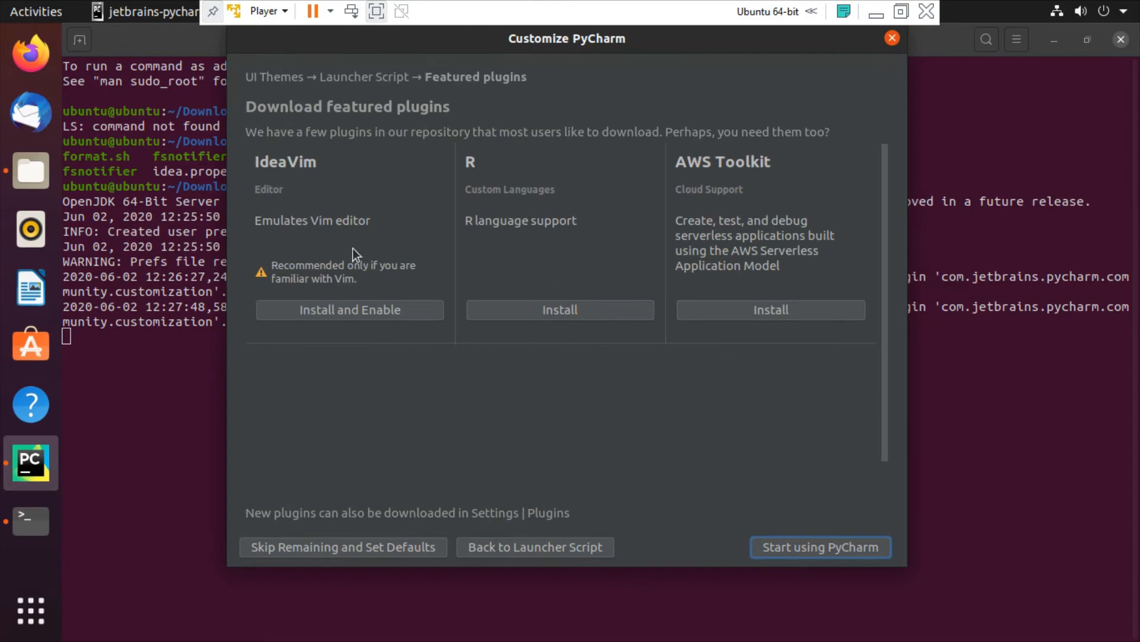
mouse_move(850, 530)
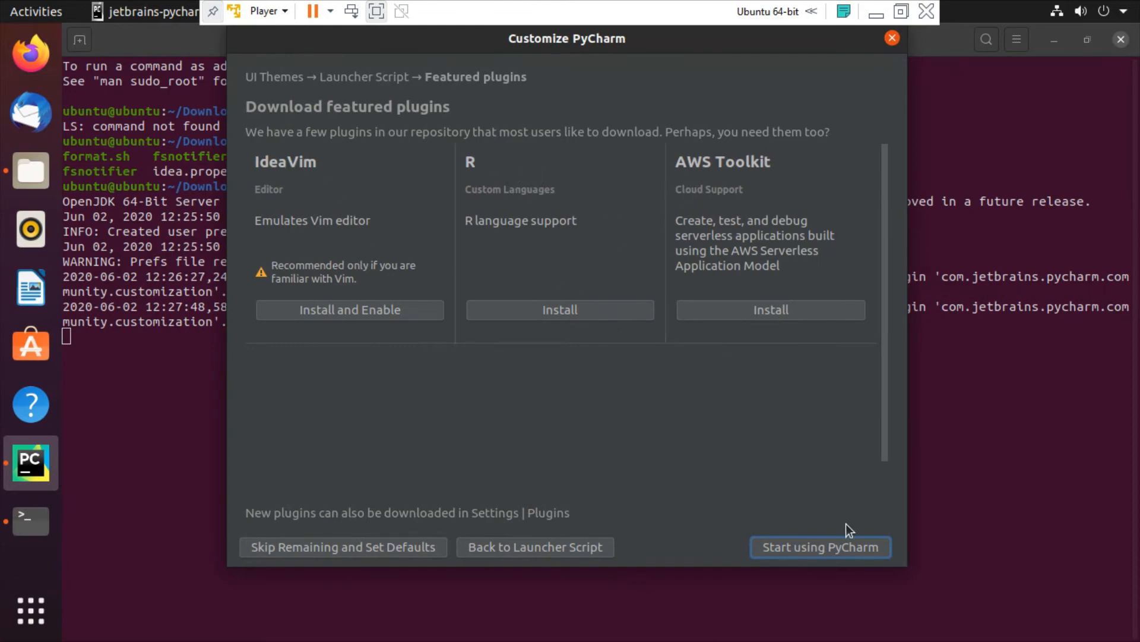
mouse_move(700, 579)
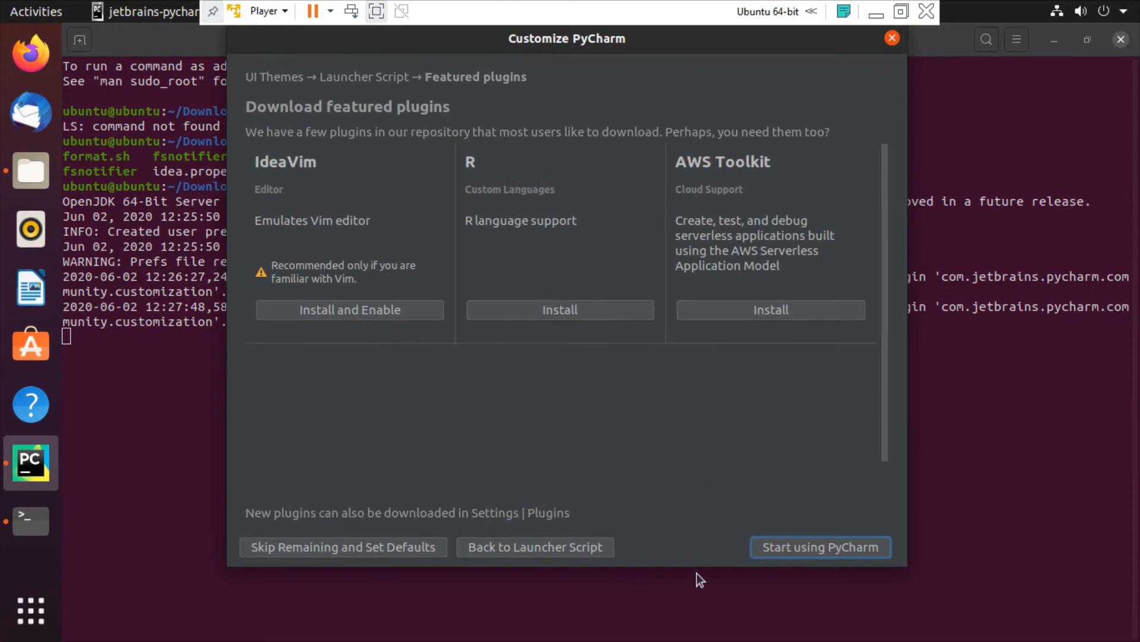
mouse_move(800, 552)
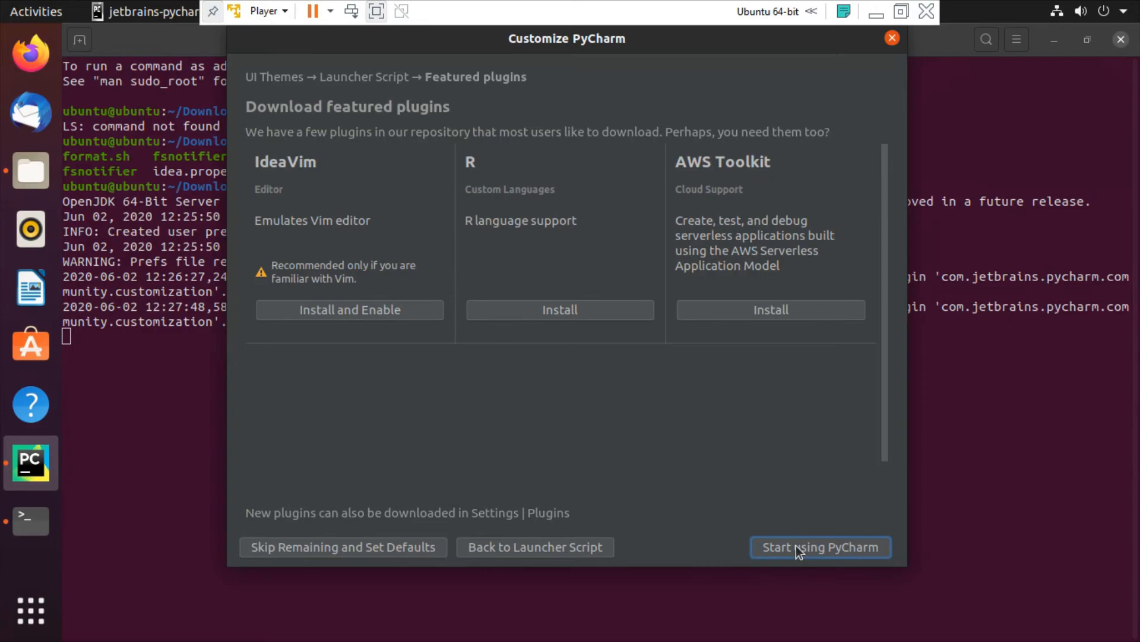
Finish the PyCharm setup wizard and authorize the launcher script with the administrator password
click(820, 547)
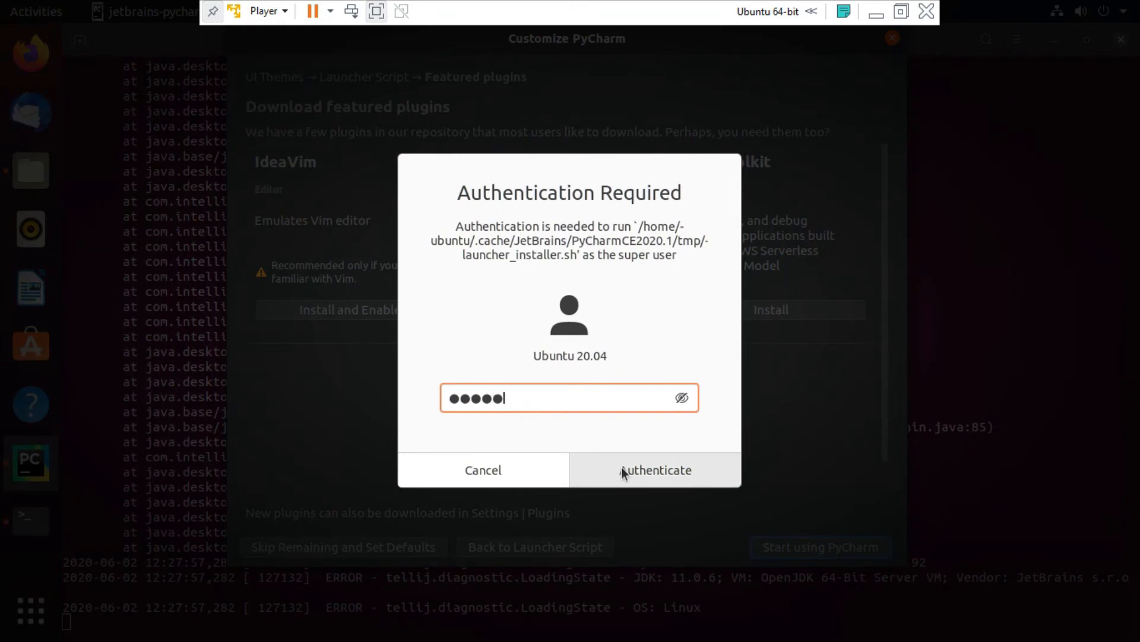
click(654, 469)
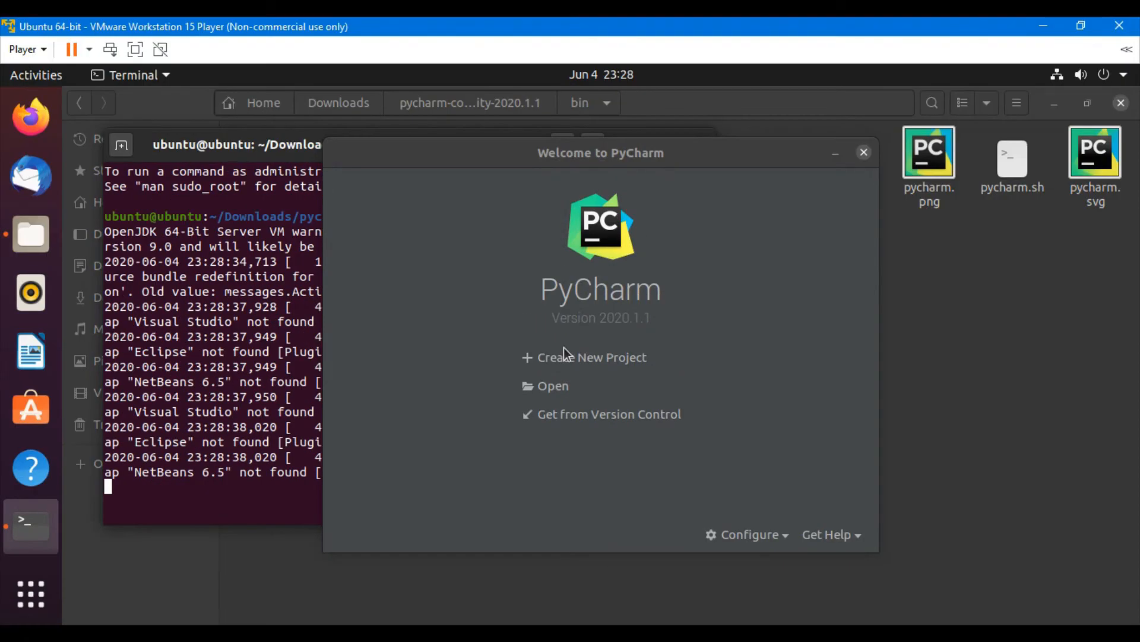
mouse_move(531, 345)
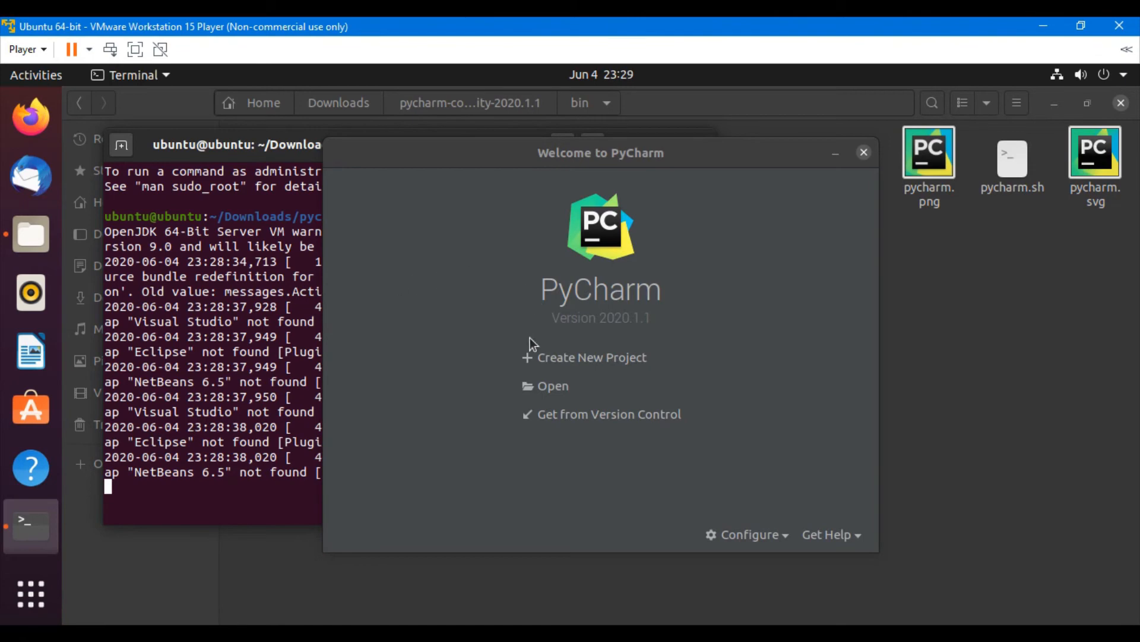
mouse_move(606, 290)
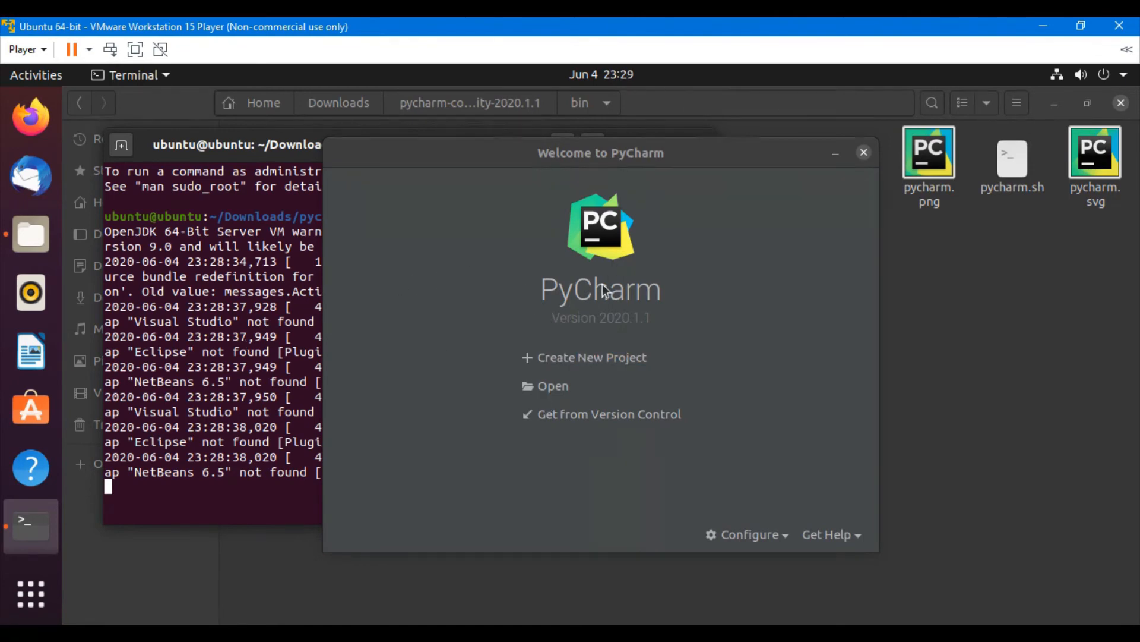
mouse_move(285, 334)
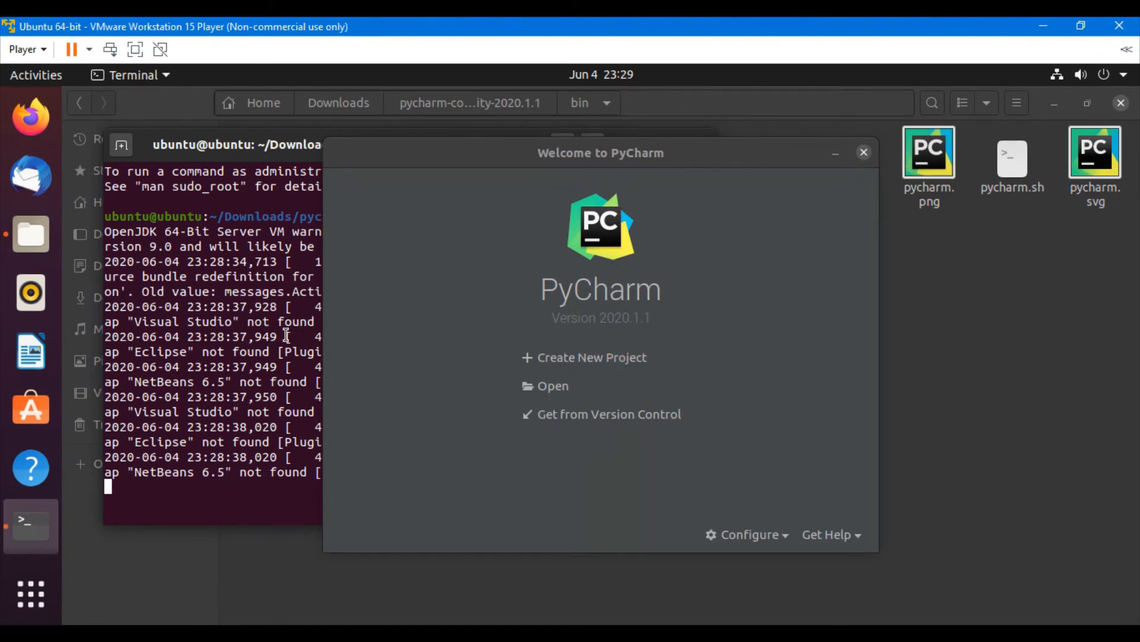
mouse_move(256, 346)
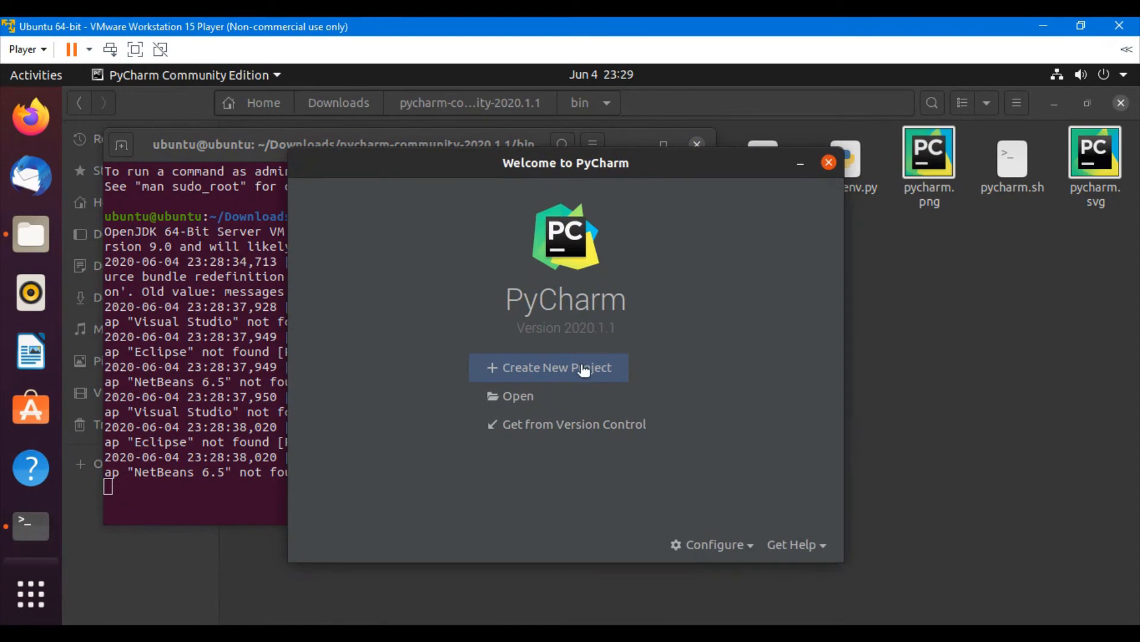
mouse_move(585, 309)
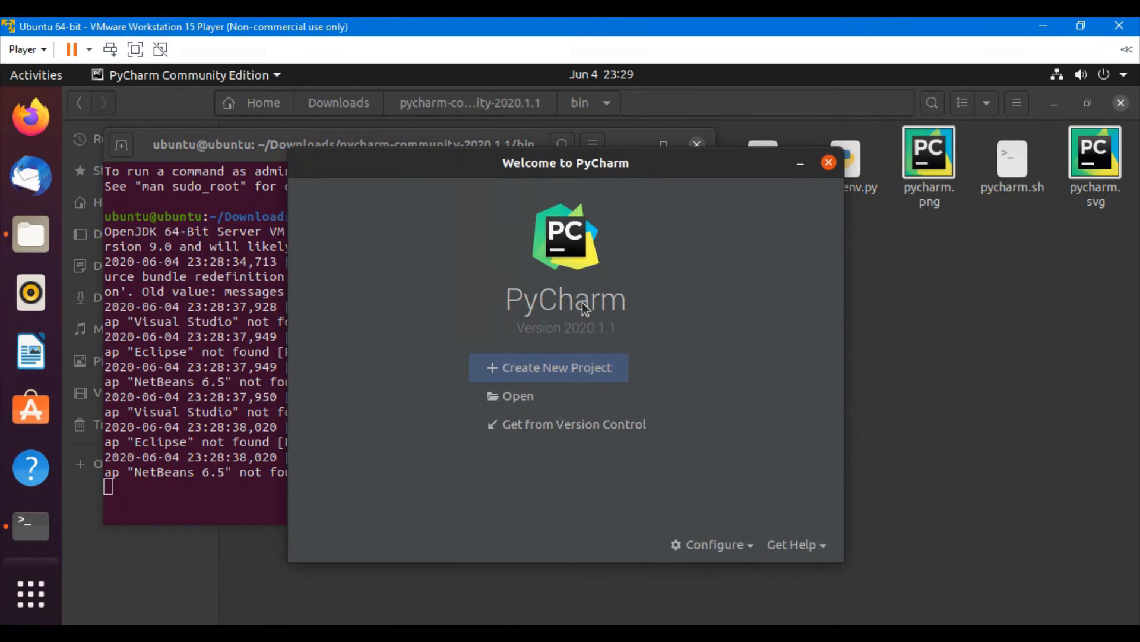
mouse_move(542, 400)
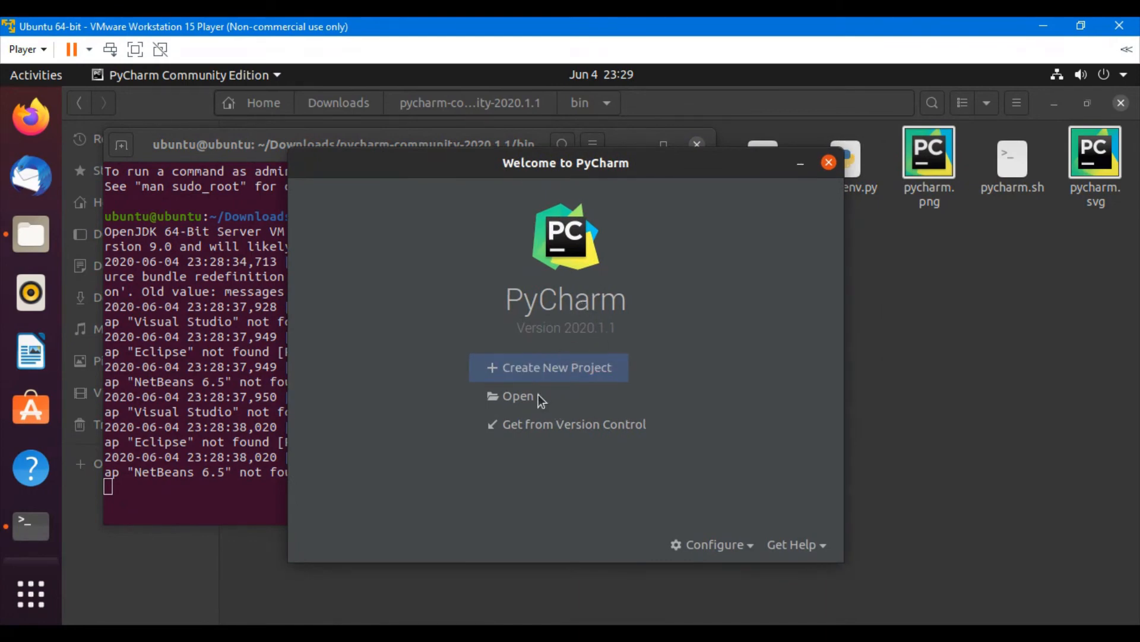
mouse_move(535, 416)
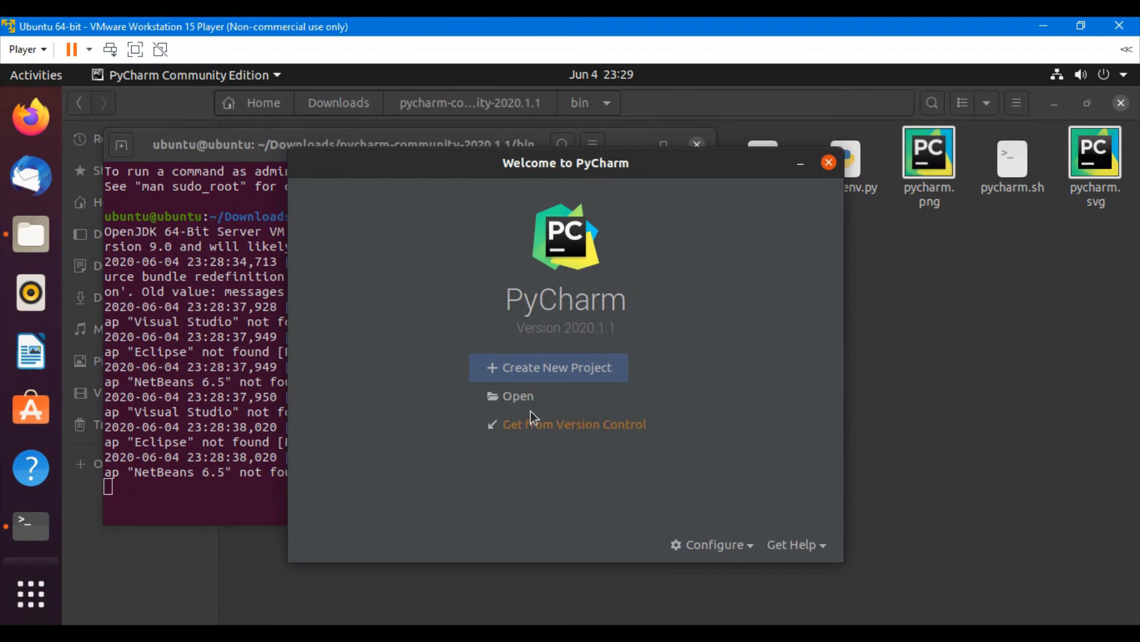
mouse_move(243, 292)
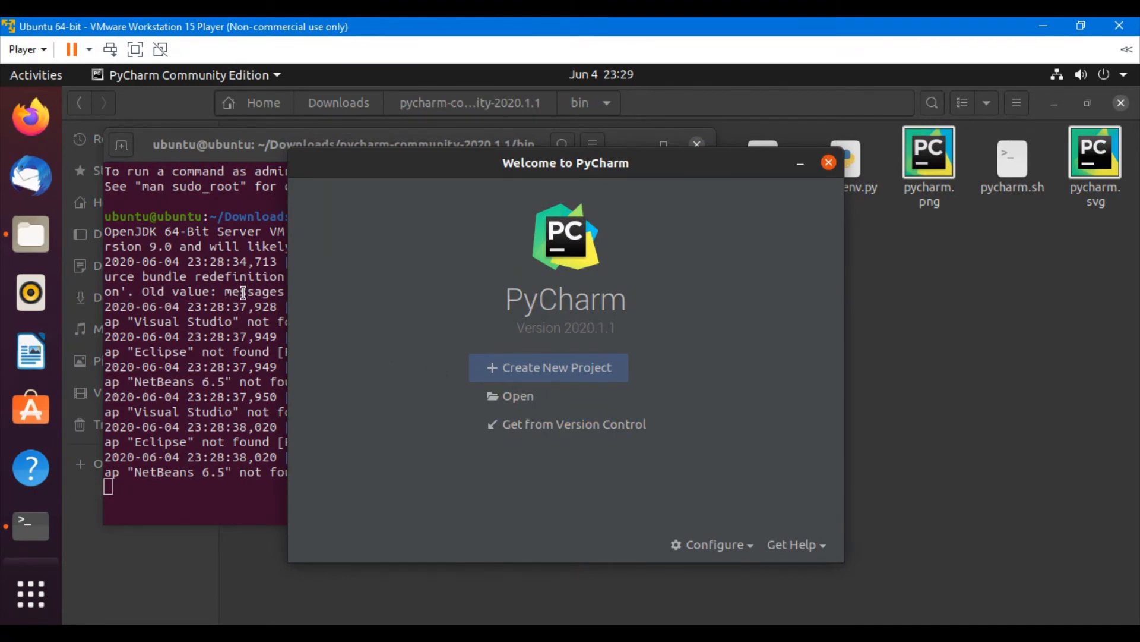
mouse_move(406, 407)
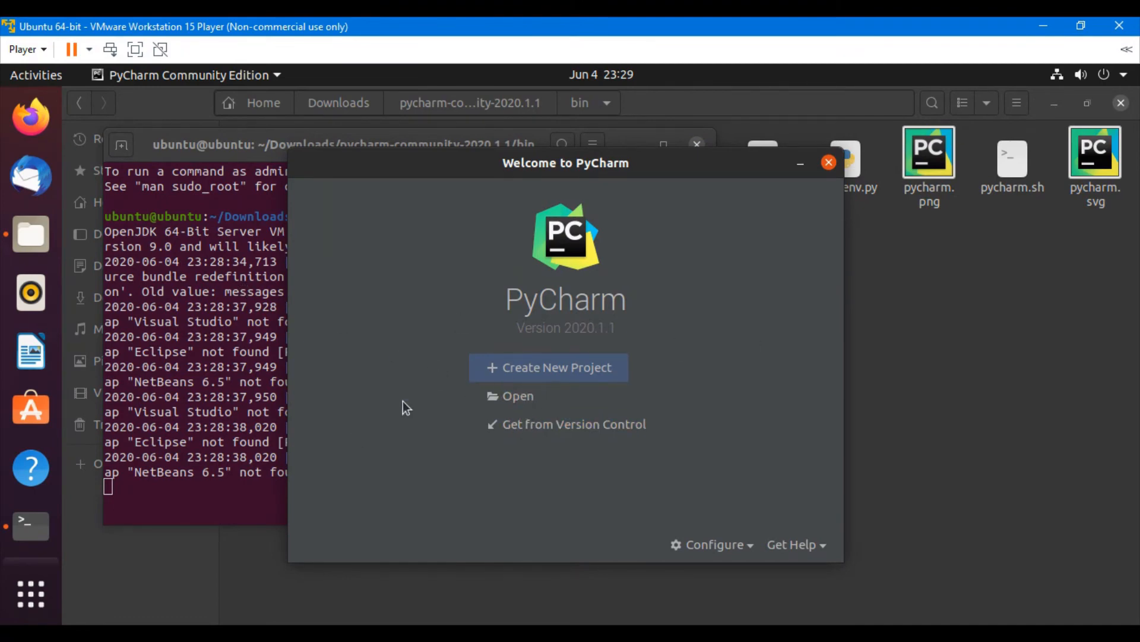
mouse_move(30, 351)
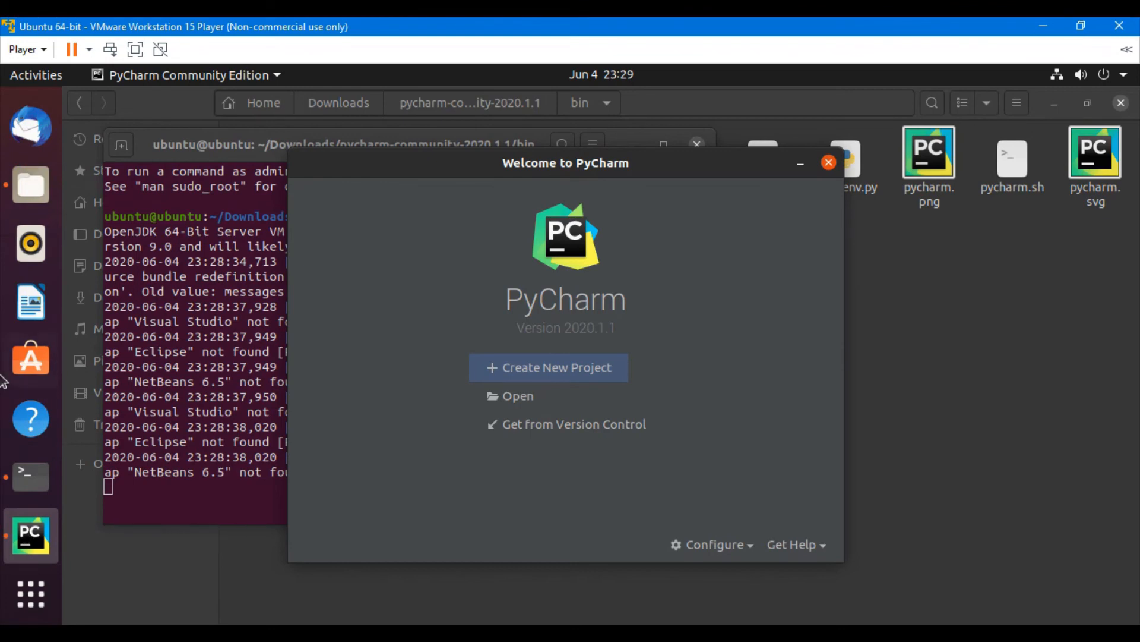
mouse_move(30, 360)
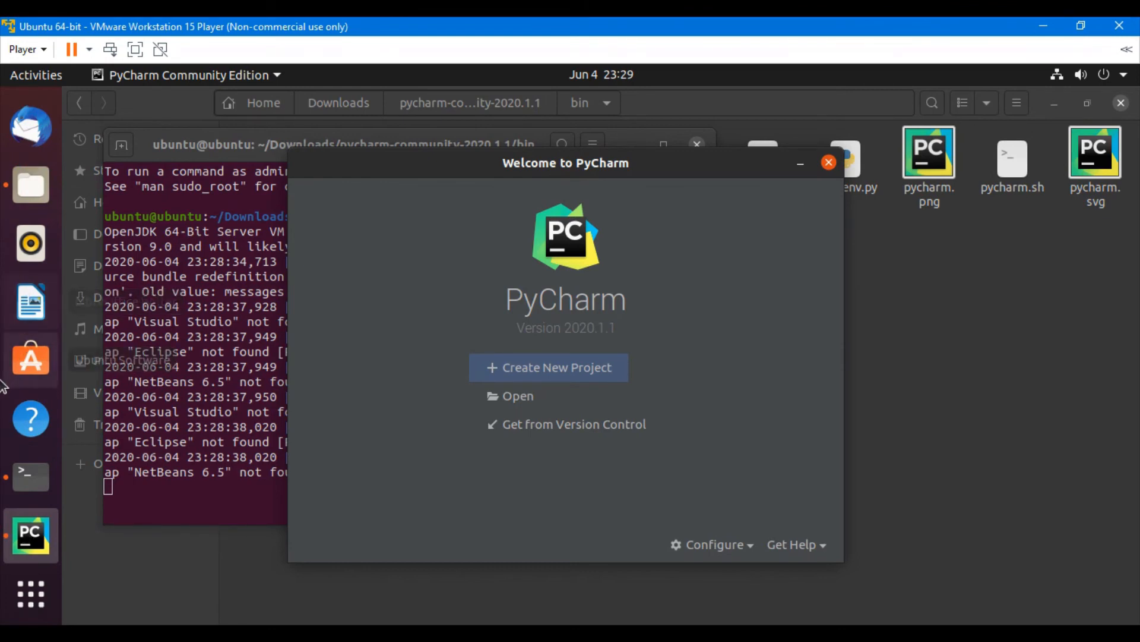
mouse_move(499, 337)
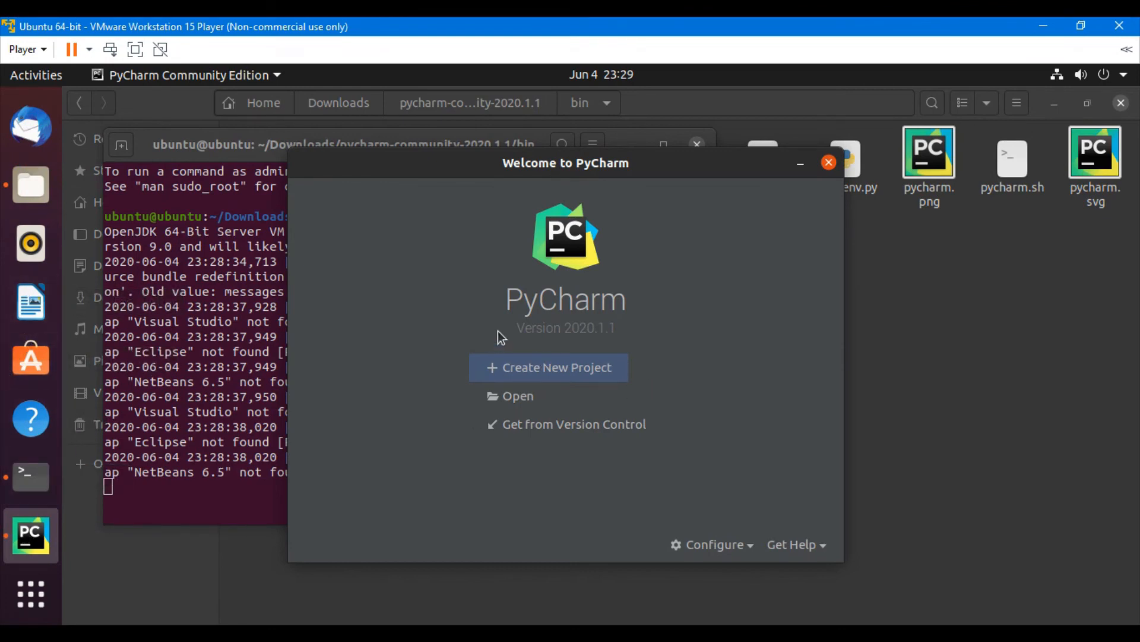
mouse_move(626, 342)
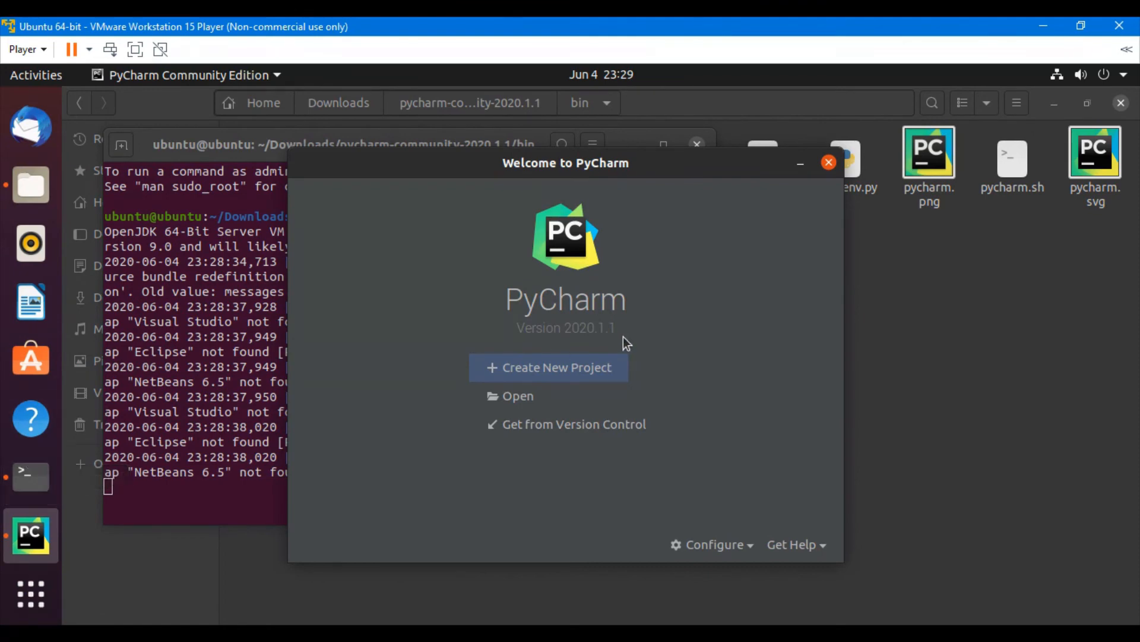
mouse_move(711, 298)
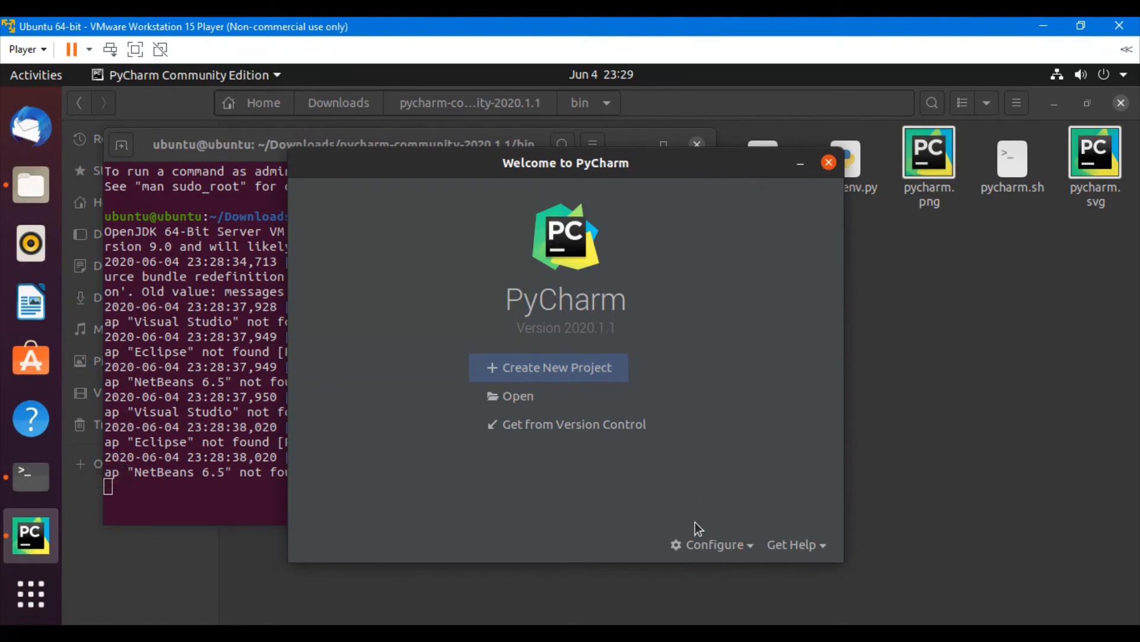
Create a PyCharm desktop entry via Configure, for the current user only
click(712, 544)
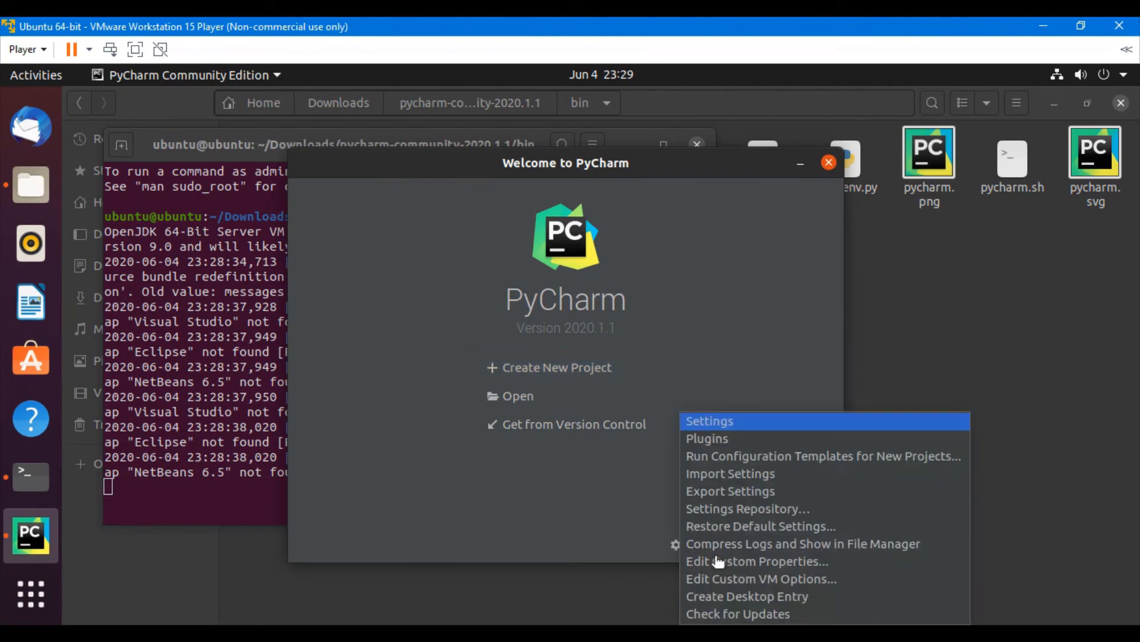
mouse_move(746, 595)
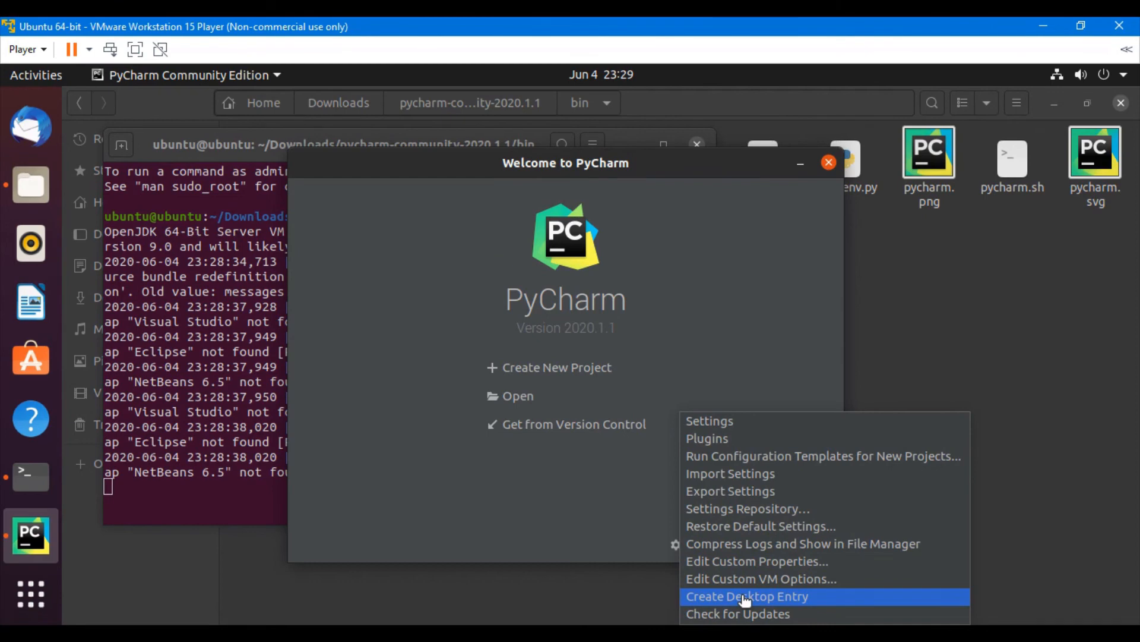
click(747, 596)
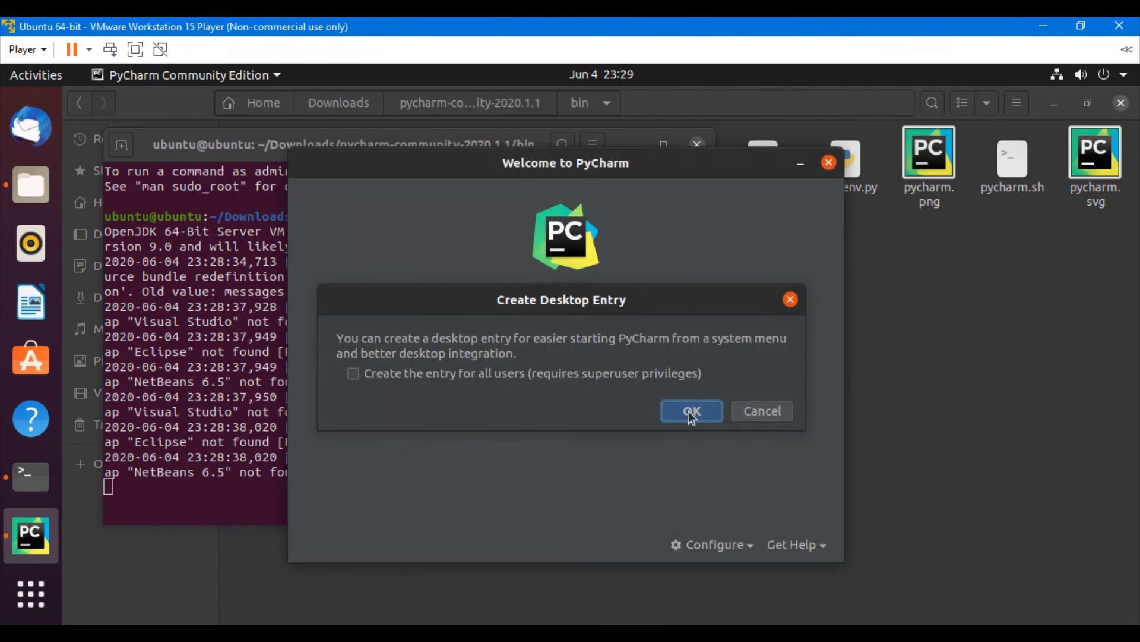
click(690, 411)
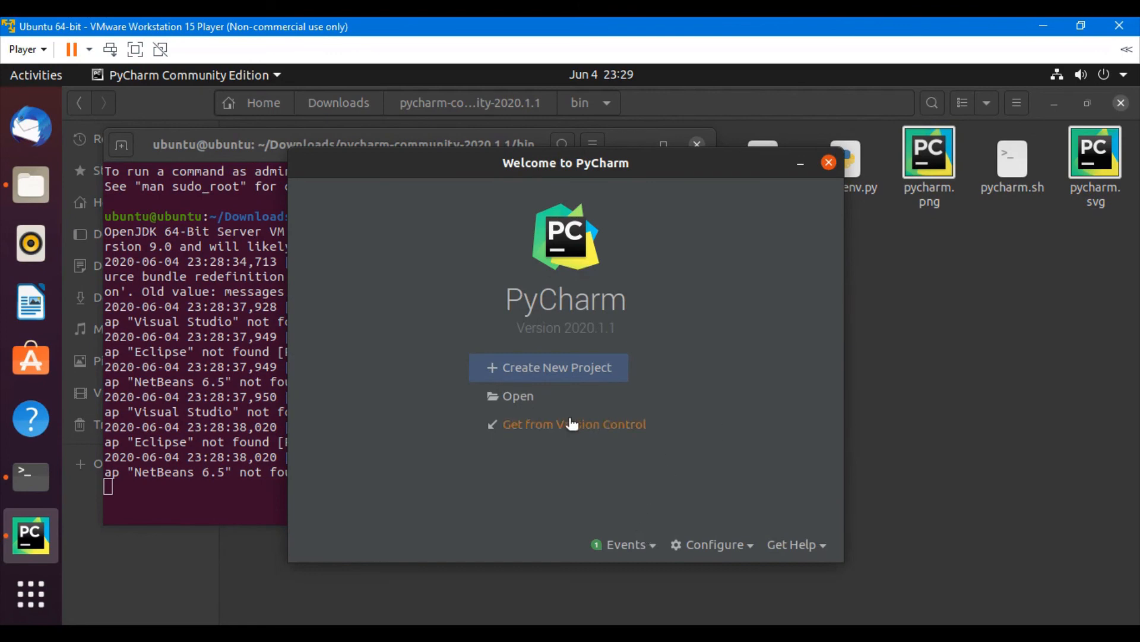
mouse_move(30, 594)
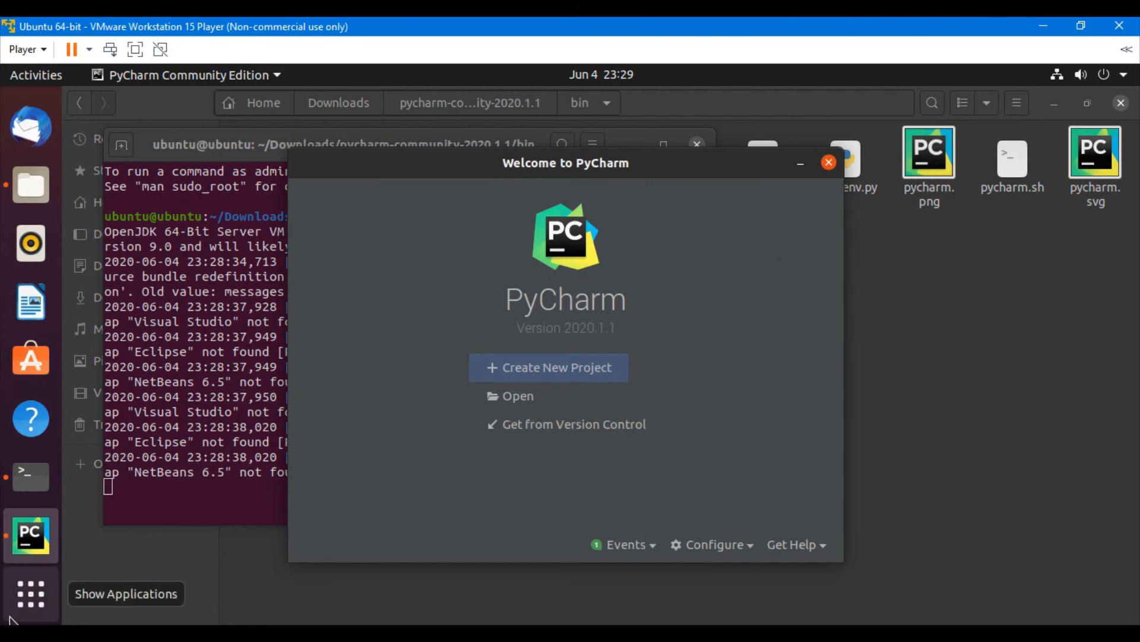
mouse_move(873, 215)
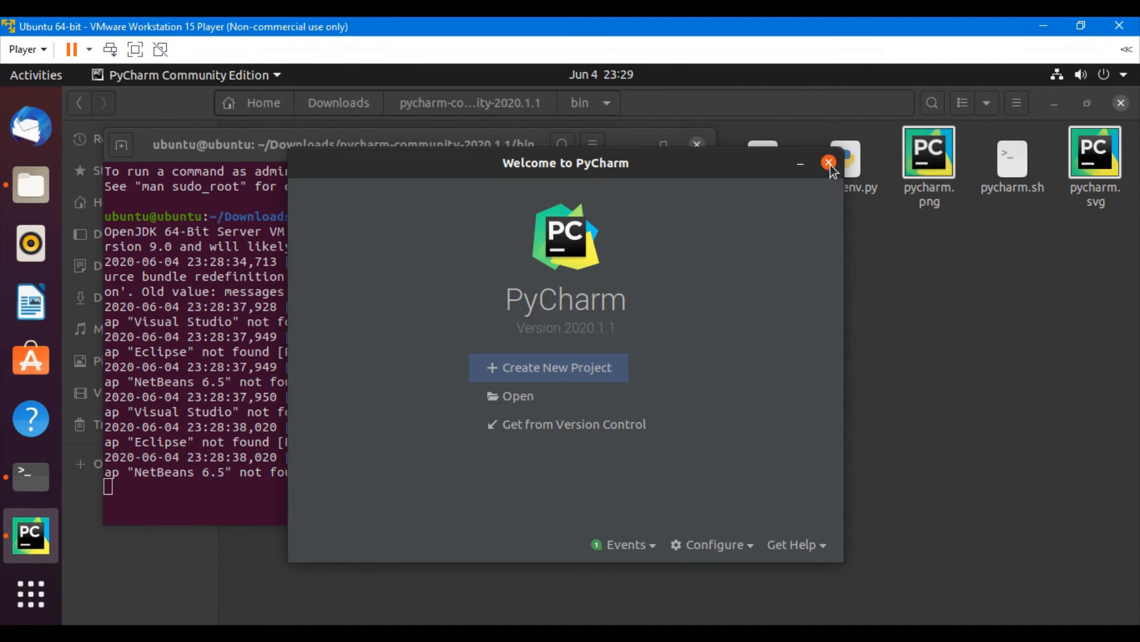
Close the welcome window, relaunch PyCharm, and add its dock icon to Favorites
click(829, 162)
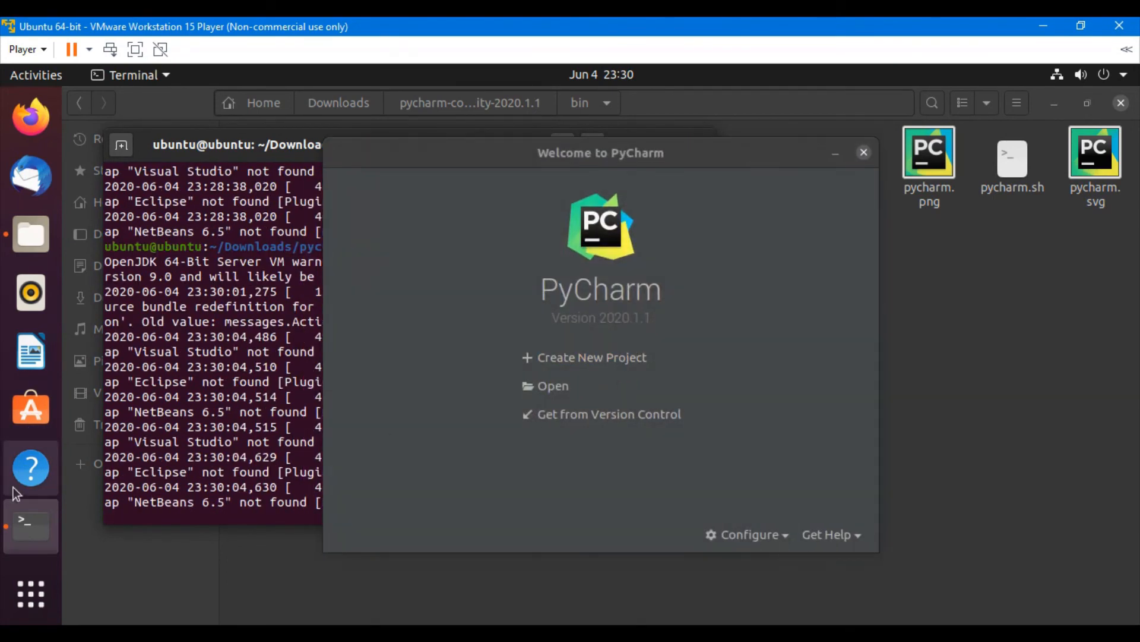
right_click(31, 536)
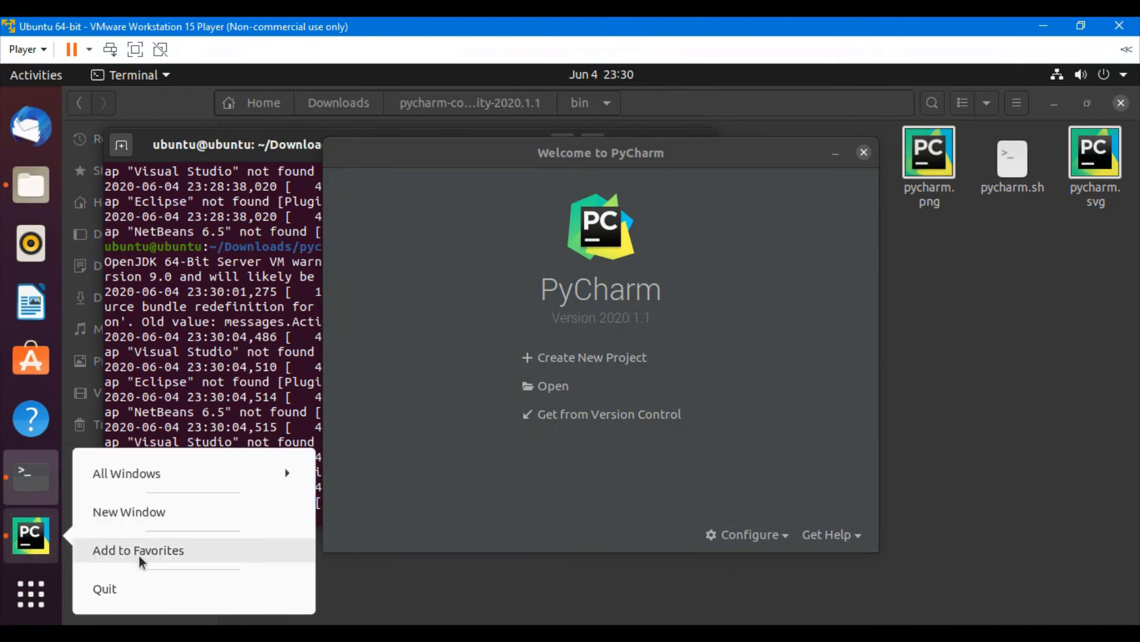
click(137, 550)
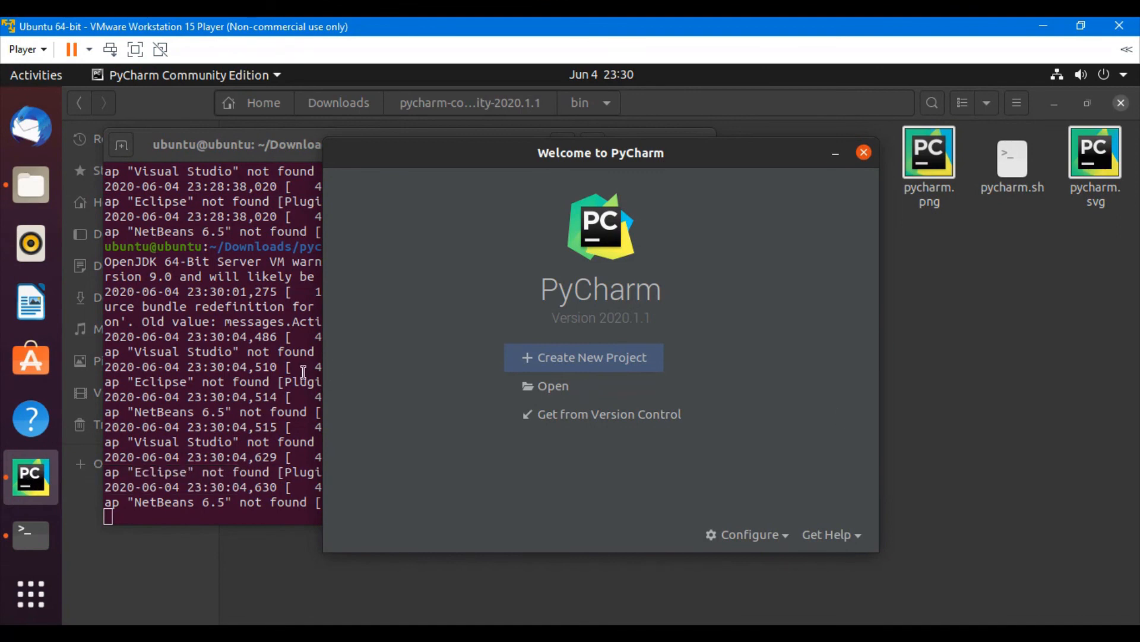
mouse_move(865, 153)
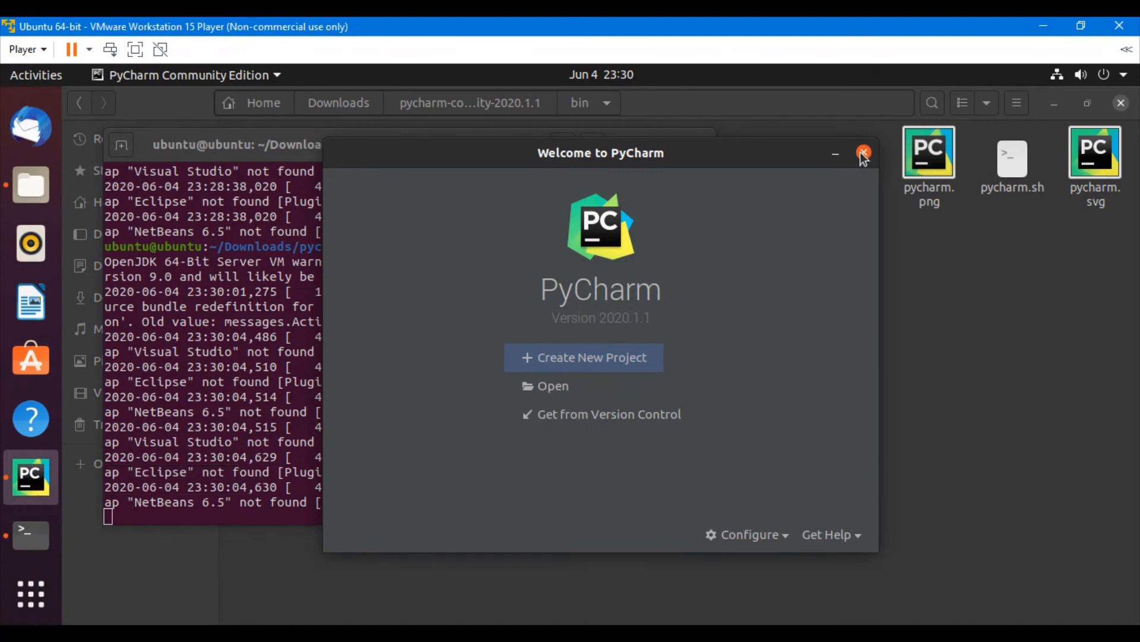
Close the Welcome to PyCharm window, leaving its icon pinned in the dock
click(864, 152)
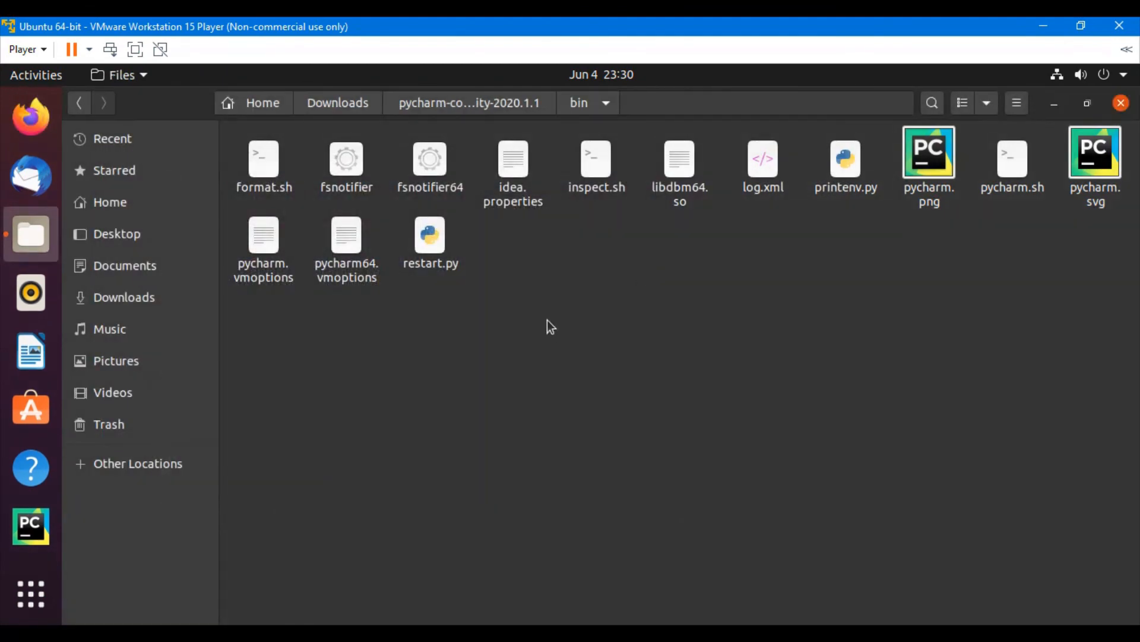
mouse_move(30, 525)
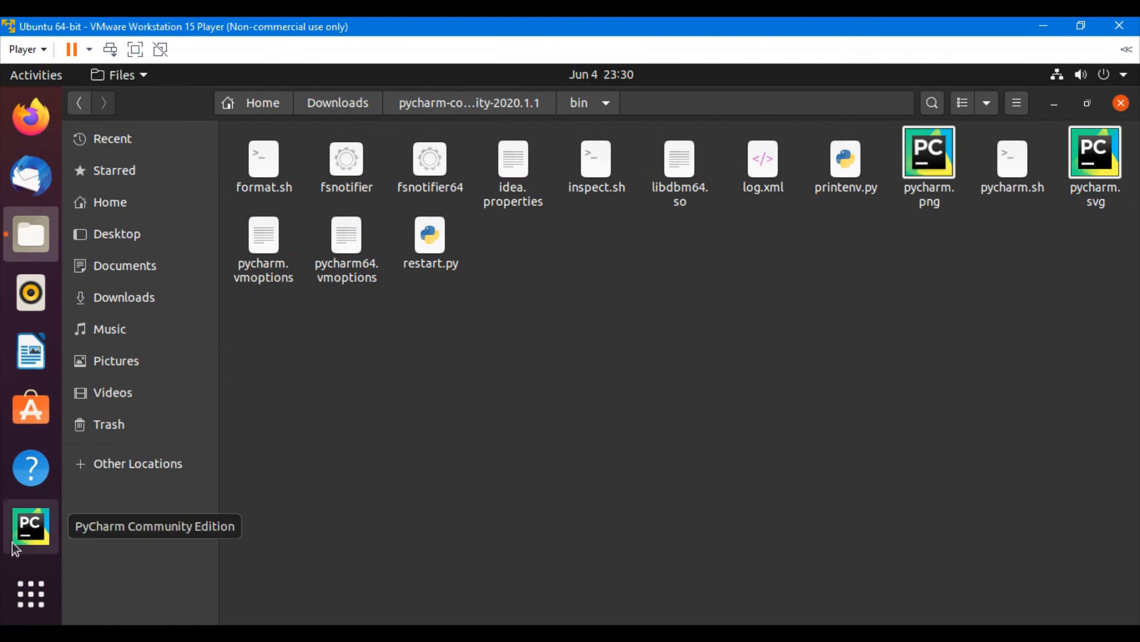
mouse_move(14, 531)
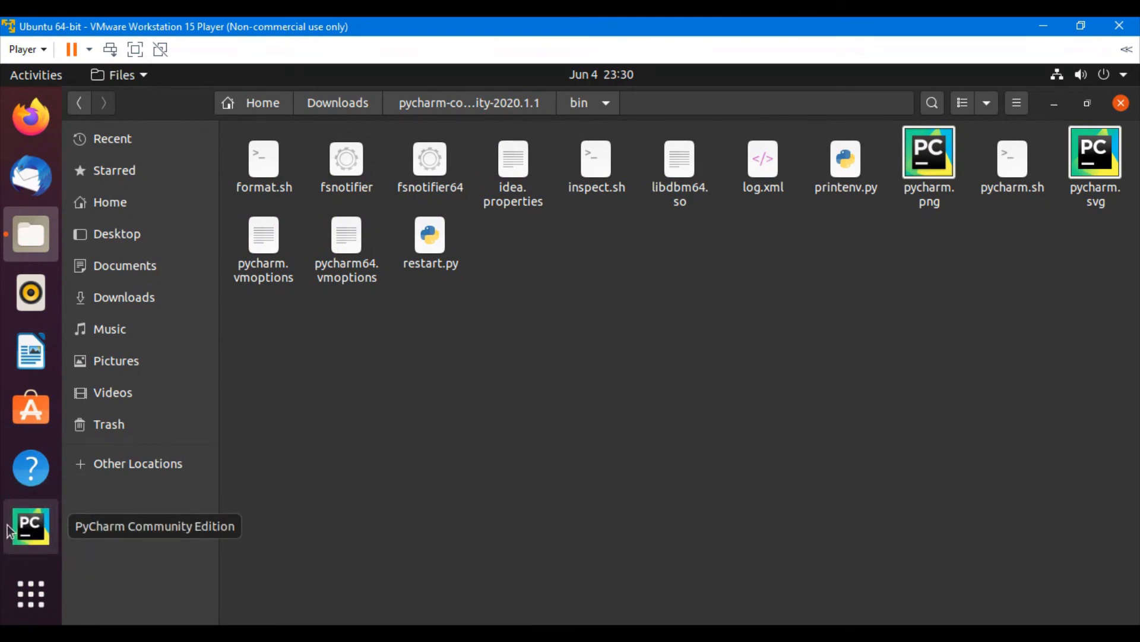
mouse_move(31, 525)
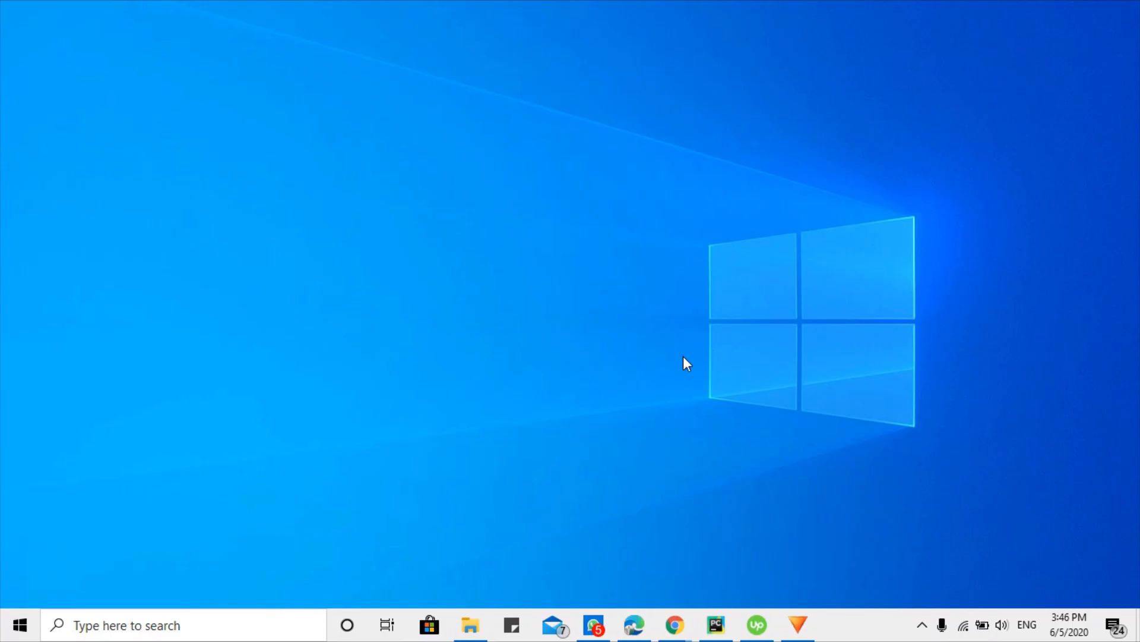
mouse_move(665, 322)
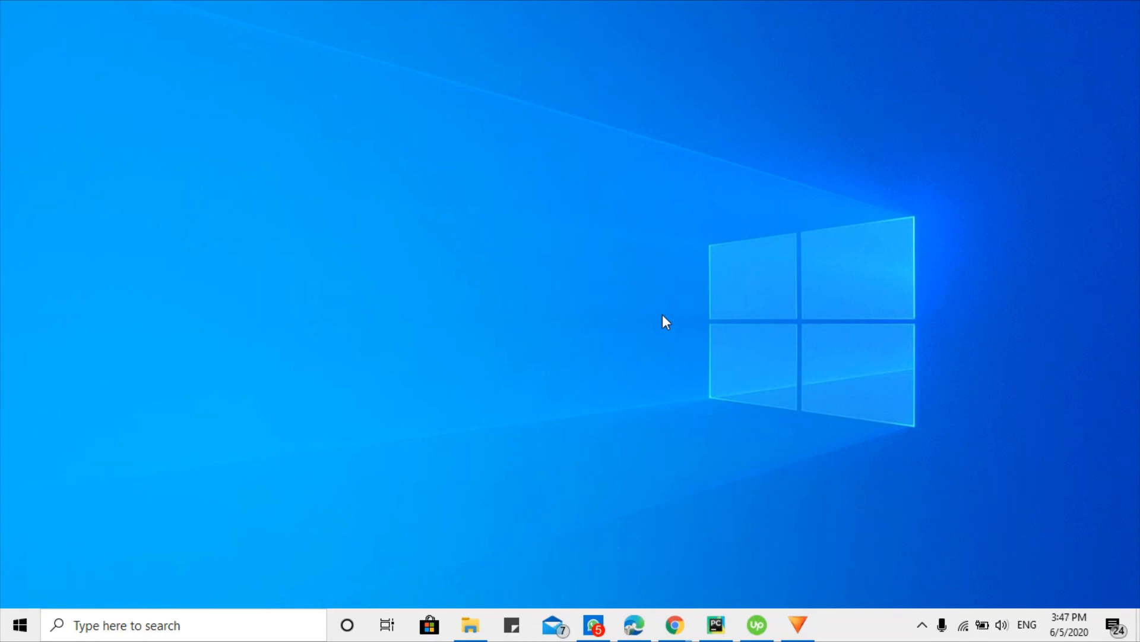
mouse_move(601, 297)
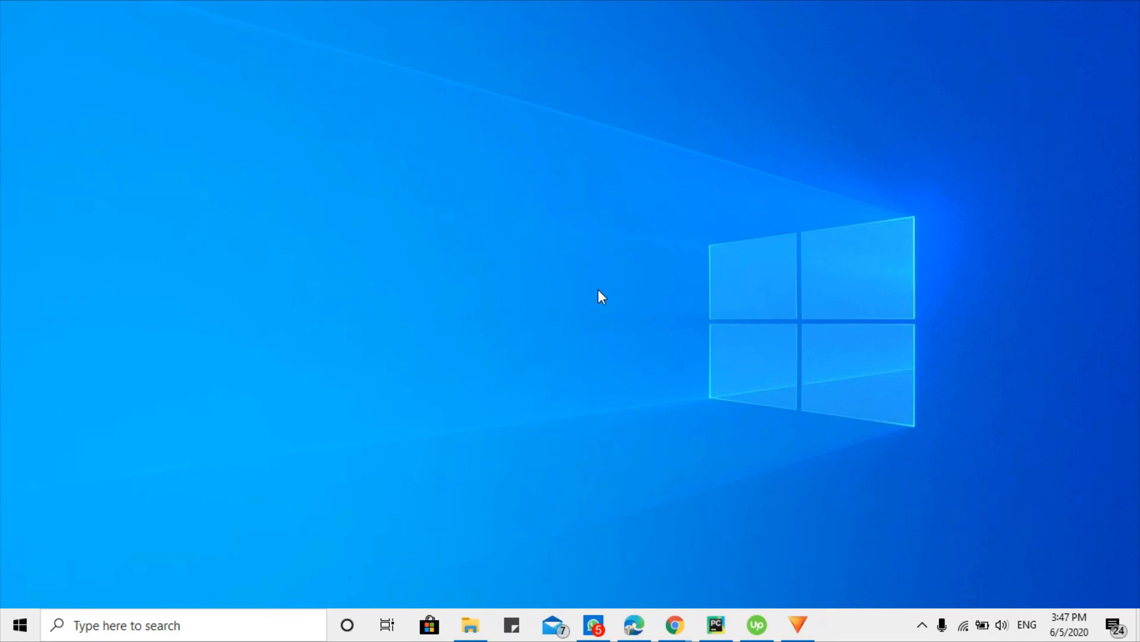
mouse_move(549, 317)
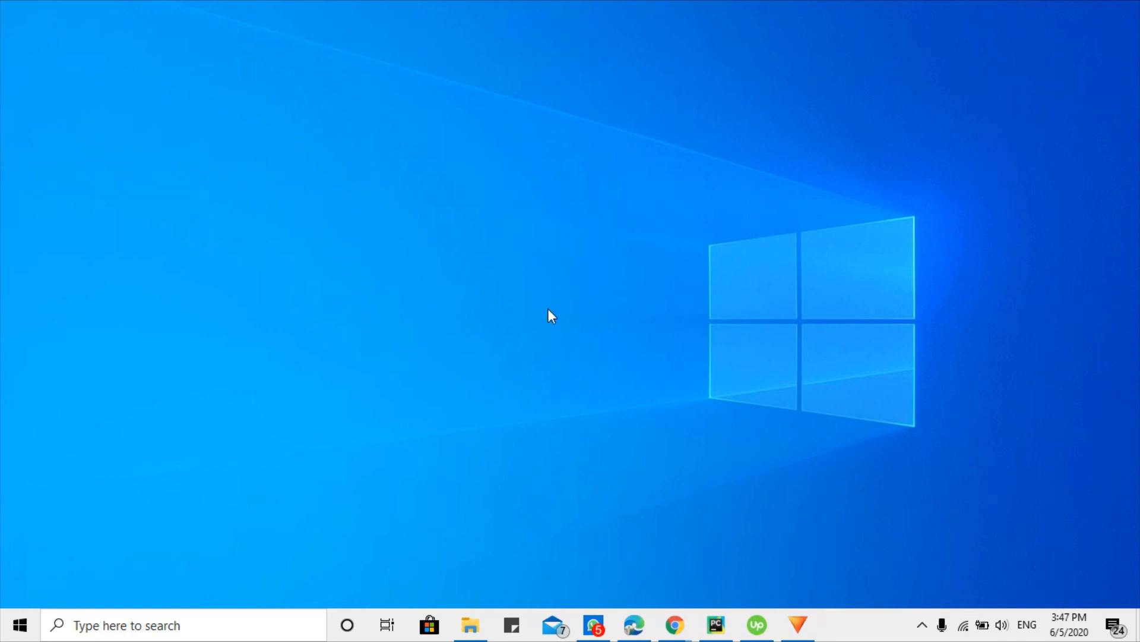